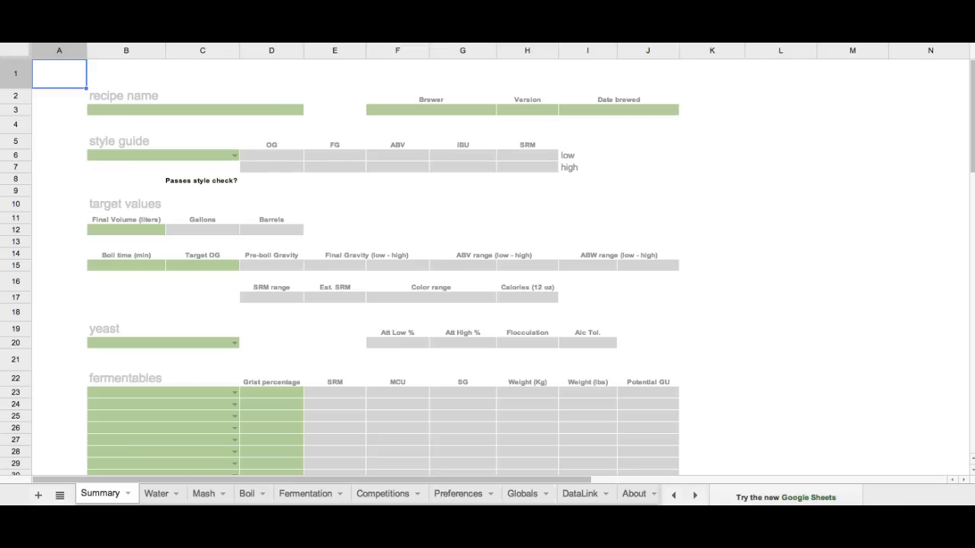
pyautogui.moveTo(288, 137)
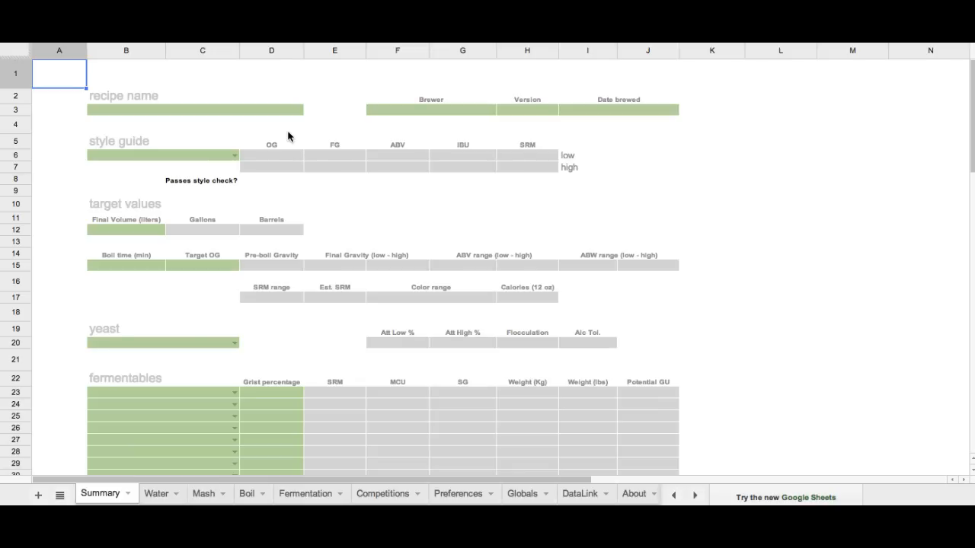
pyautogui.moveTo(44, 120)
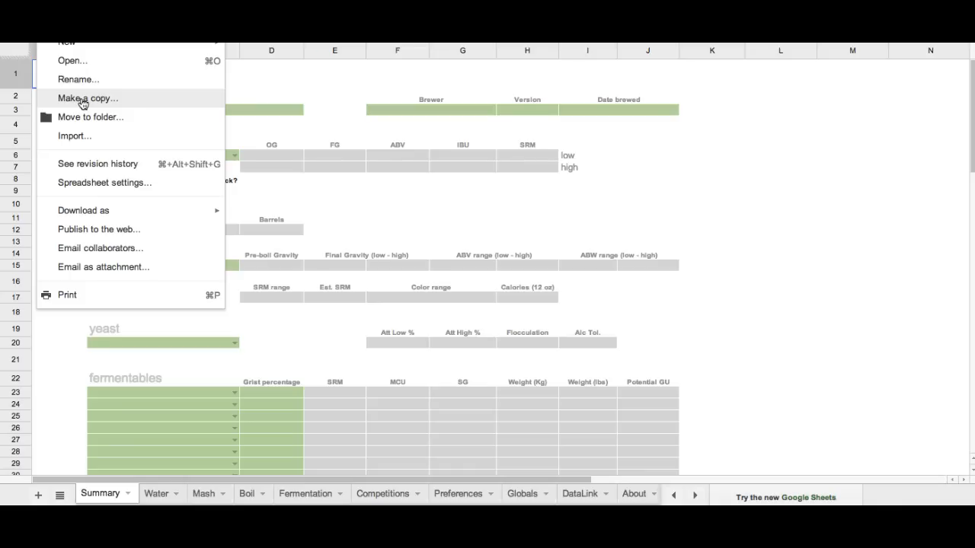
# Start copying the worksheet, cancel the copy, and switch to the Preferences sheet.
pyautogui.click(87, 97)
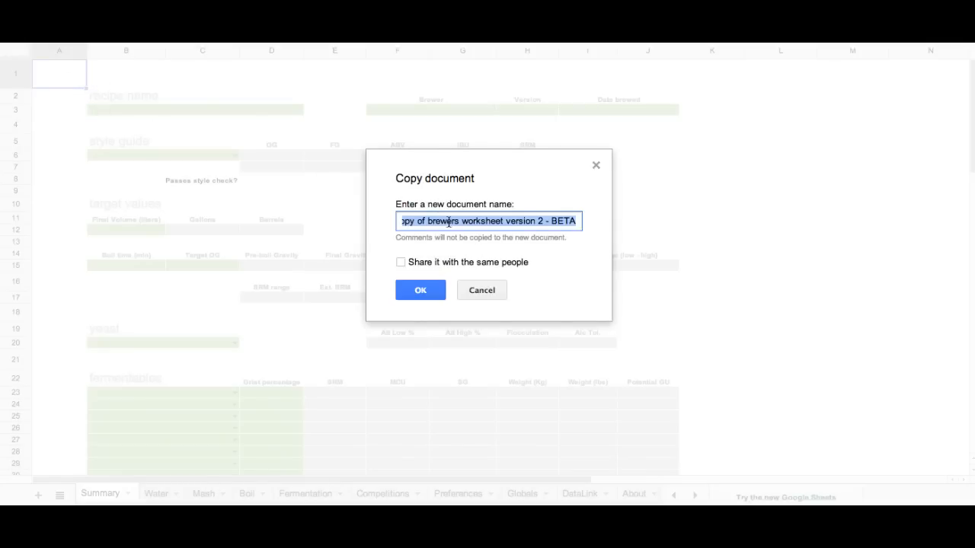
pyautogui.moveTo(481, 290)
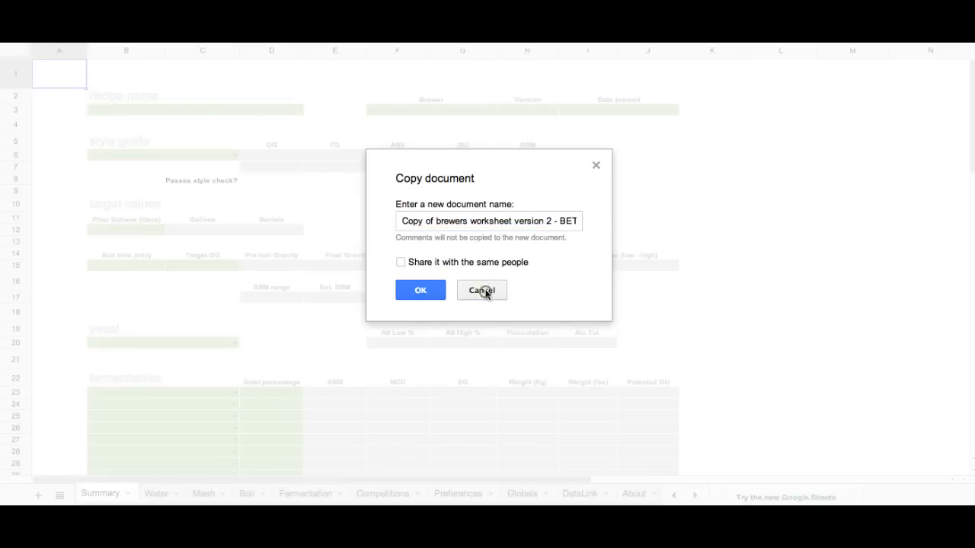
pyautogui.click(481, 290)
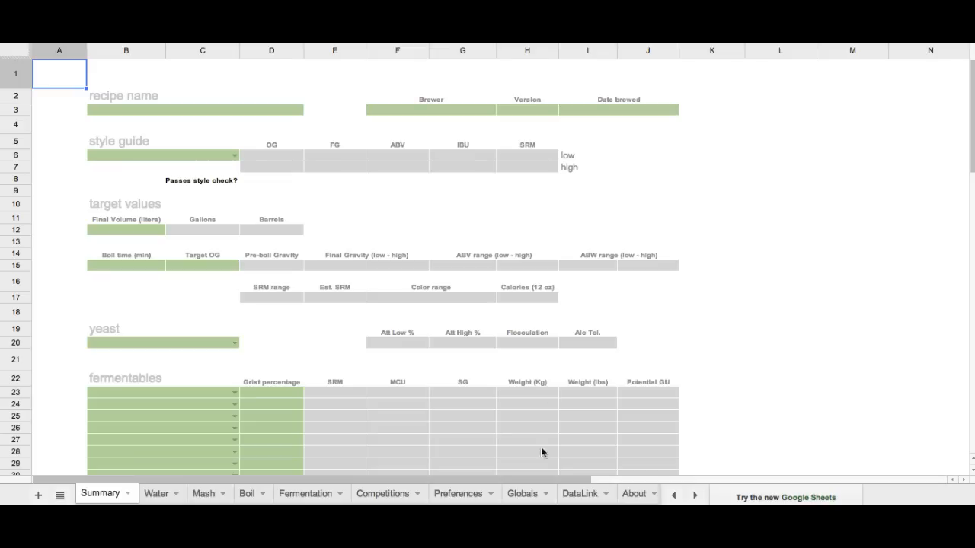
pyautogui.moveTo(458, 494)
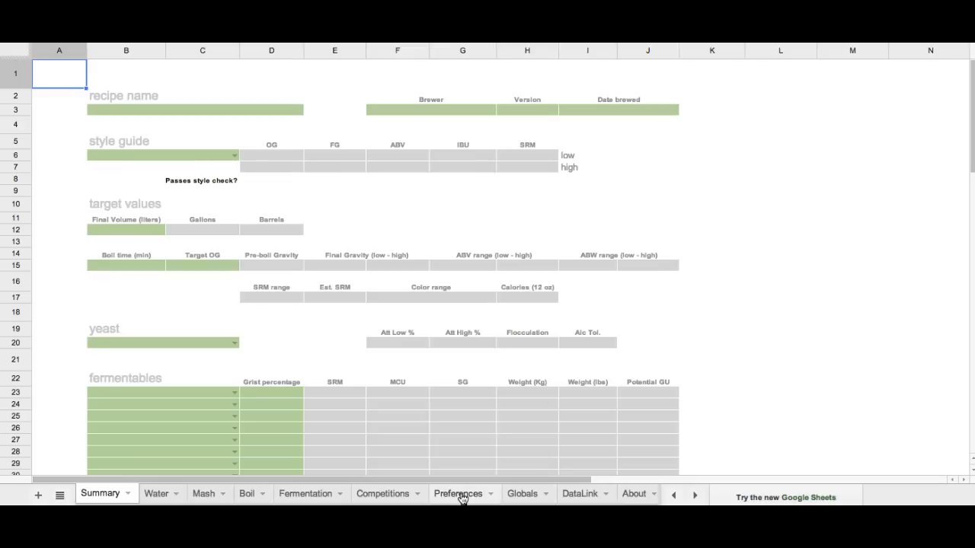
pyautogui.click(458, 493)
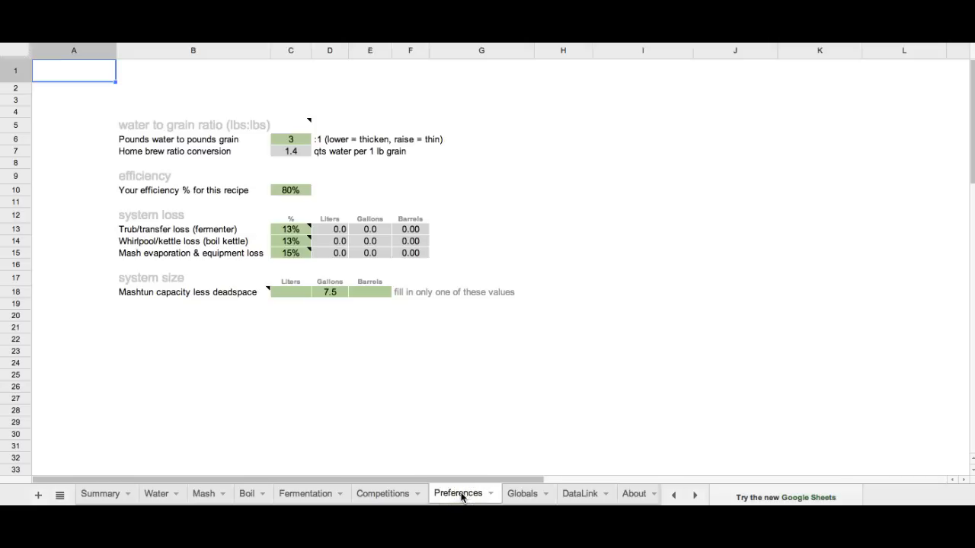
pyautogui.moveTo(459, 333)
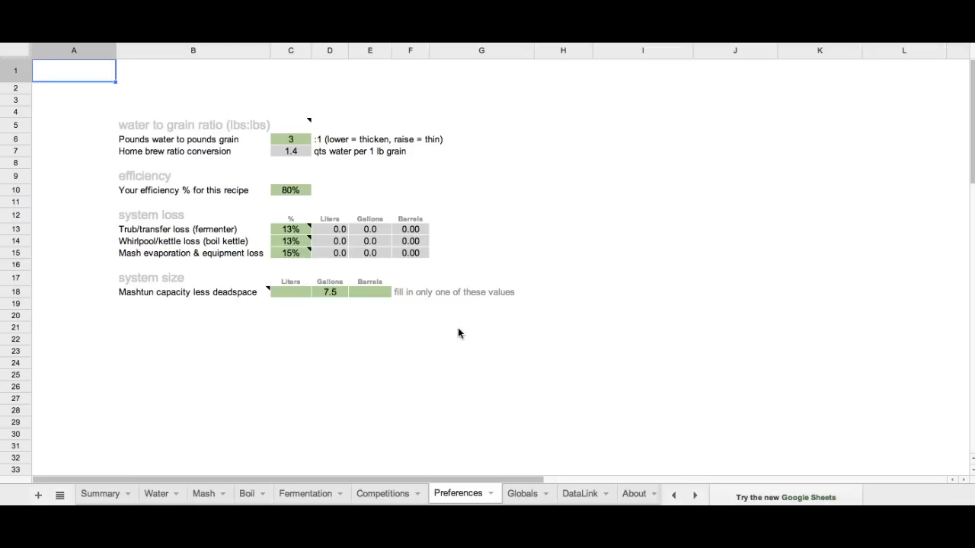
pyautogui.moveTo(315, 150)
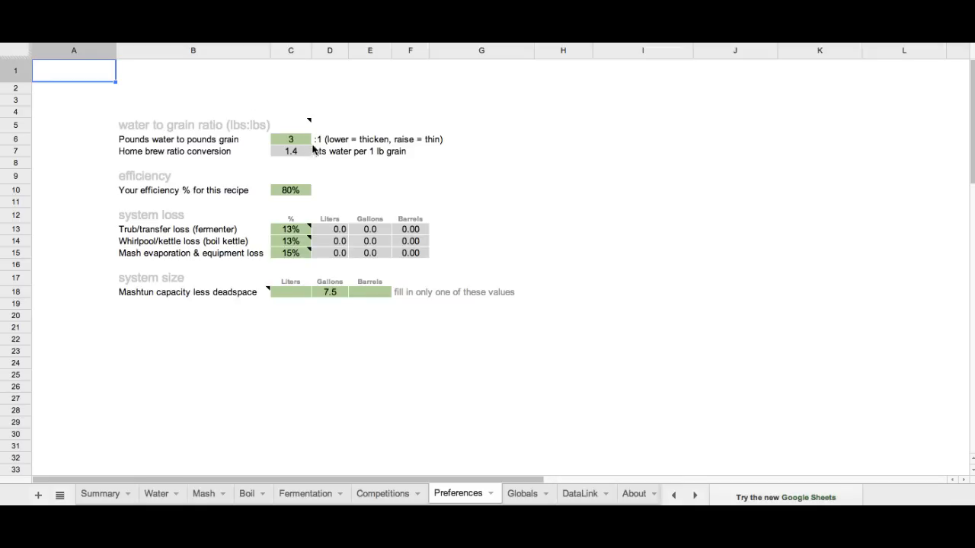
pyautogui.moveTo(311, 149)
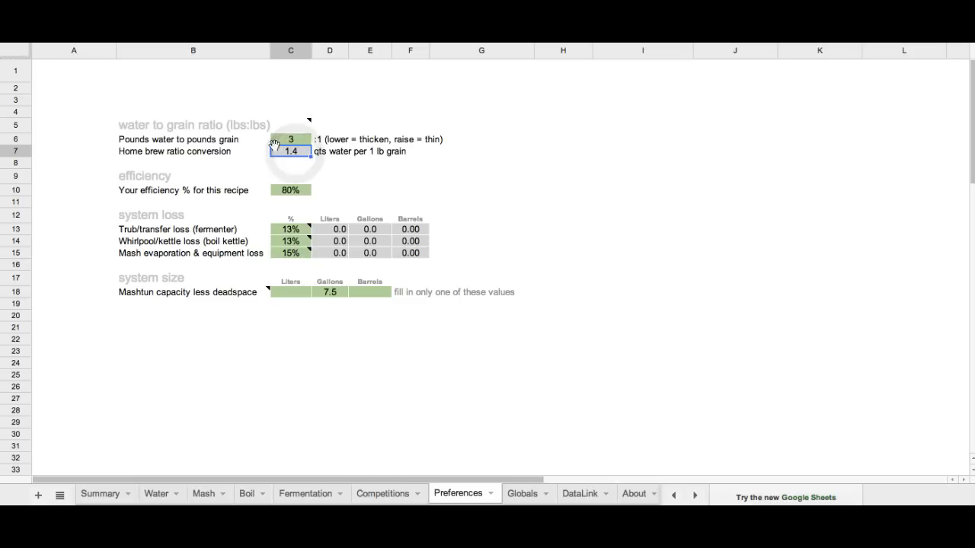
# Try a water-to-grain ratio of 2.5 in C6, then set it back to 3.
pyautogui.click(290, 138)
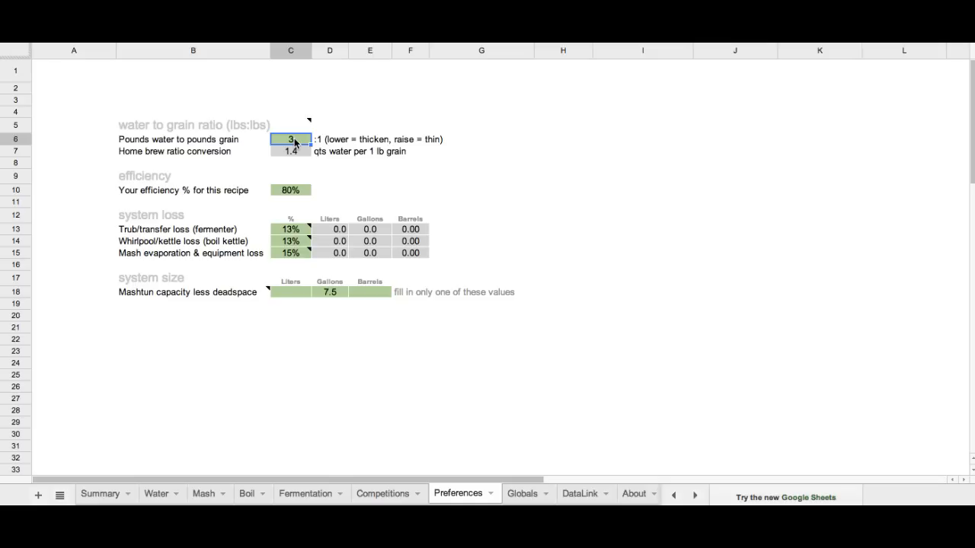
pyautogui.write('2.5')
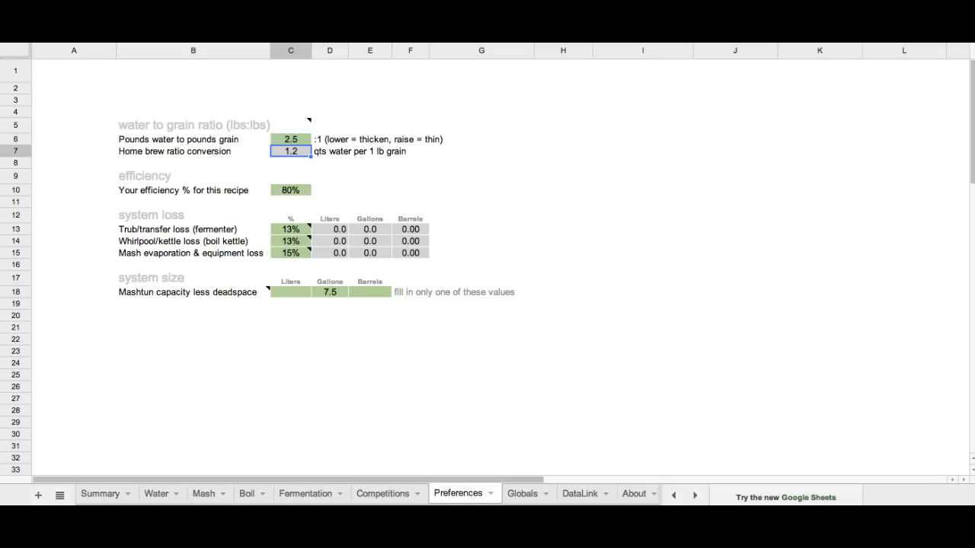
pyautogui.click(290, 138)
pyautogui.write('3.5')
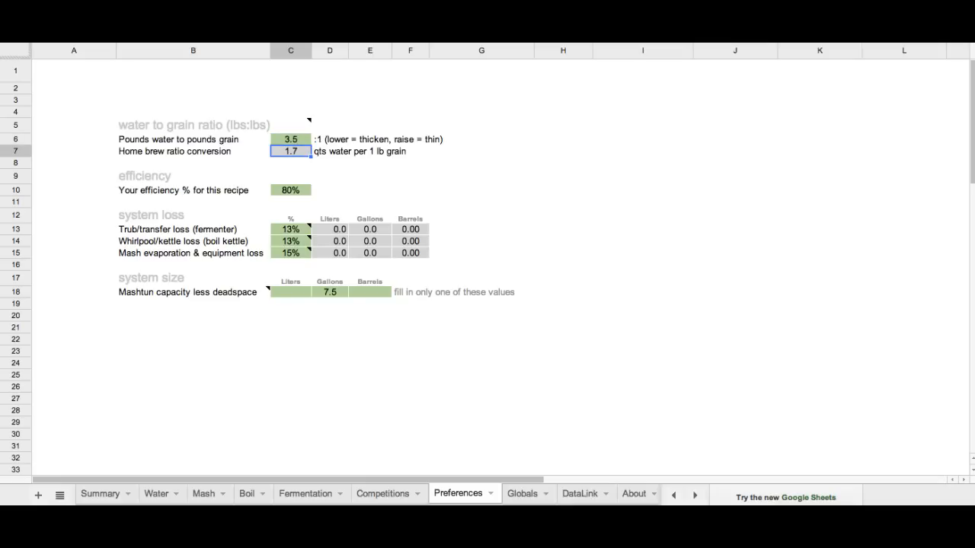
pyautogui.write('3')
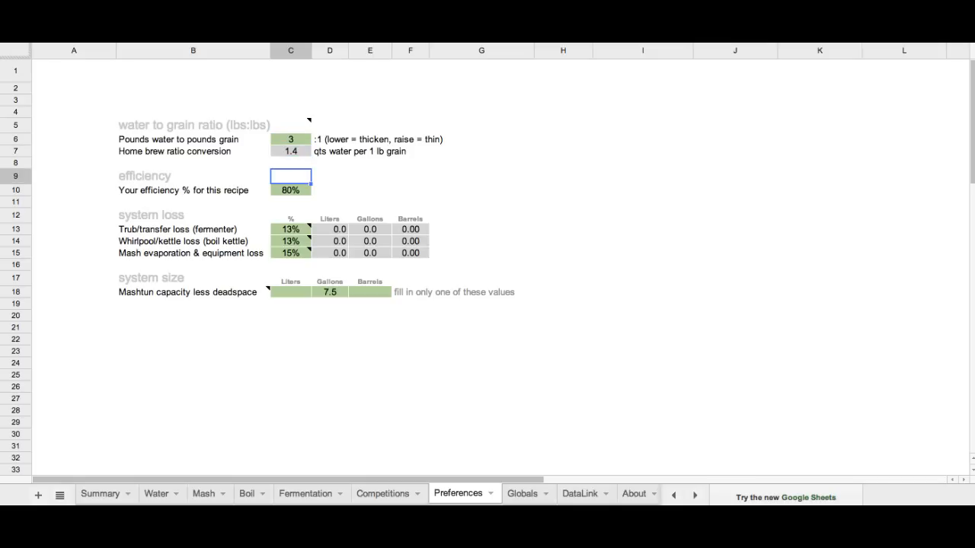
pyautogui.click(290, 190)
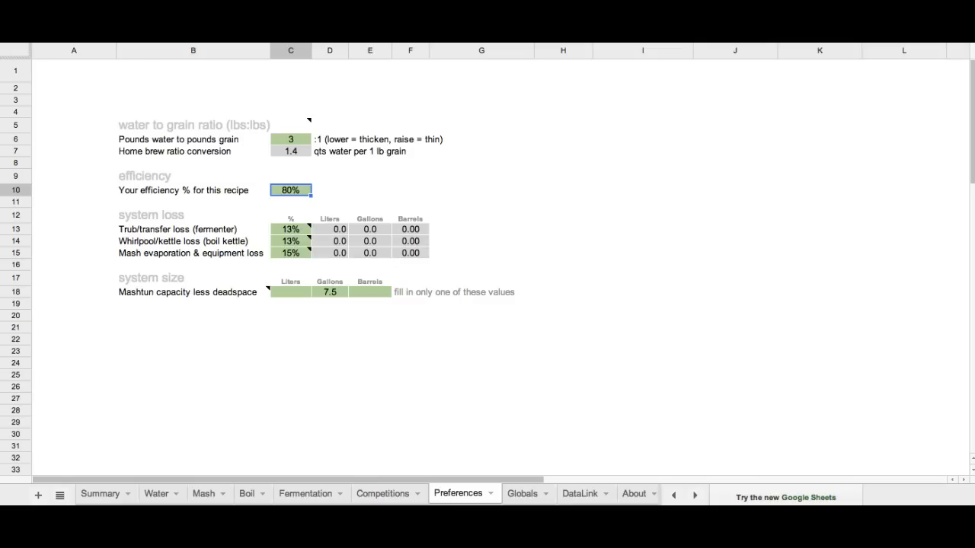
pyautogui.moveTo(268, 173)
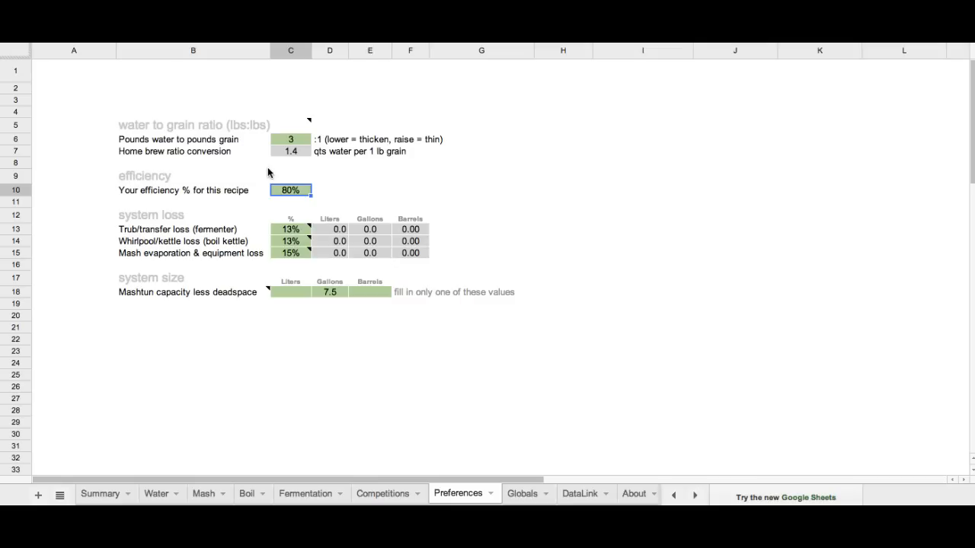
pyautogui.click(291, 229)
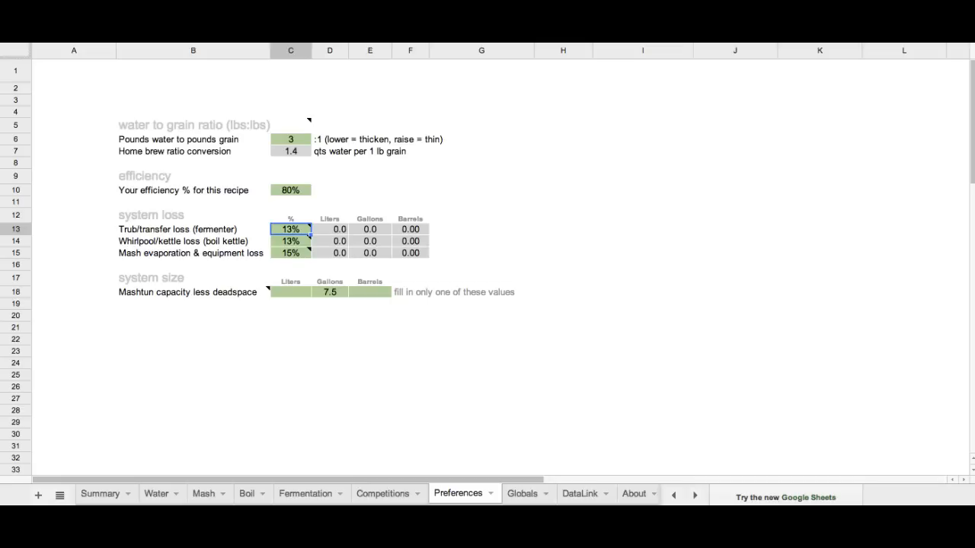
pyautogui.moveTo(333, 225)
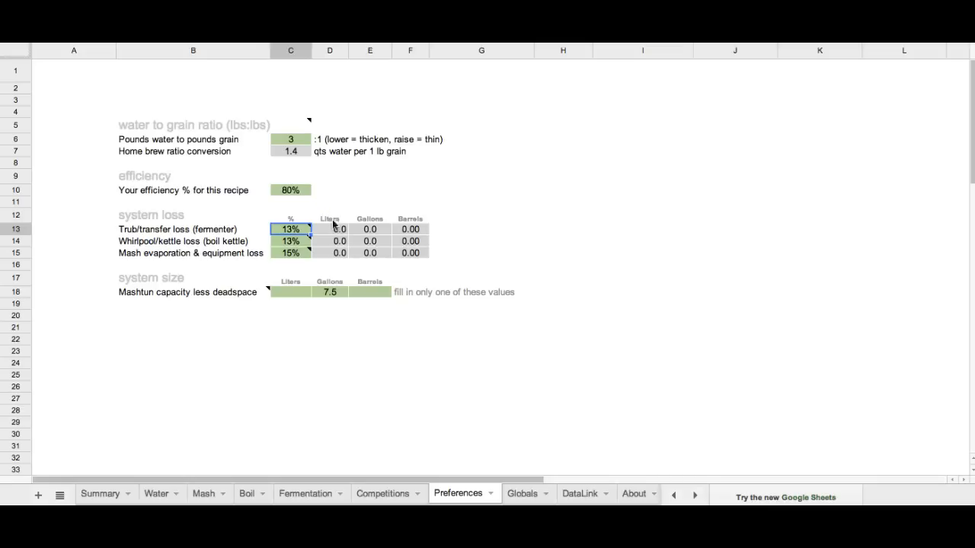
pyautogui.click(330, 228)
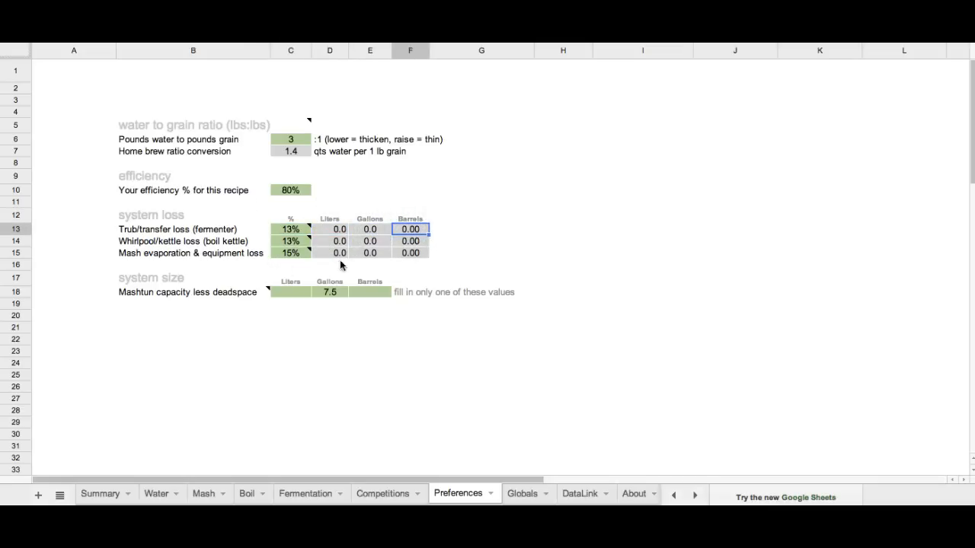
pyautogui.moveTo(303, 256)
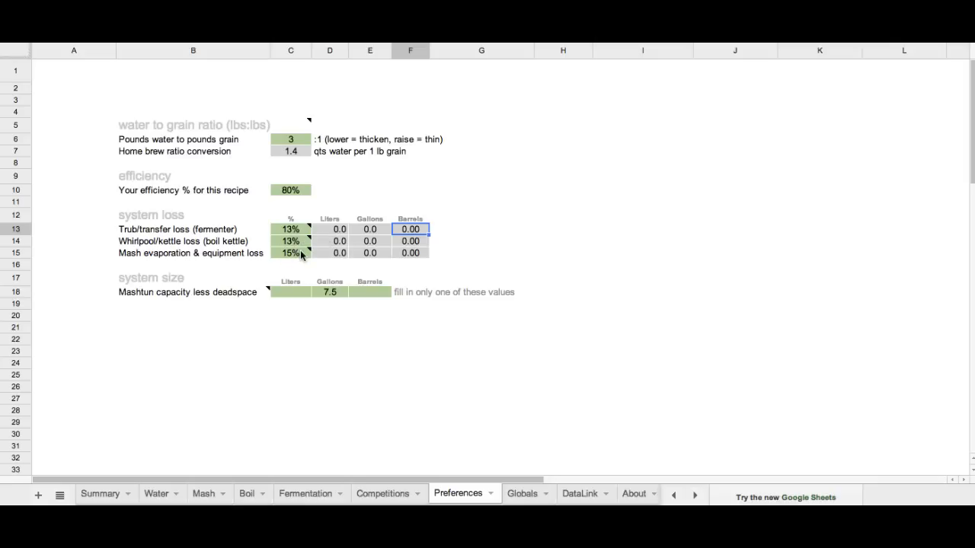
pyautogui.moveTo(512, 240)
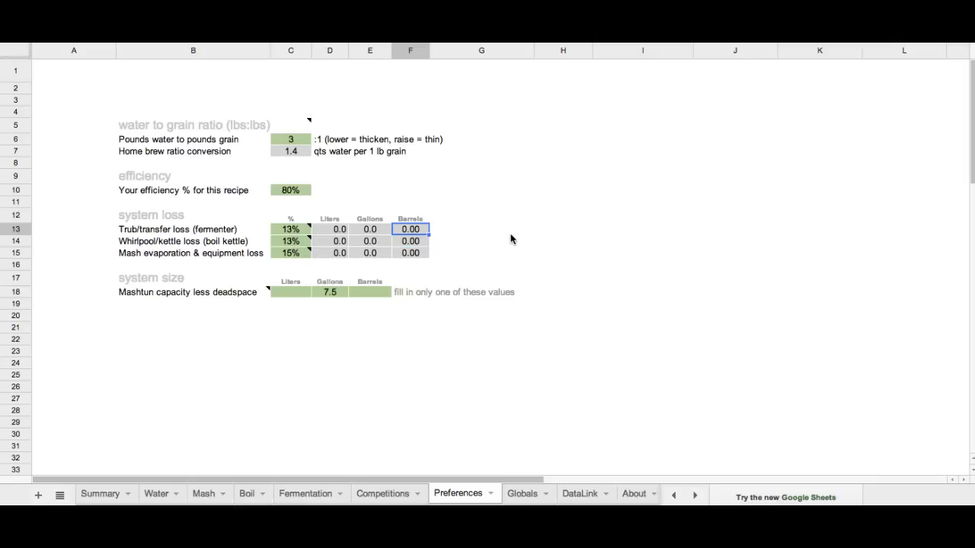
pyautogui.moveTo(316, 293)
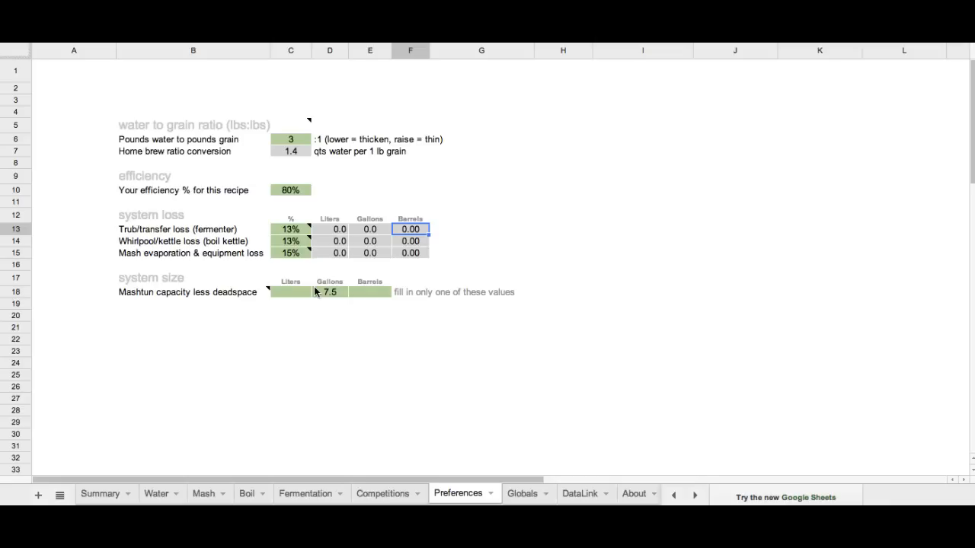
pyautogui.click(291, 292)
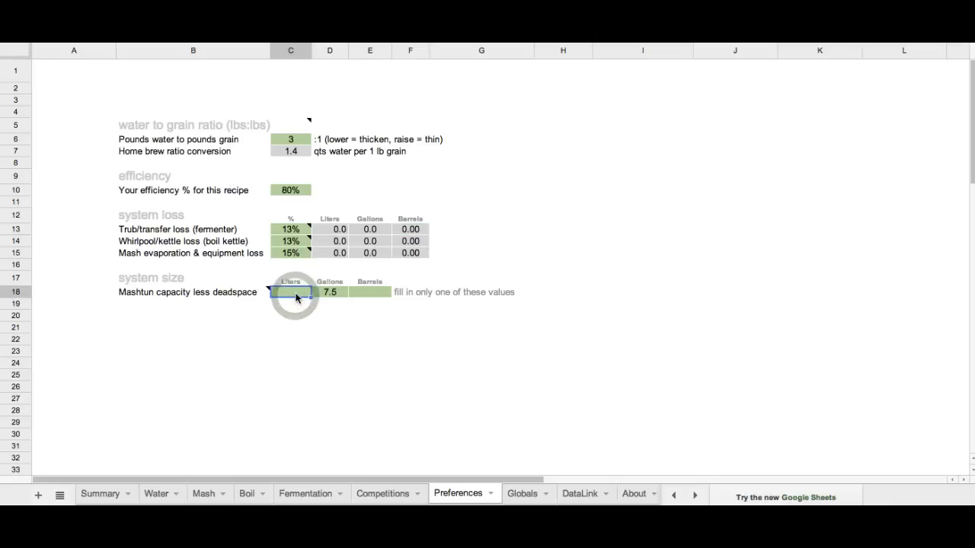
pyautogui.click(330, 291)
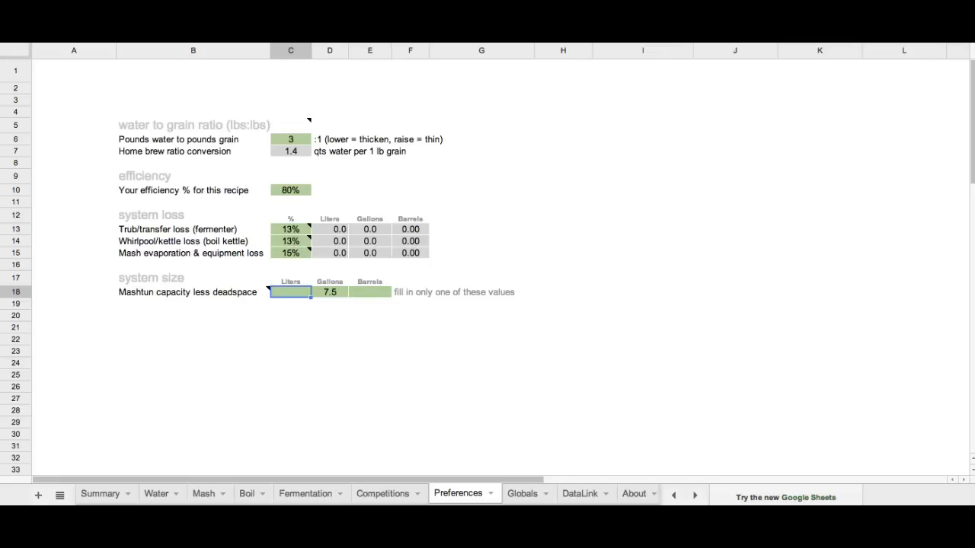
pyautogui.click(330, 292)
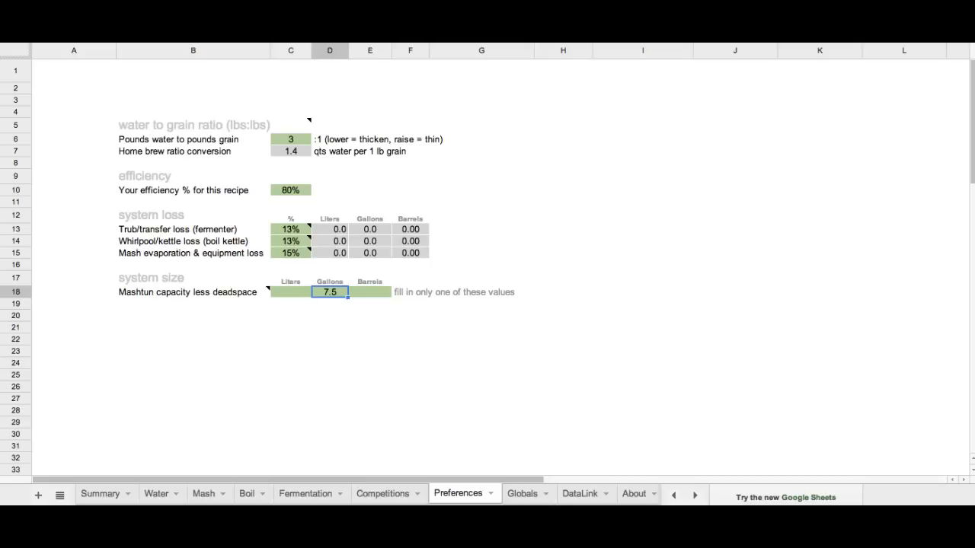
pyautogui.click(370, 292)
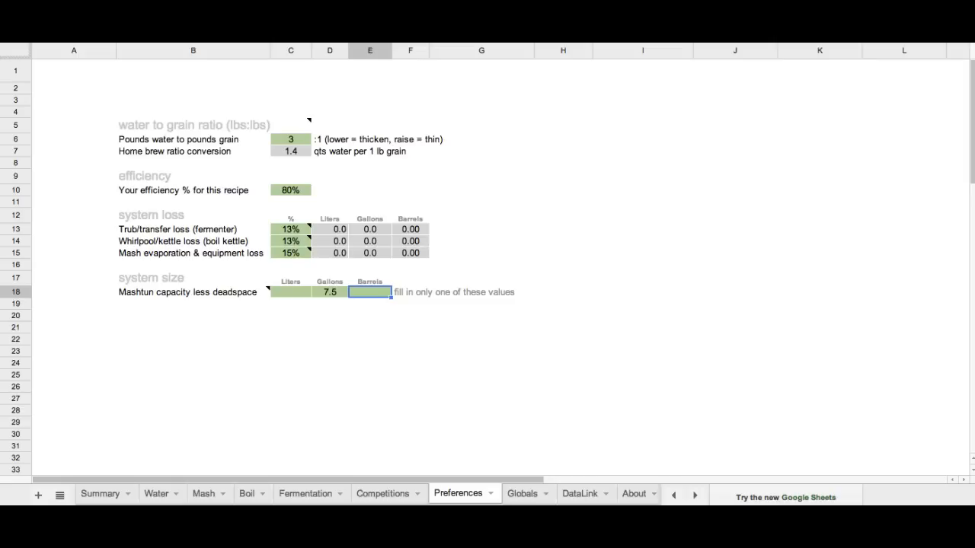
pyautogui.click(330, 292)
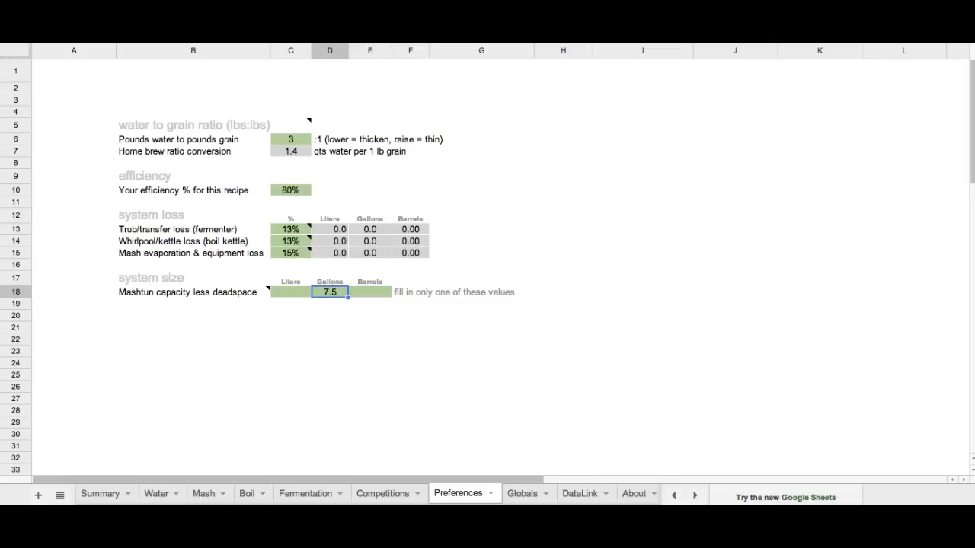
pyautogui.moveTo(250, 347)
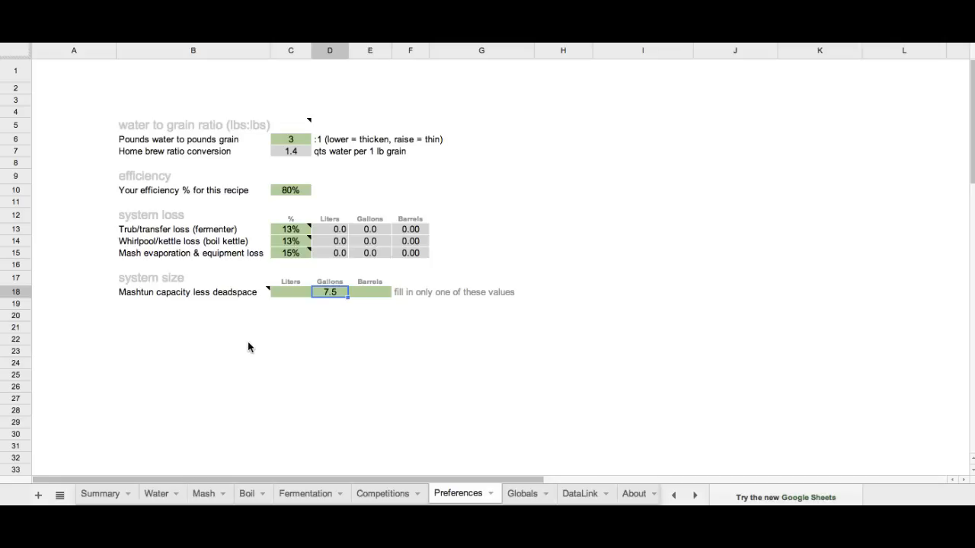
pyautogui.moveTo(135, 474)
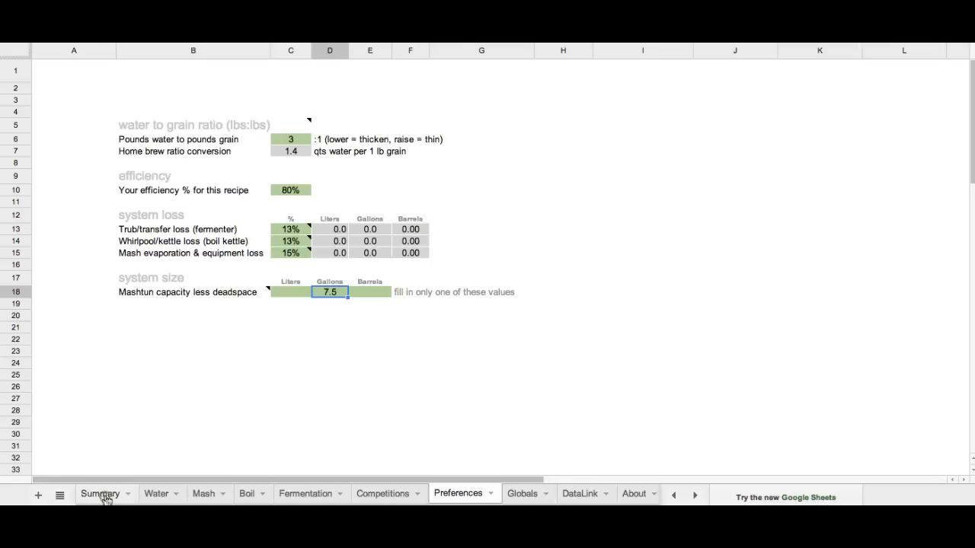
# Return to the Summary sheet and scroll back up to the recipe name area.
pyautogui.click(100, 494)
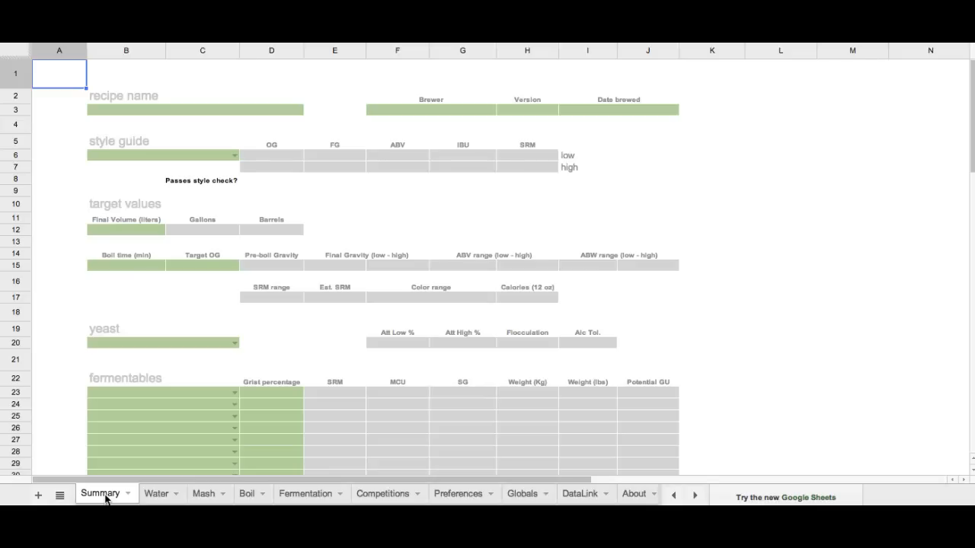
pyautogui.scroll(-3)
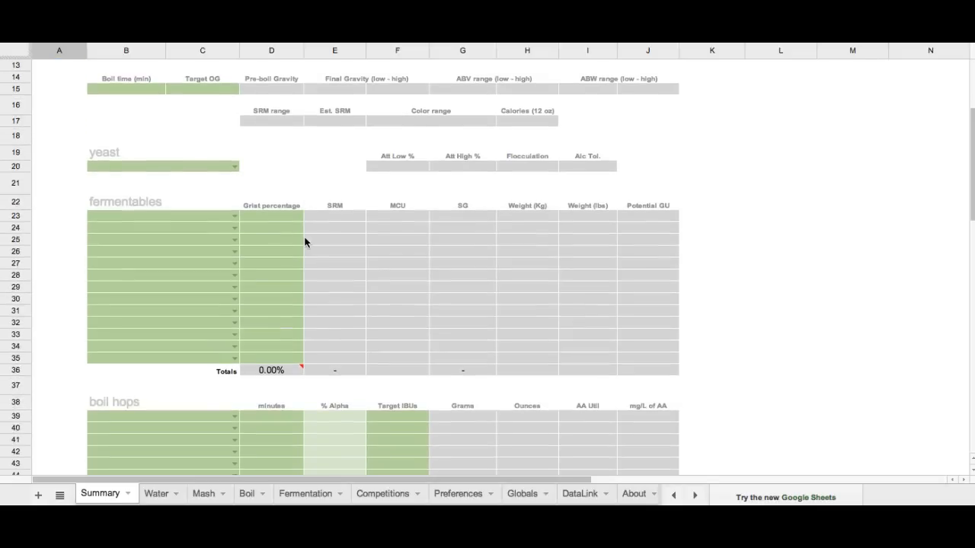
pyautogui.scroll(-3)
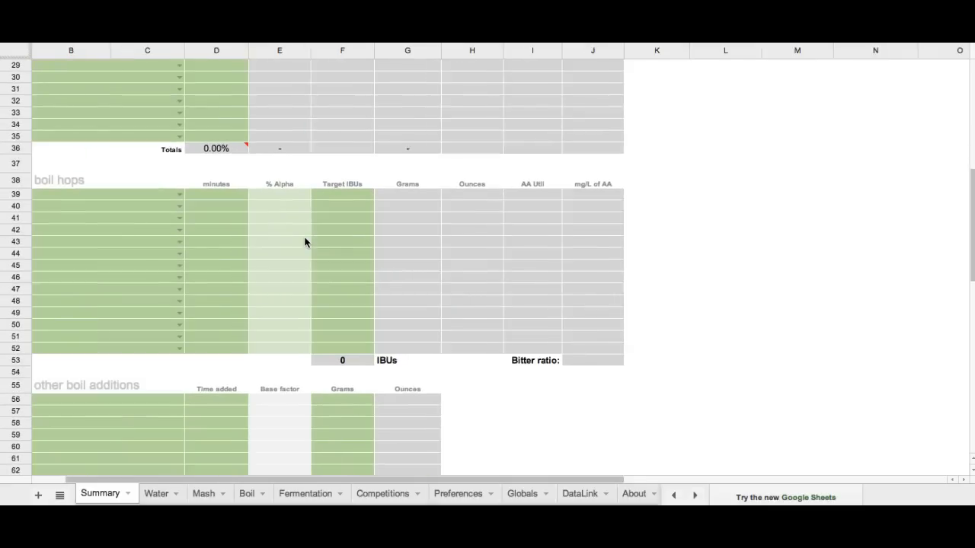
pyautogui.scroll(3)
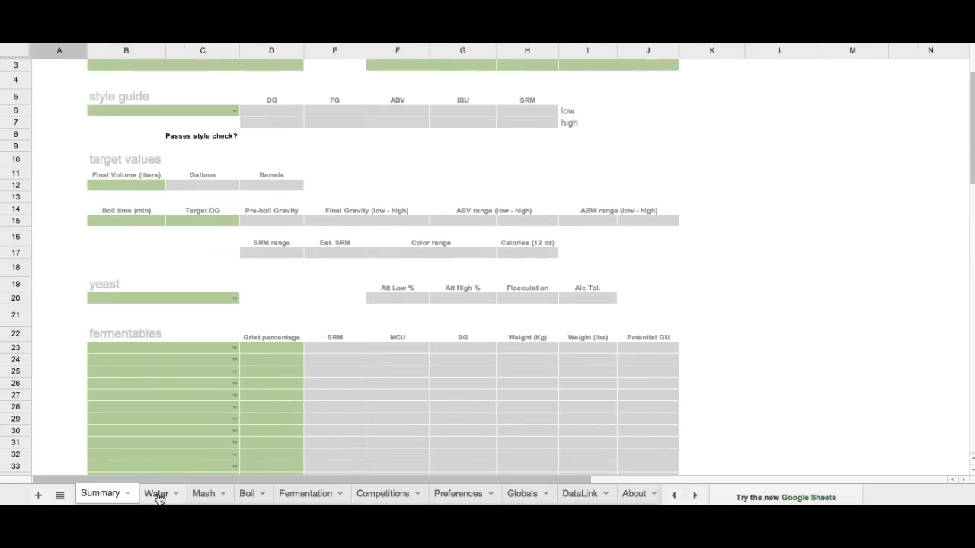
# Browse the Water, Mash, Boil, Fermentation, Competitions, Globals and Help sheets, ending on the FAQ.
pyautogui.click(157, 494)
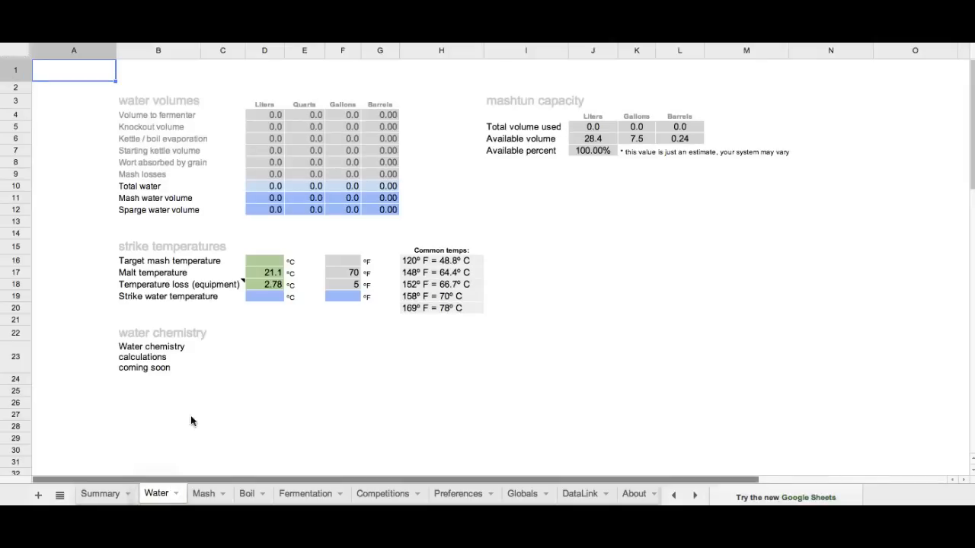
pyautogui.moveTo(379, 282)
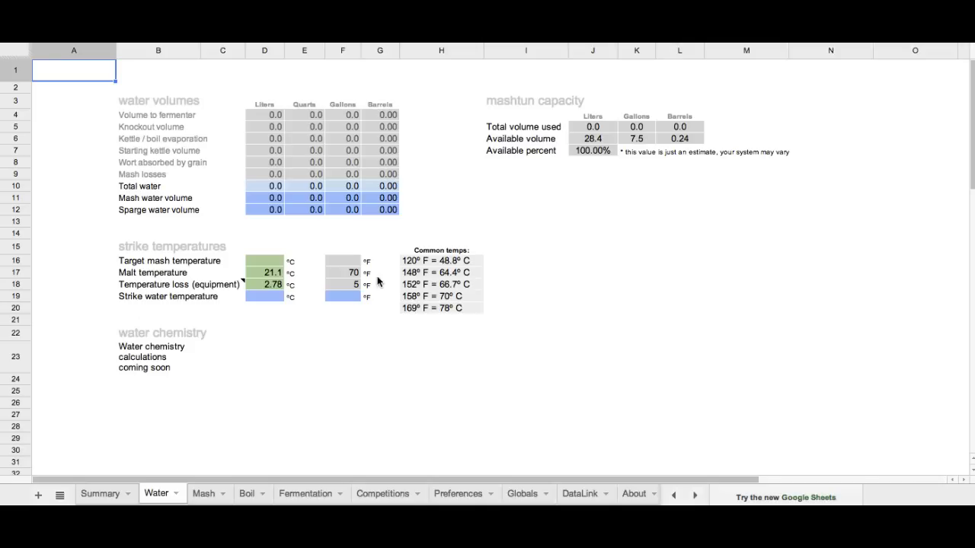
pyautogui.moveTo(313, 362)
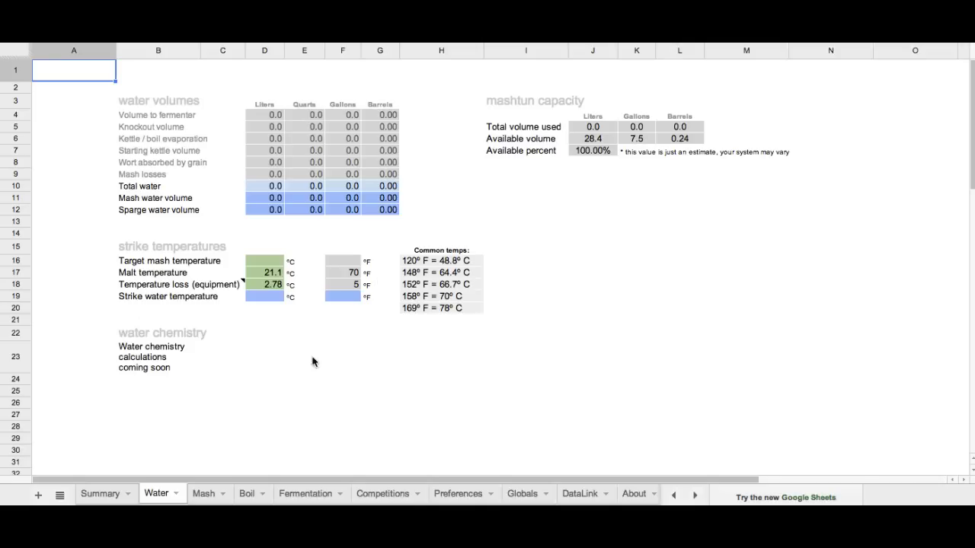
pyautogui.click(203, 494)
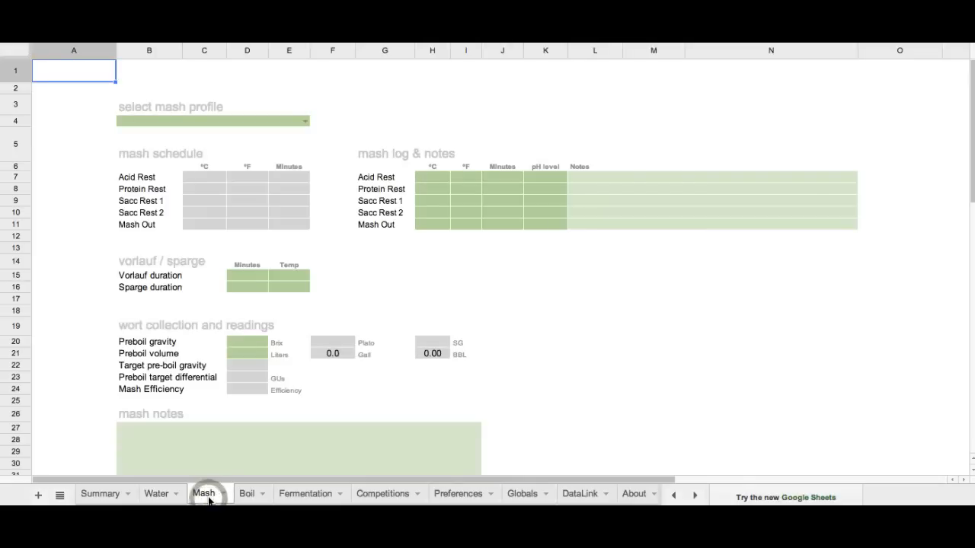
pyautogui.click(203, 493)
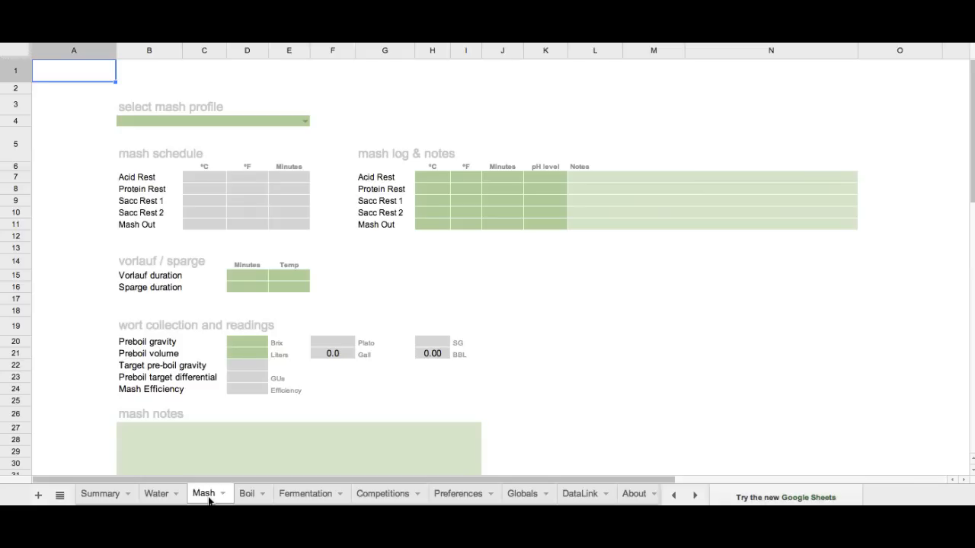
pyautogui.click(247, 494)
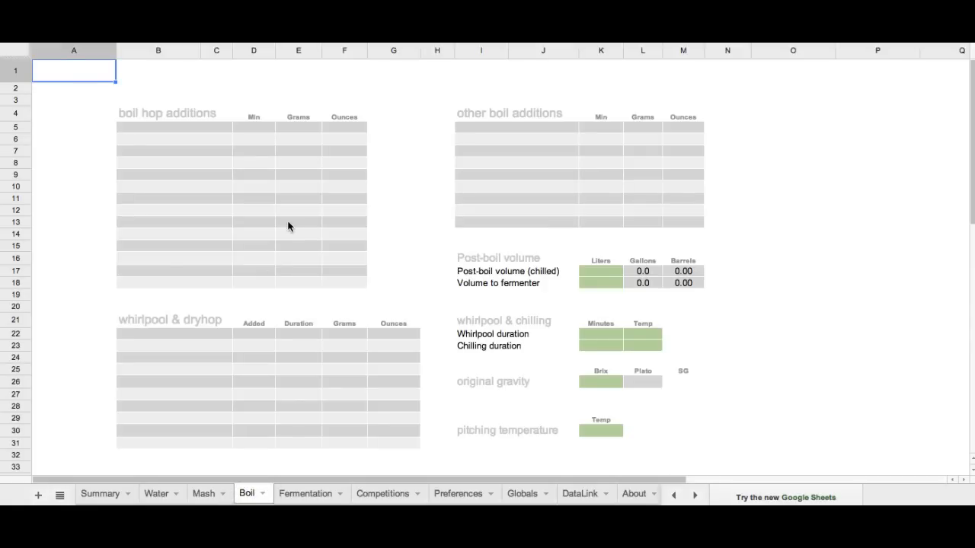
pyautogui.moveTo(502, 271)
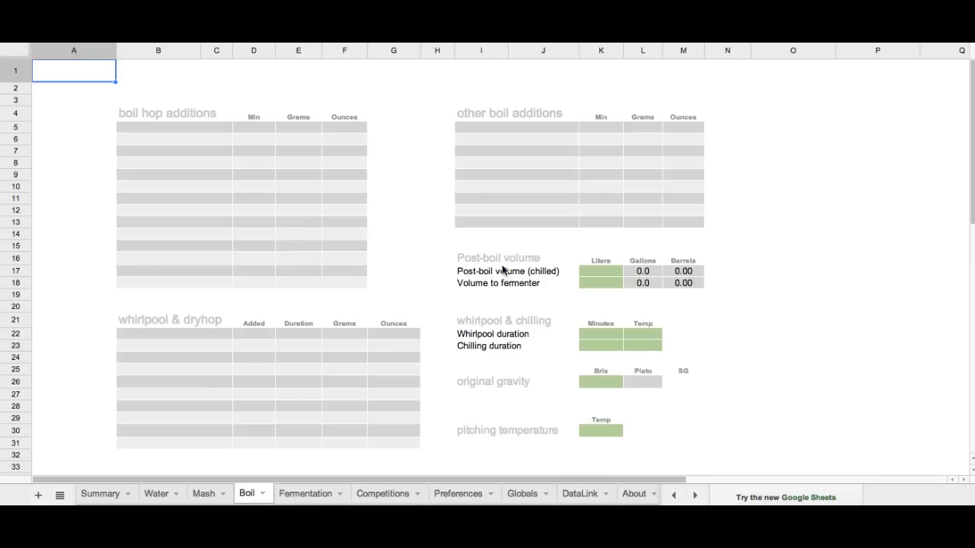
pyautogui.moveTo(310, 480)
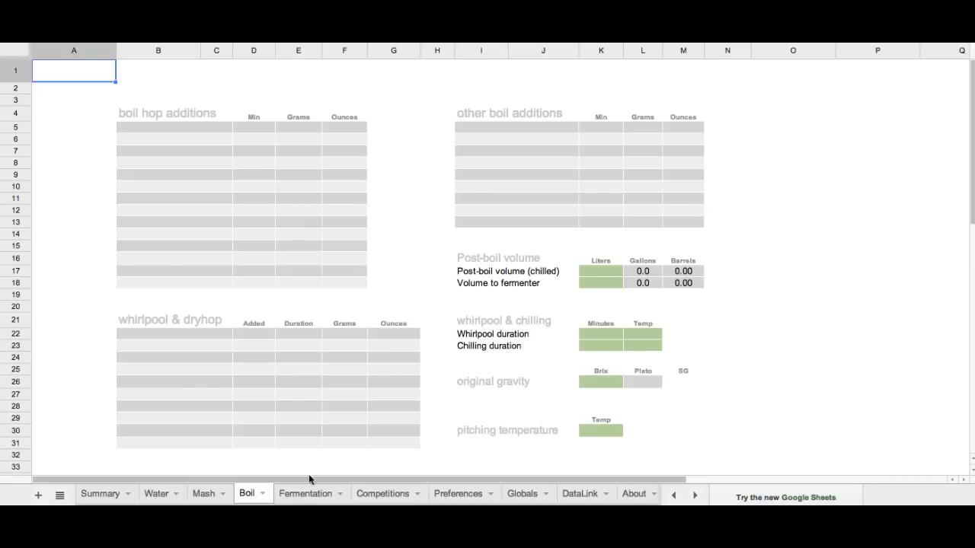
pyautogui.click(304, 494)
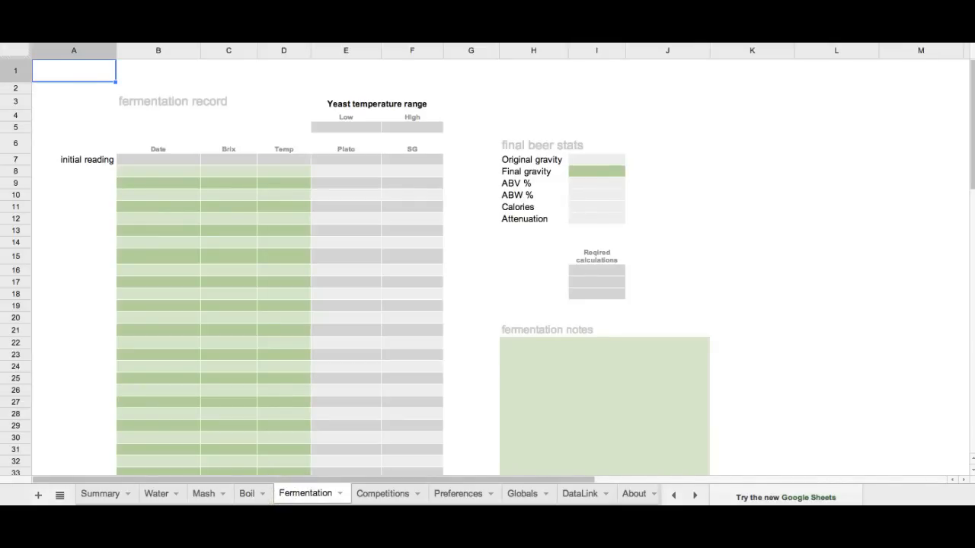
pyautogui.click(383, 493)
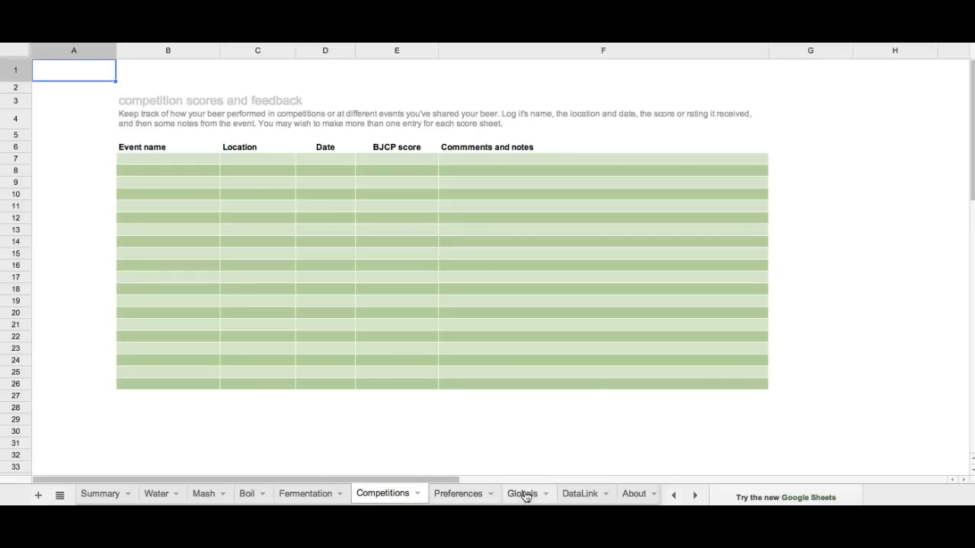
pyautogui.click(522, 493)
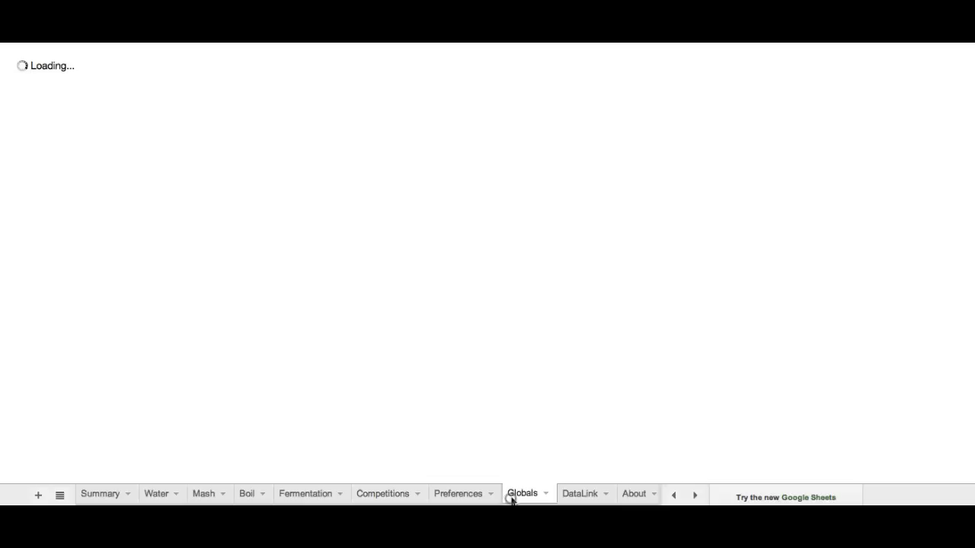
pyautogui.click(523, 492)
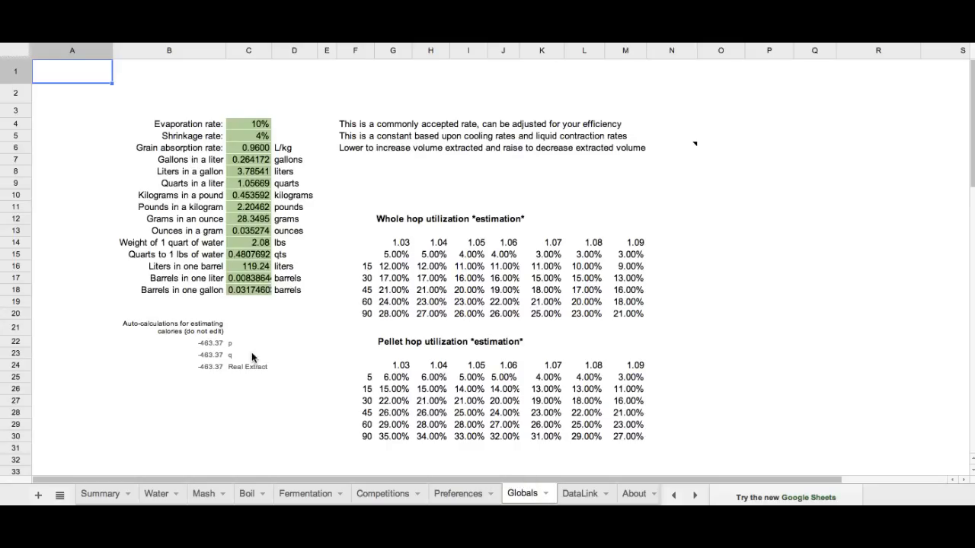
pyautogui.moveTo(250, 127)
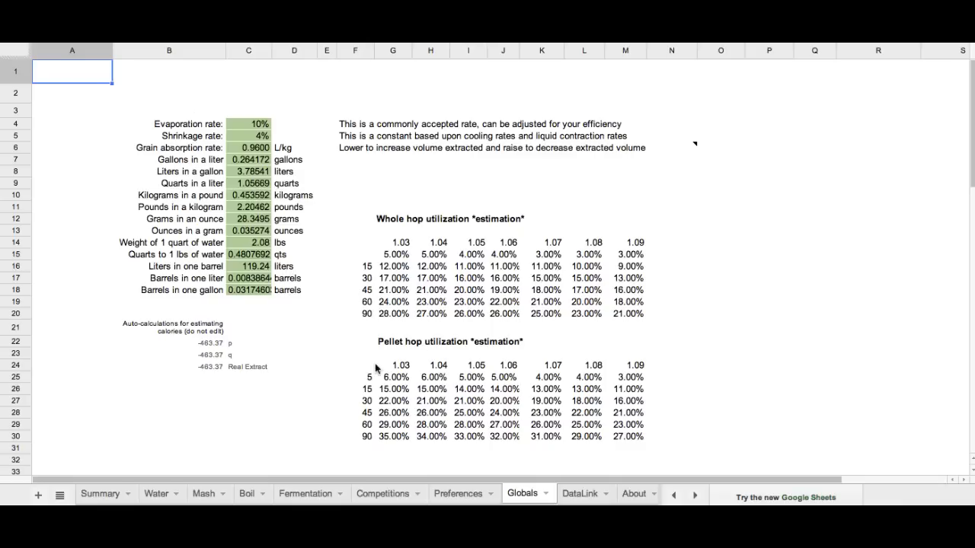
pyautogui.moveTo(636, 493)
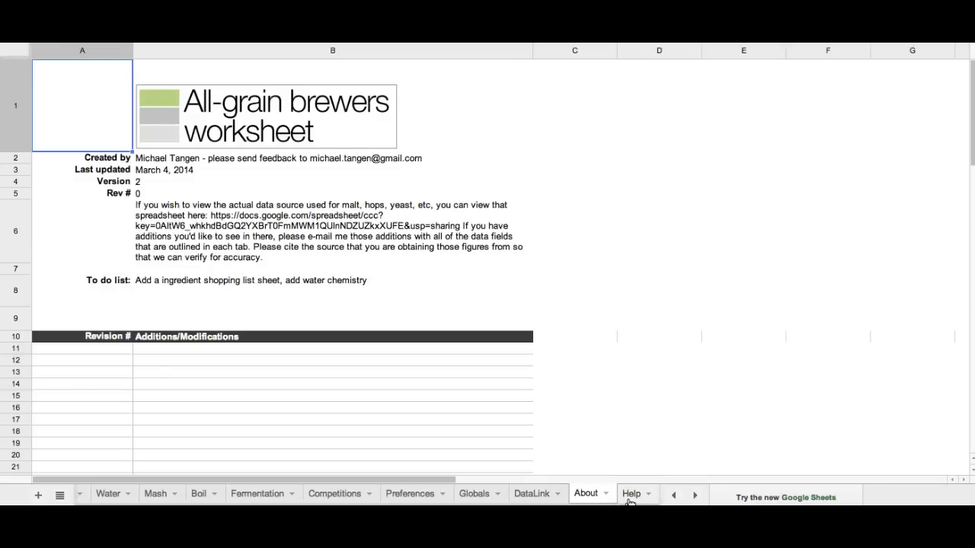
pyautogui.click(630, 494)
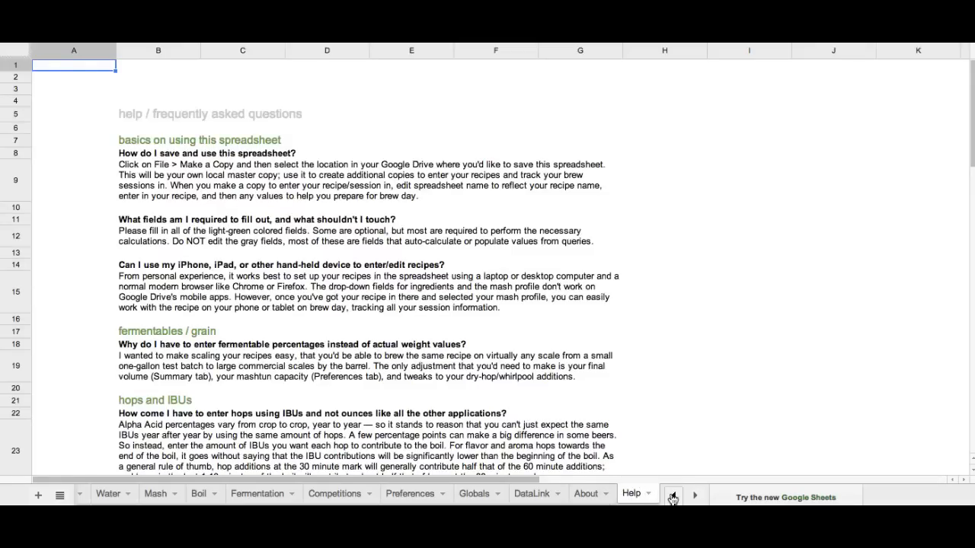
pyautogui.click(672, 495)
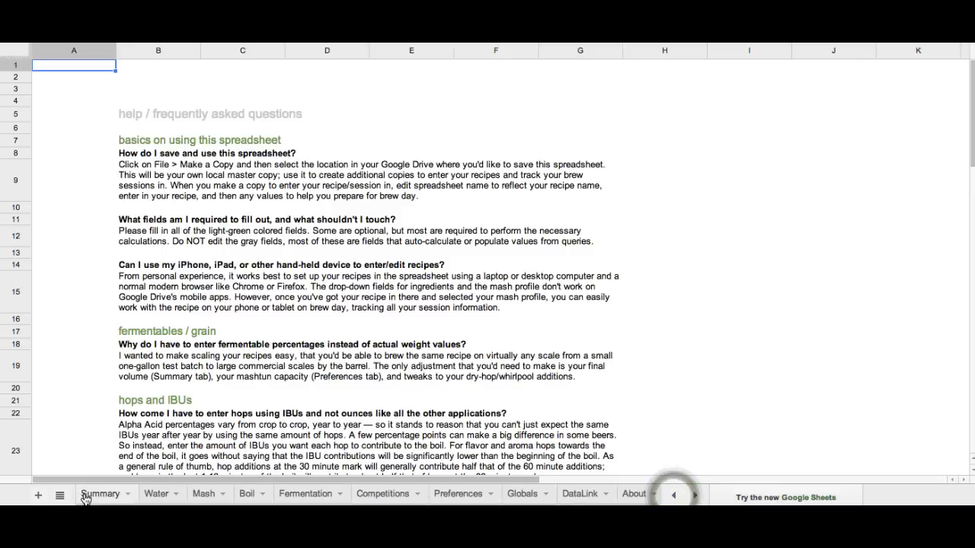
# On Summary, enter recipe 'English Bitter', version 2 and brew date March 5, 2014.
pyautogui.click(100, 494)
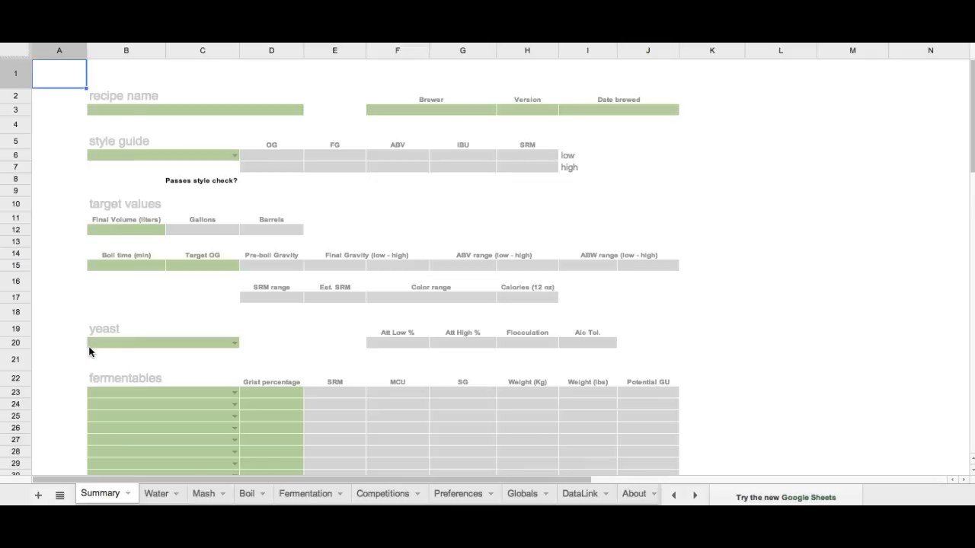
pyautogui.click(130, 109)
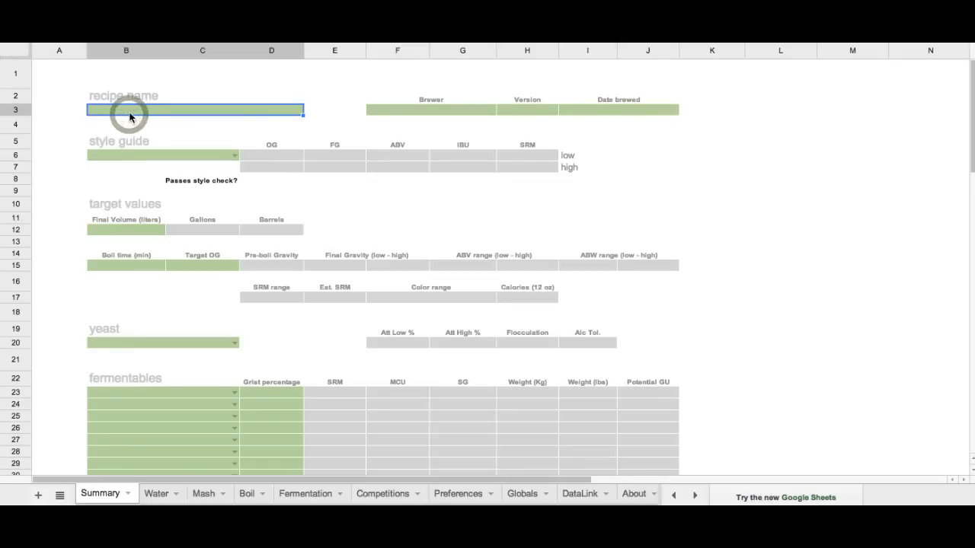
pyautogui.write('English Bitter')
pyautogui.click(431, 109)
pyautogui.write('Michael')
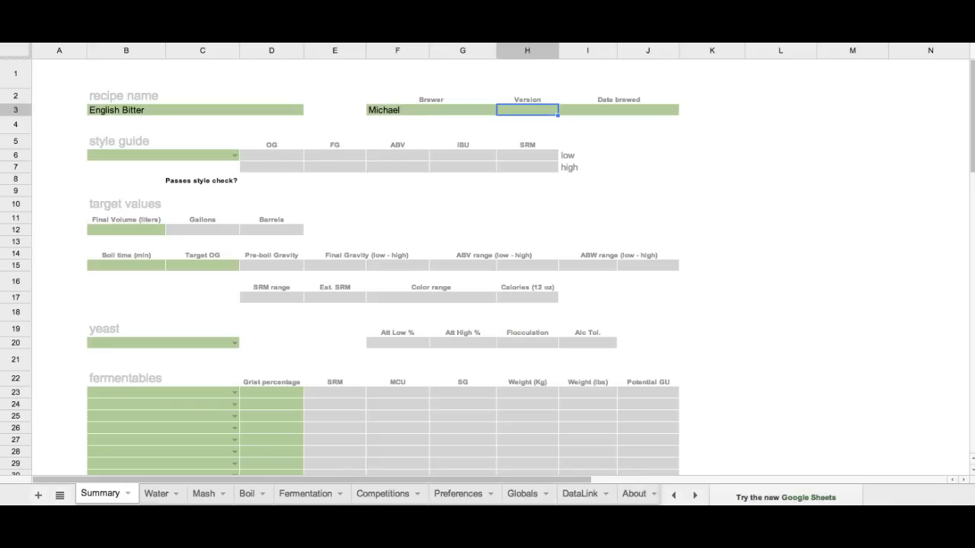
pyautogui.write('2')
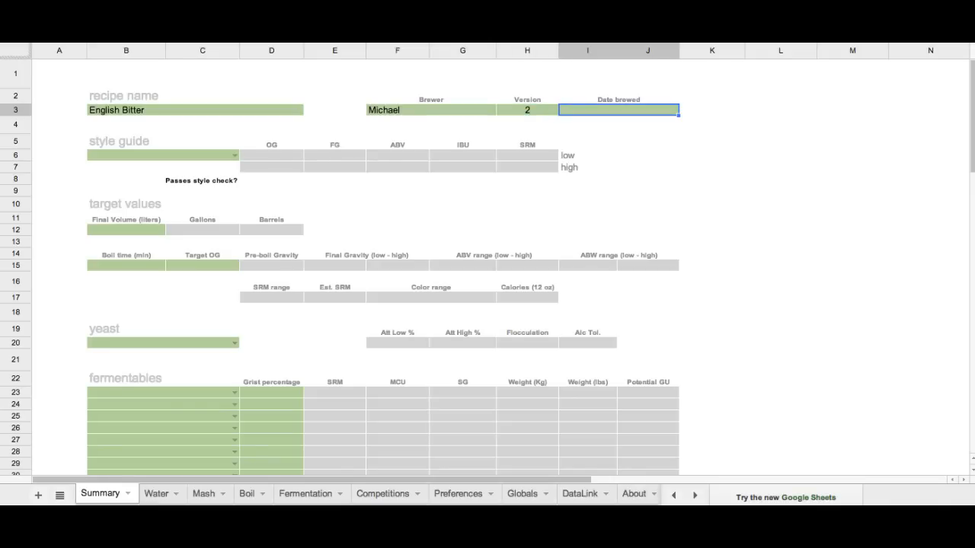
pyautogui.write('March 5, 2014')
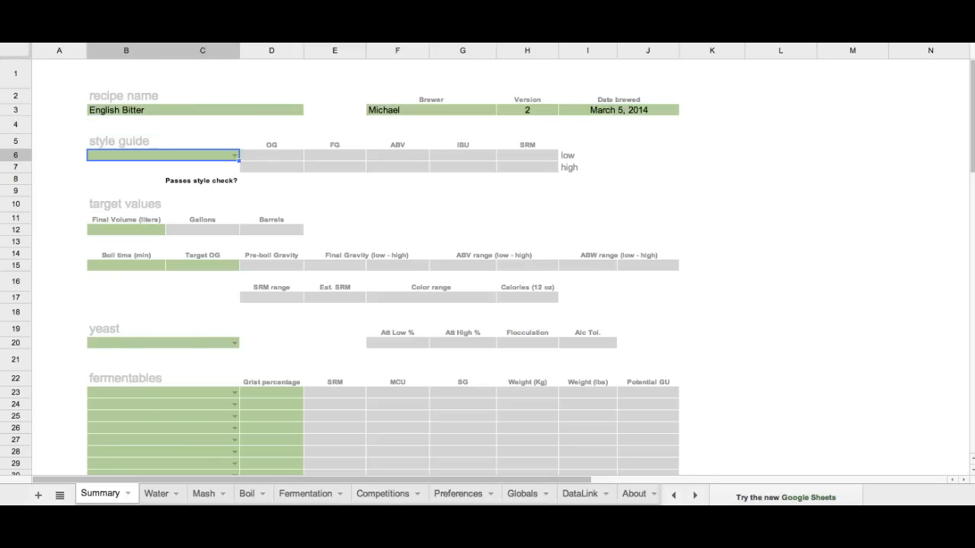
# Pick style guide 8A. Standard/Ordinary Bitter from the 'bitter' autocomplete and select cell B12.
pyautogui.write('b')
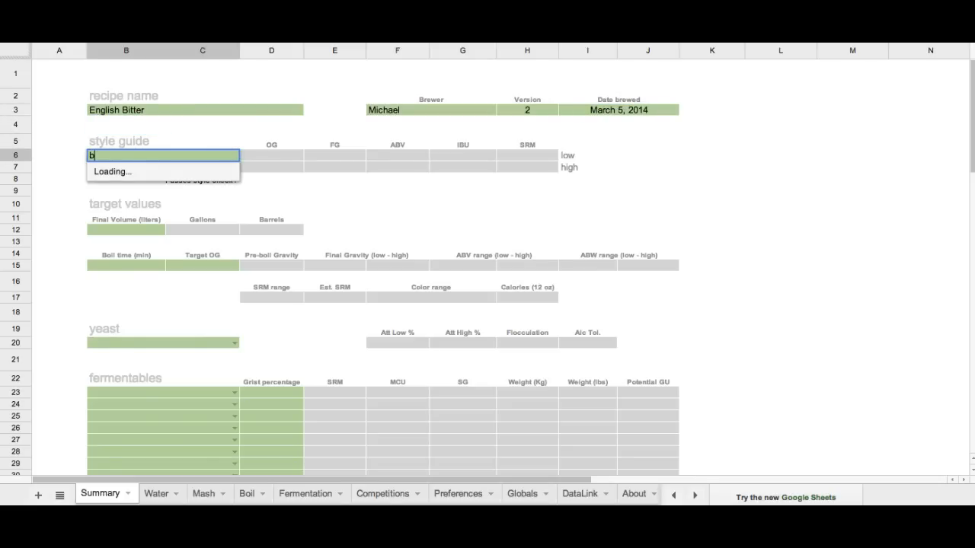
pyautogui.write('itter')
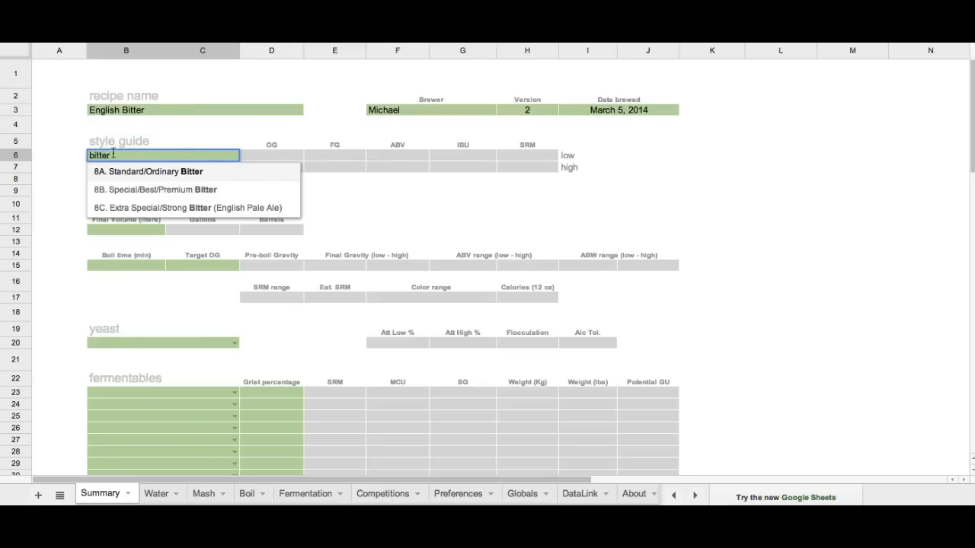
pyautogui.click(147, 172)
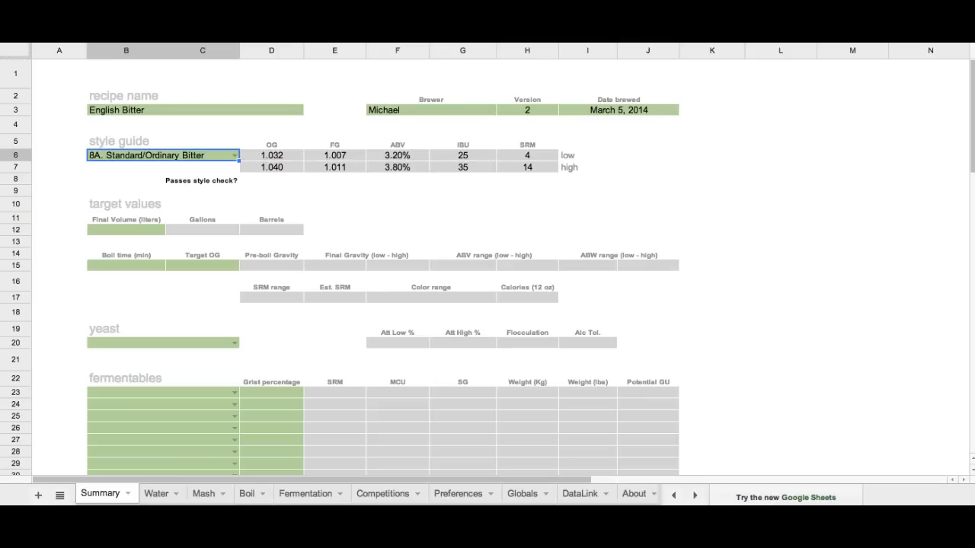
pyautogui.moveTo(126, 225)
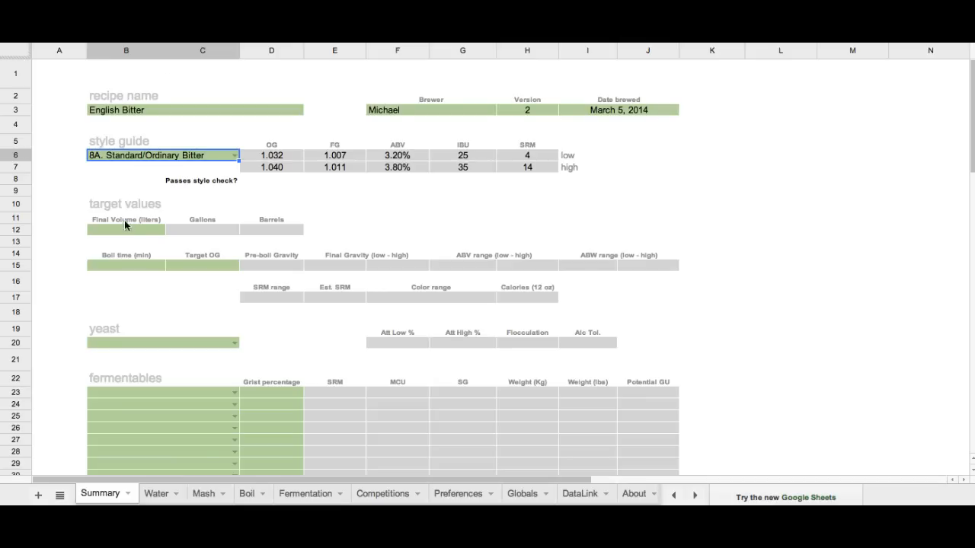
pyautogui.click(126, 229)
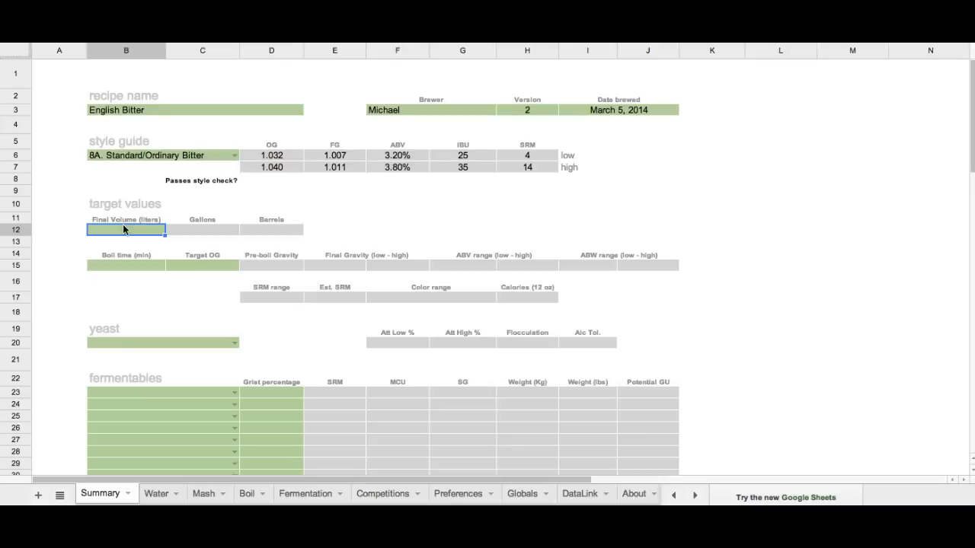
pyautogui.write('19')
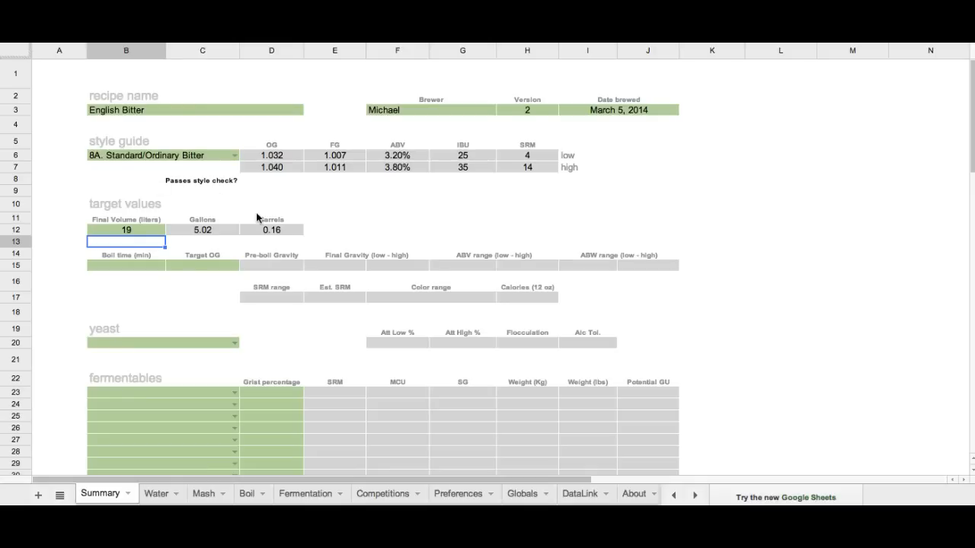
pyautogui.click(125, 265)
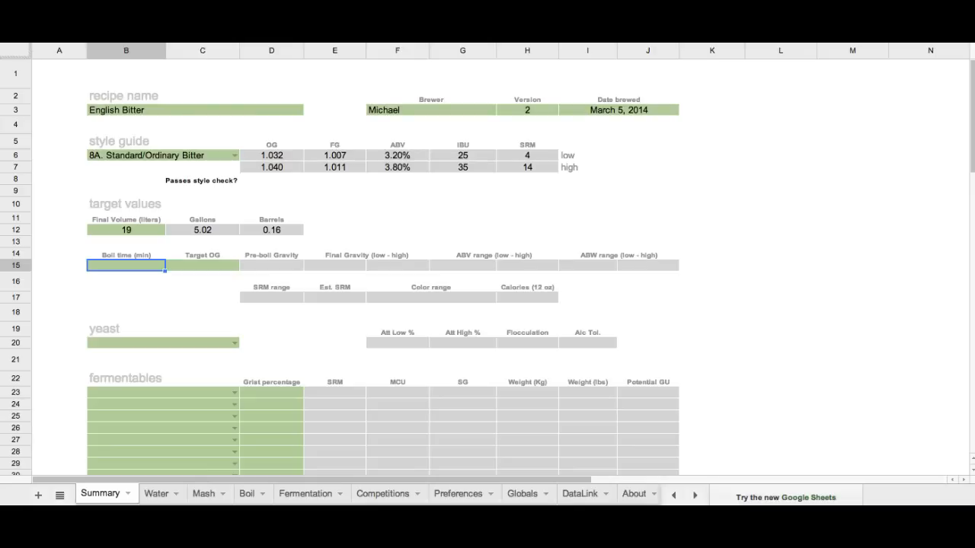
pyautogui.write("60'")
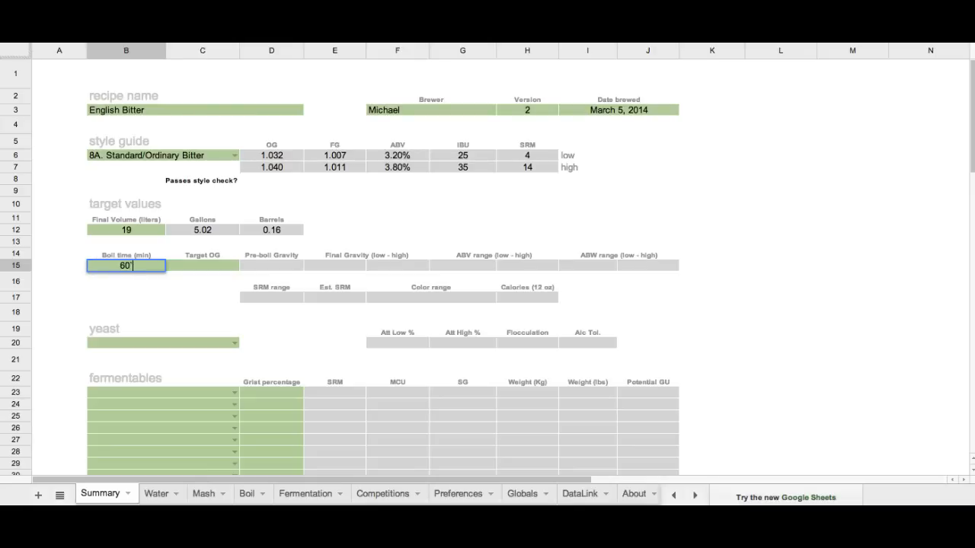
pyautogui.click(203, 266)
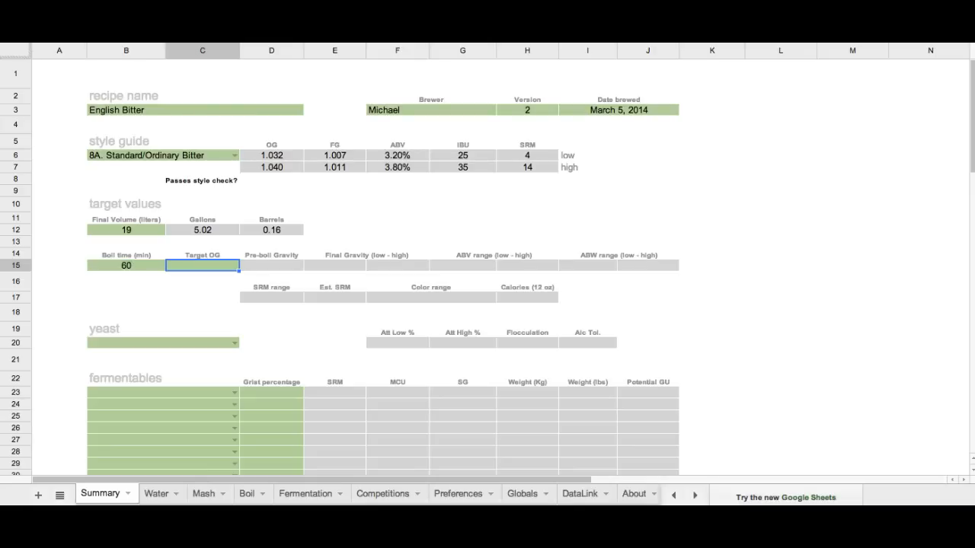
pyautogui.write('1.041')
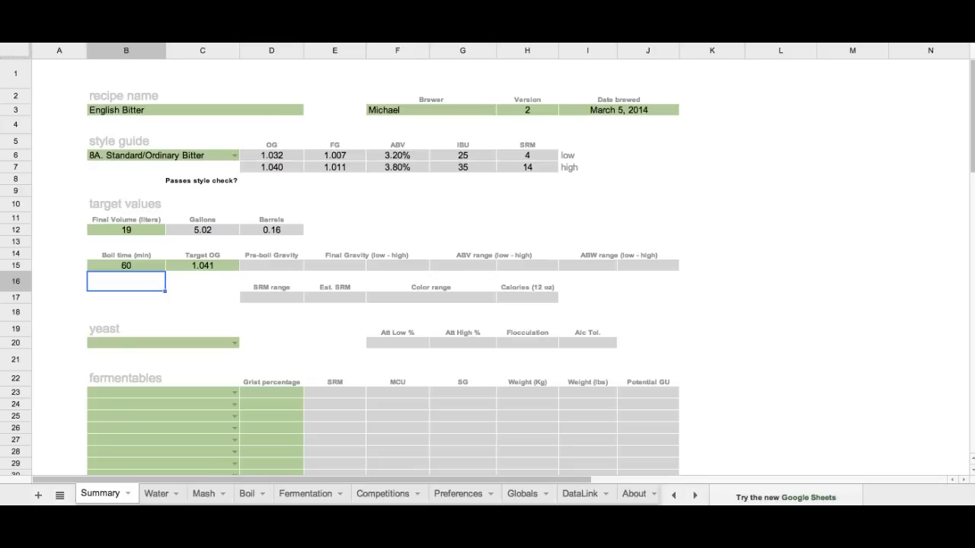
pyautogui.scroll(-3)
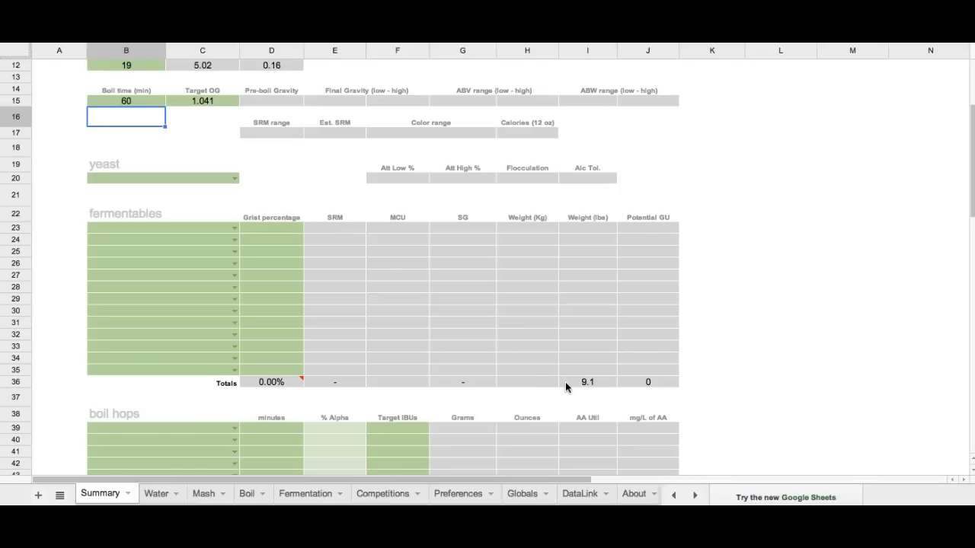
pyautogui.click(587, 381)
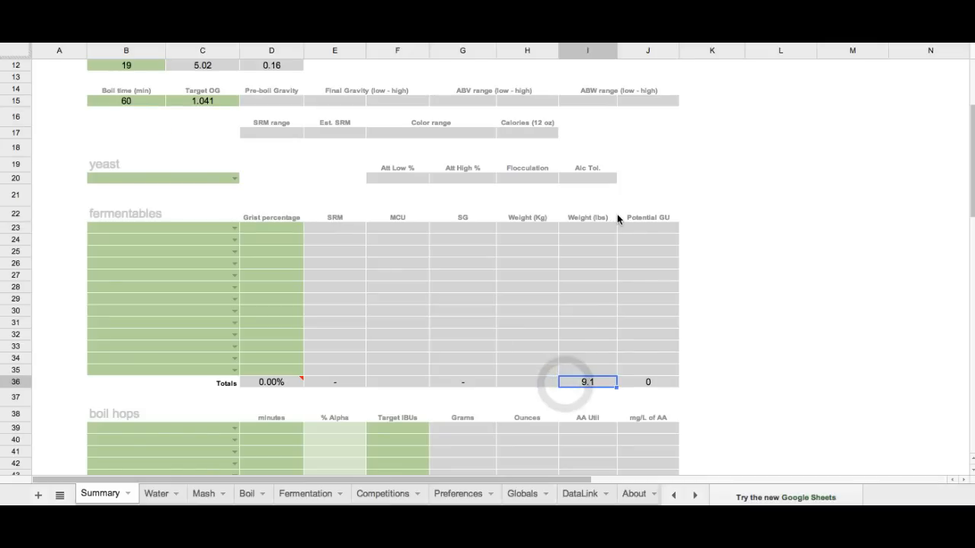
pyautogui.click(587, 217)
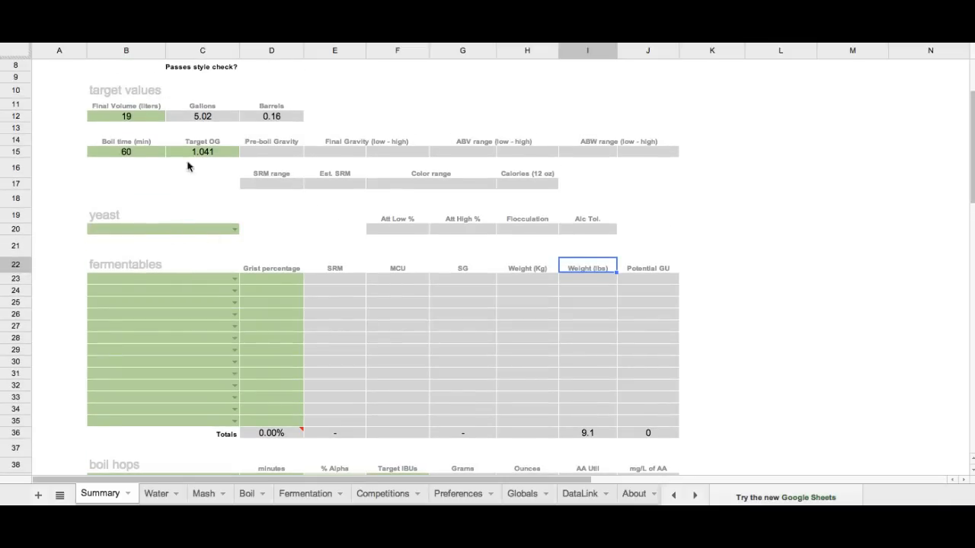
# Pick yeast Wyeast 1028: London Ale, then inspect the pre-boil and final gravity cells.
pyautogui.click(163, 228)
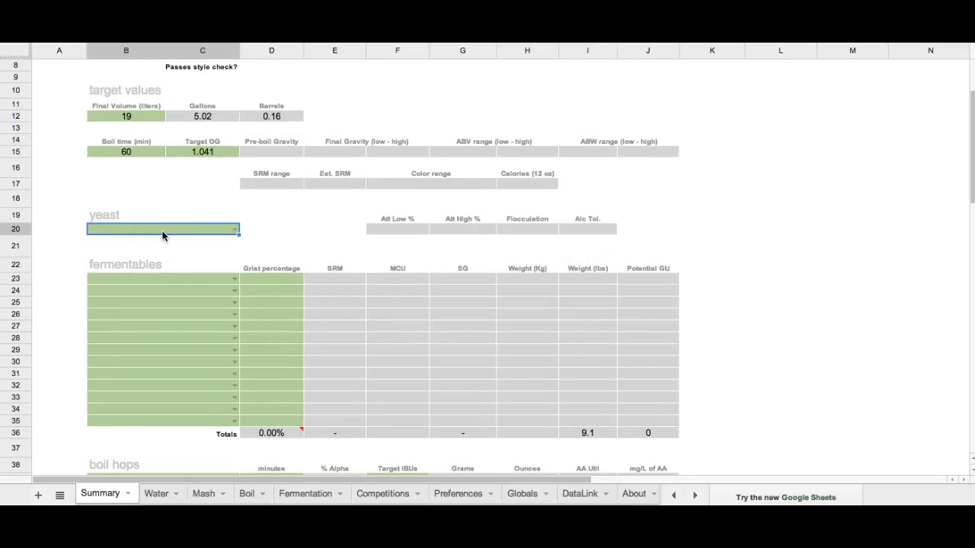
pyautogui.write('Lond')
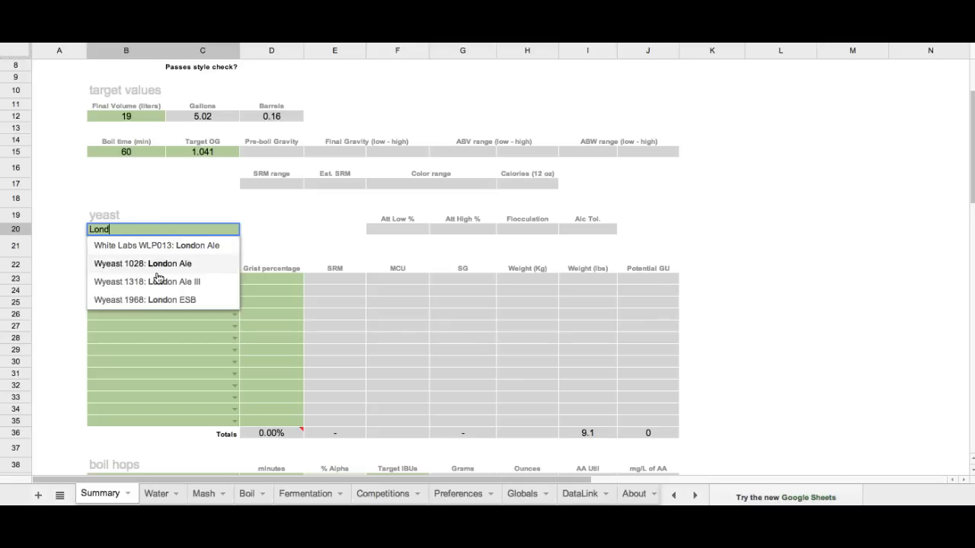
pyautogui.click(143, 263)
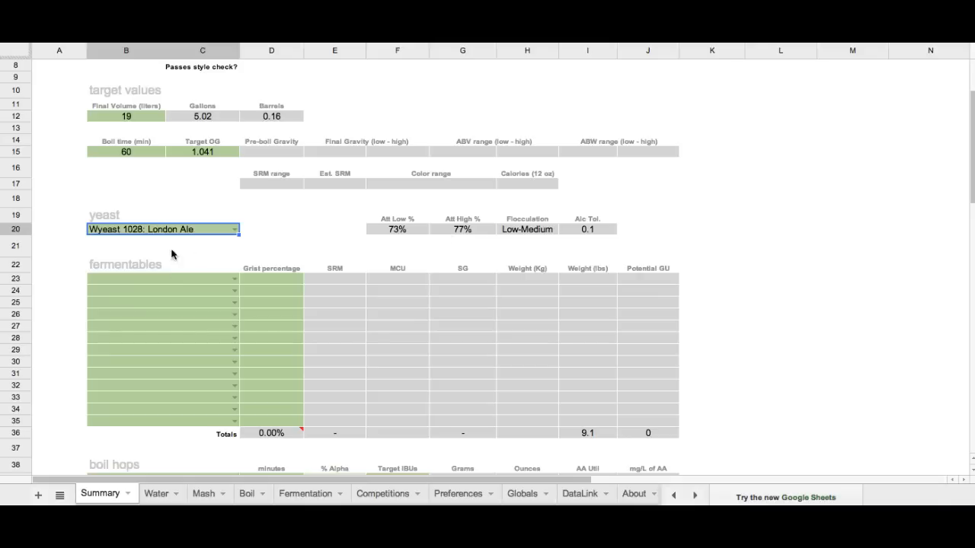
pyautogui.moveTo(128, 286)
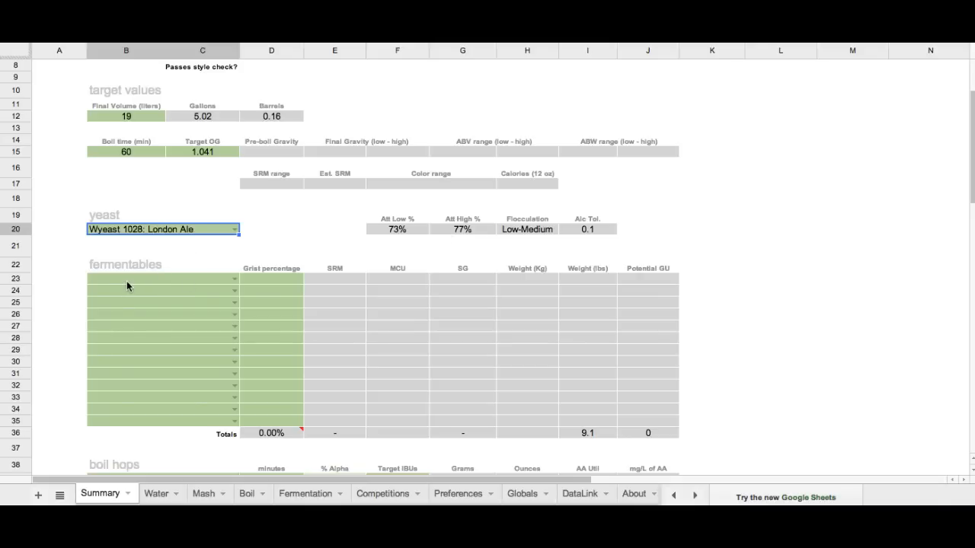
pyautogui.click(271, 151)
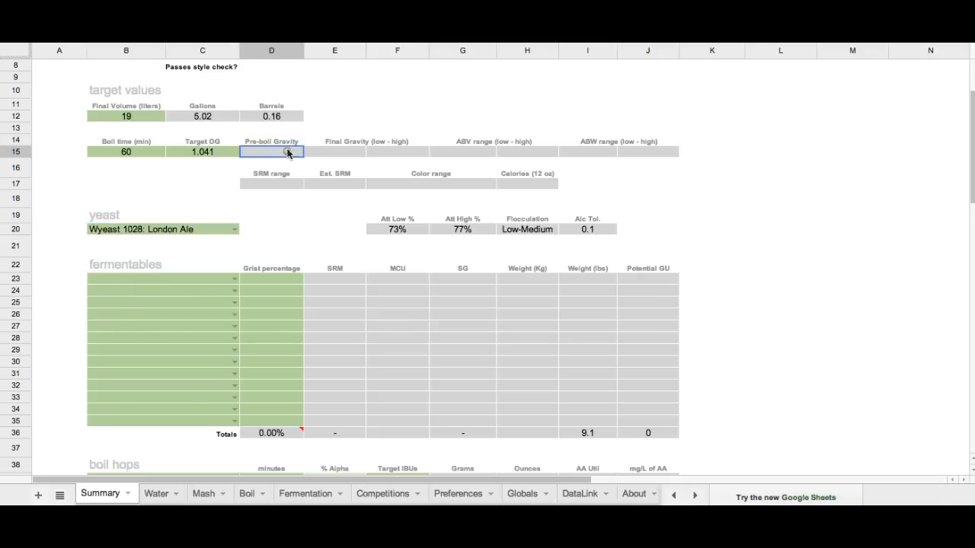
pyautogui.click(334, 152)
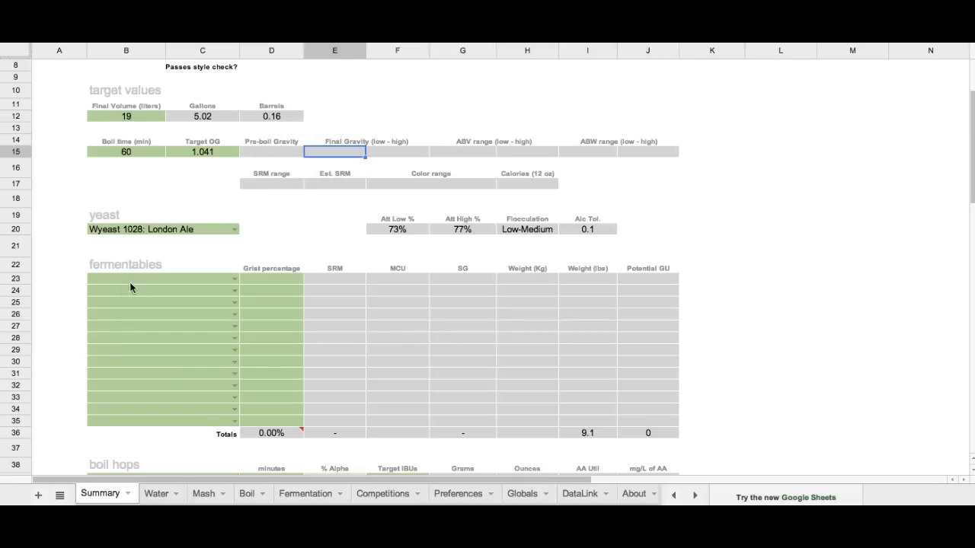
# Add fermentables Golden Promise, Bairds Carastan and Corn sugar (dextrose) via autocomplete.
pyautogui.click(130, 284)
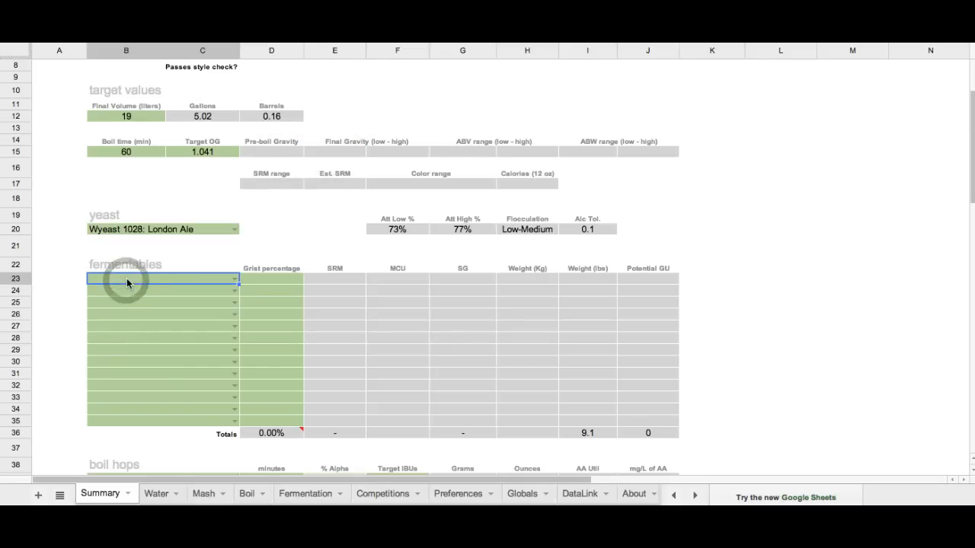
pyautogui.write('G')
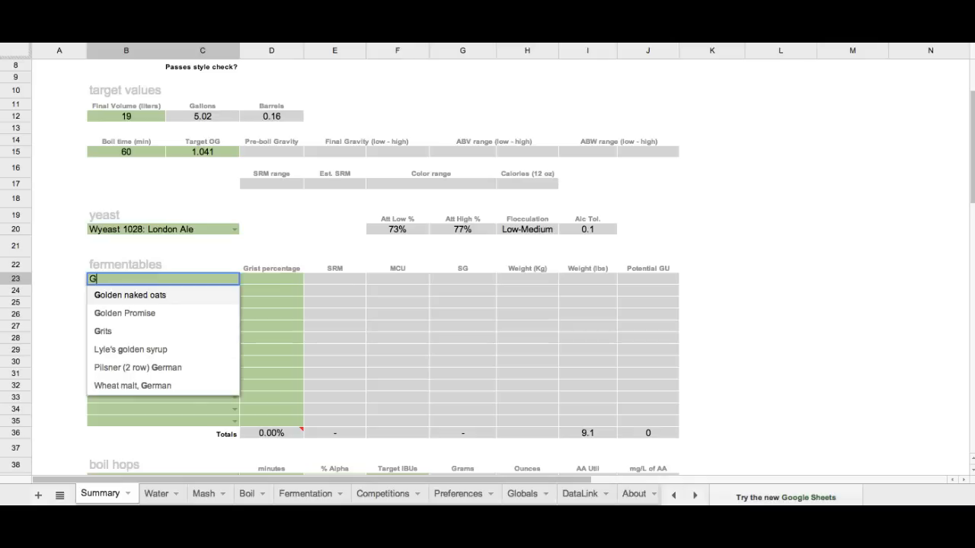
pyautogui.click(124, 313)
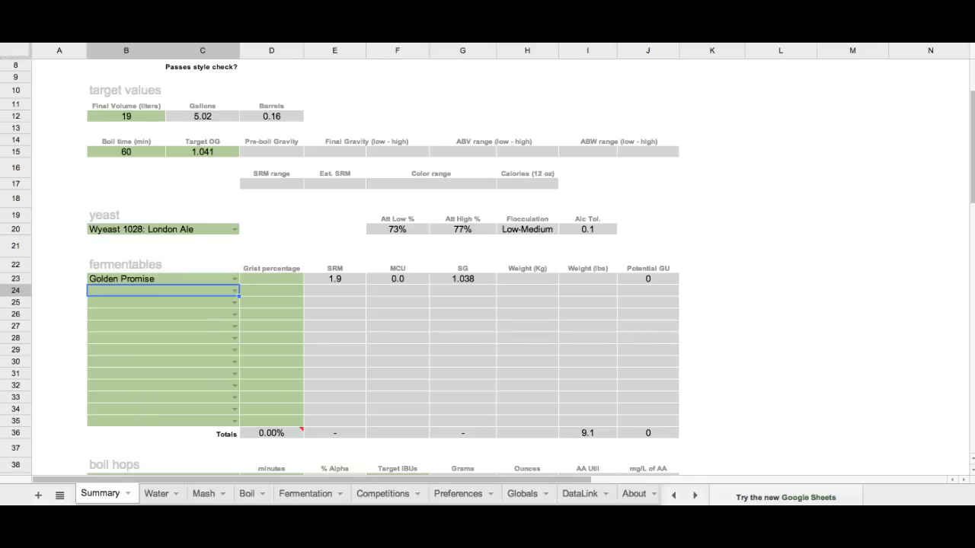
pyautogui.write('Bai')
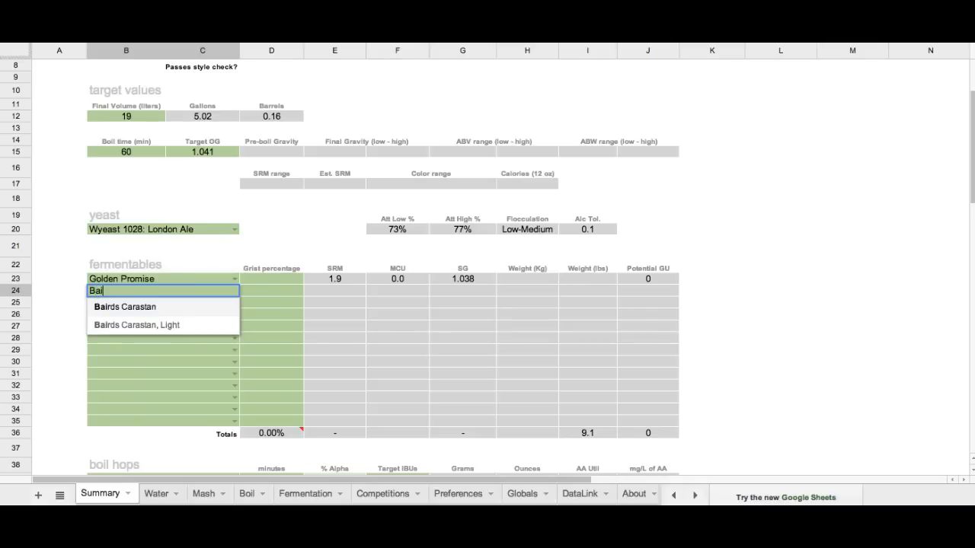
pyautogui.click(124, 306)
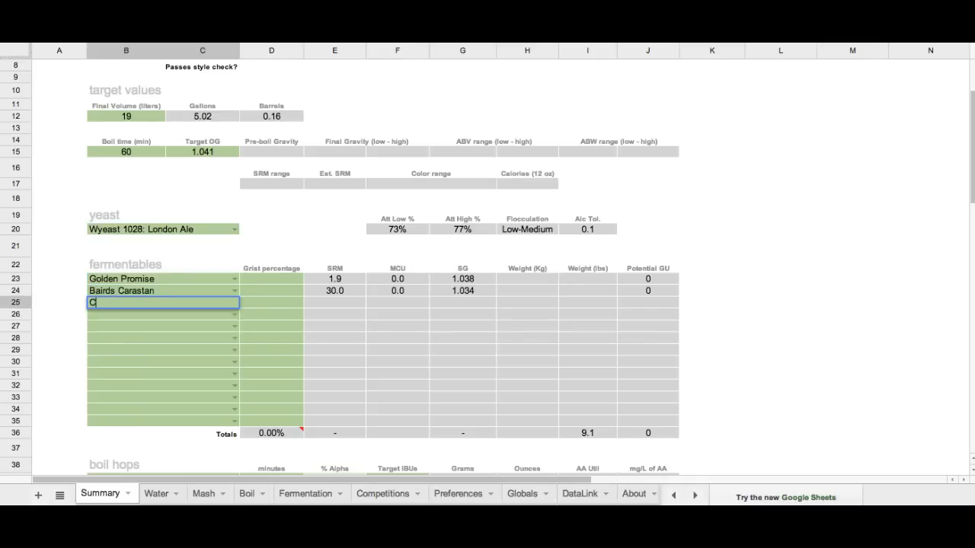
pyautogui.write('o')
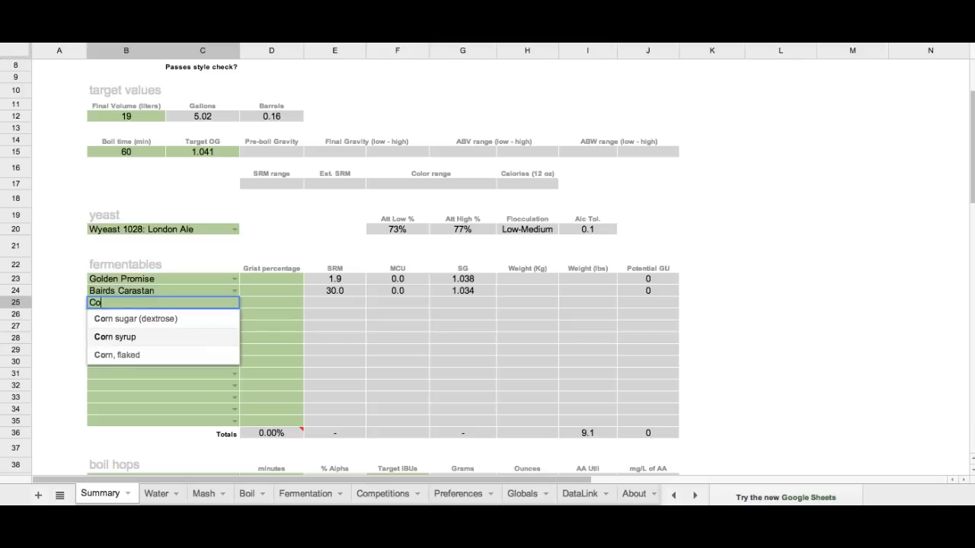
pyautogui.click(135, 318)
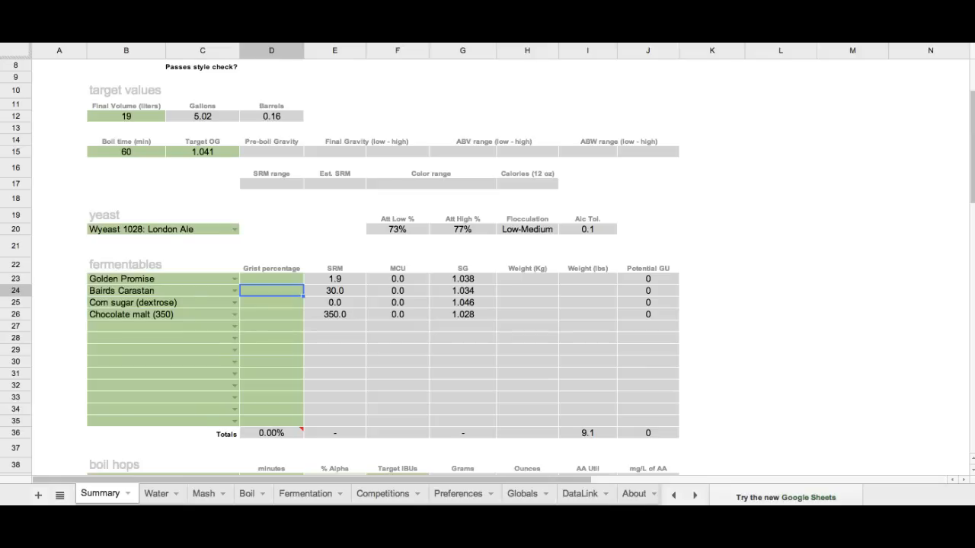
pyautogui.click(271, 279)
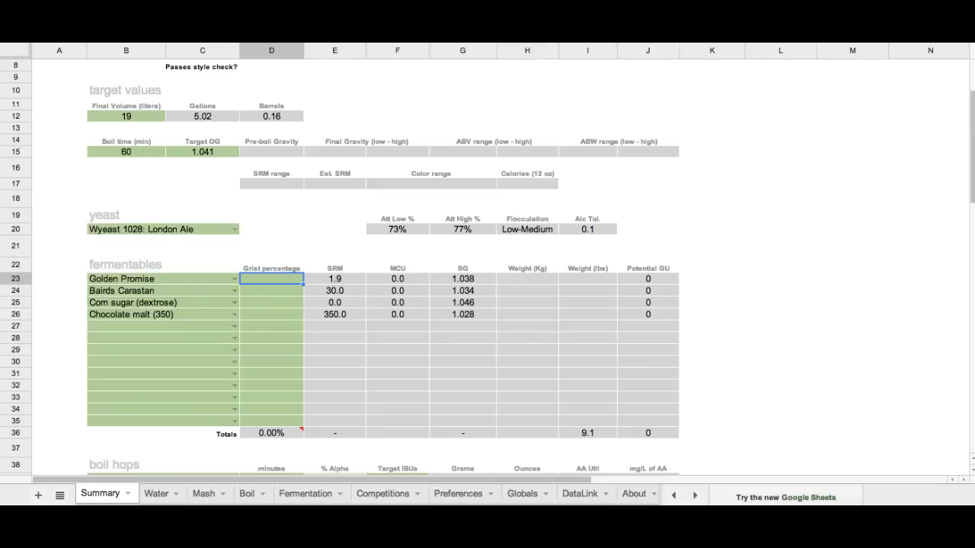
pyautogui.write('86.00%')
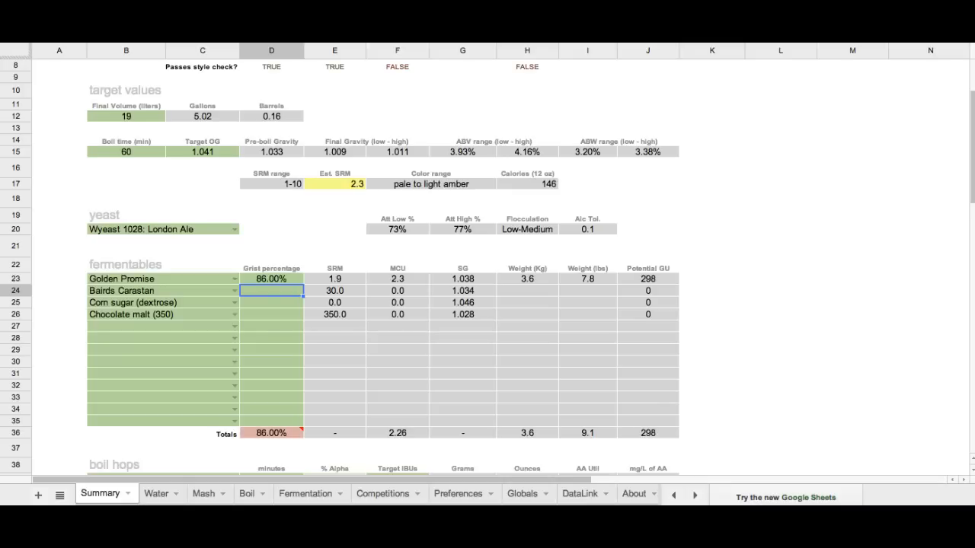
pyautogui.write('6')
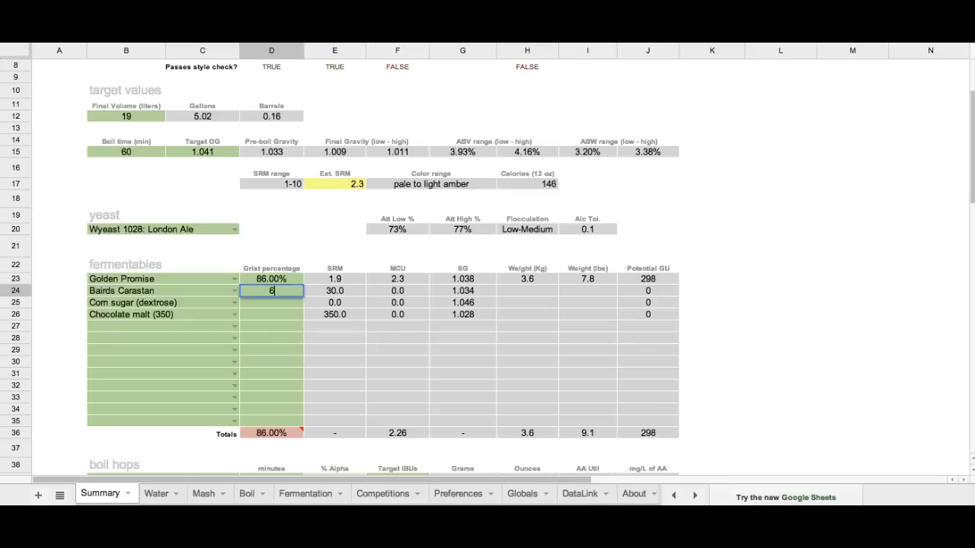
pyautogui.press('enter')
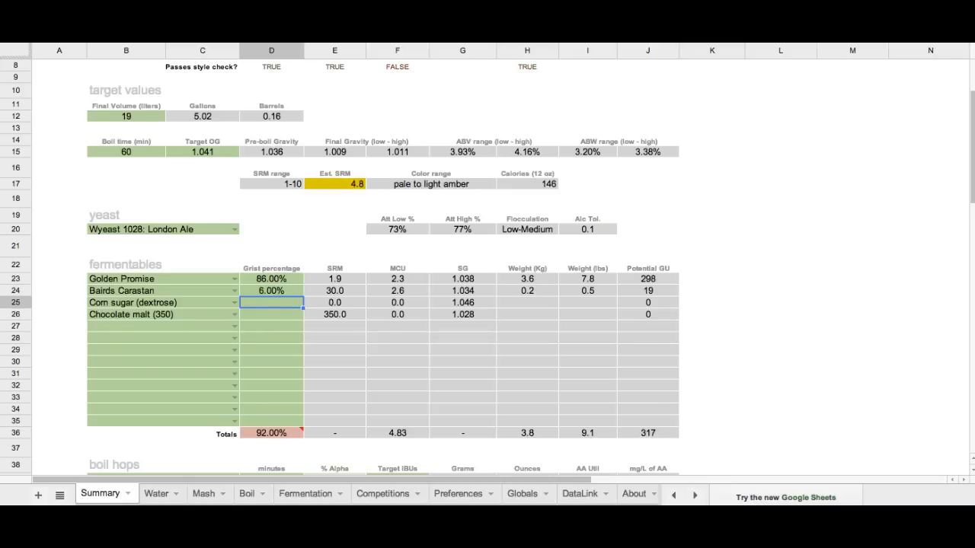
pyautogui.write('6.00%')
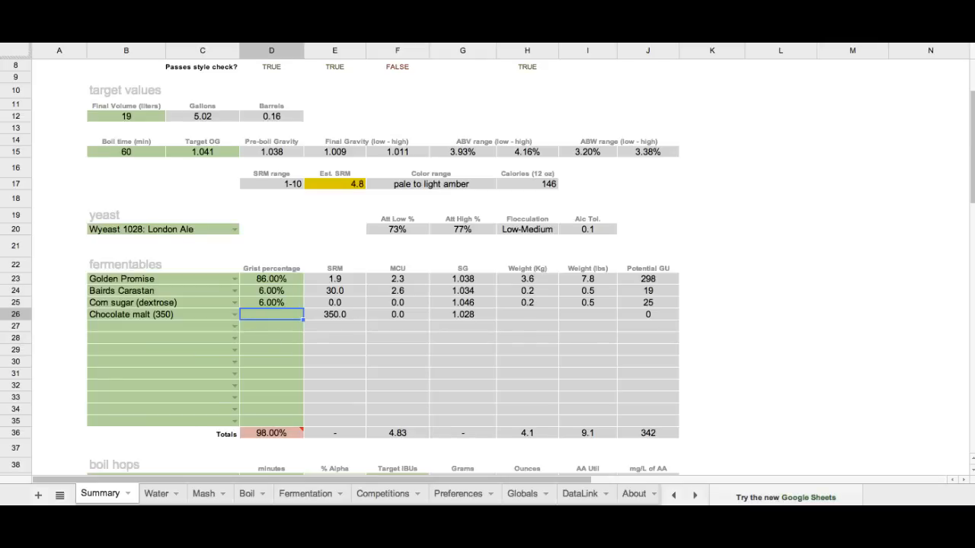
pyautogui.write('2.00%')
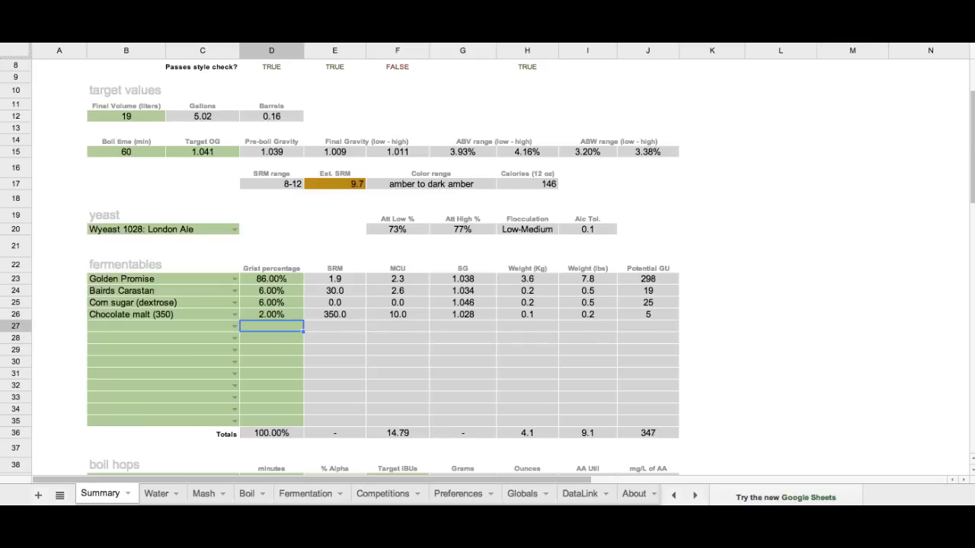
pyautogui.click(271, 314)
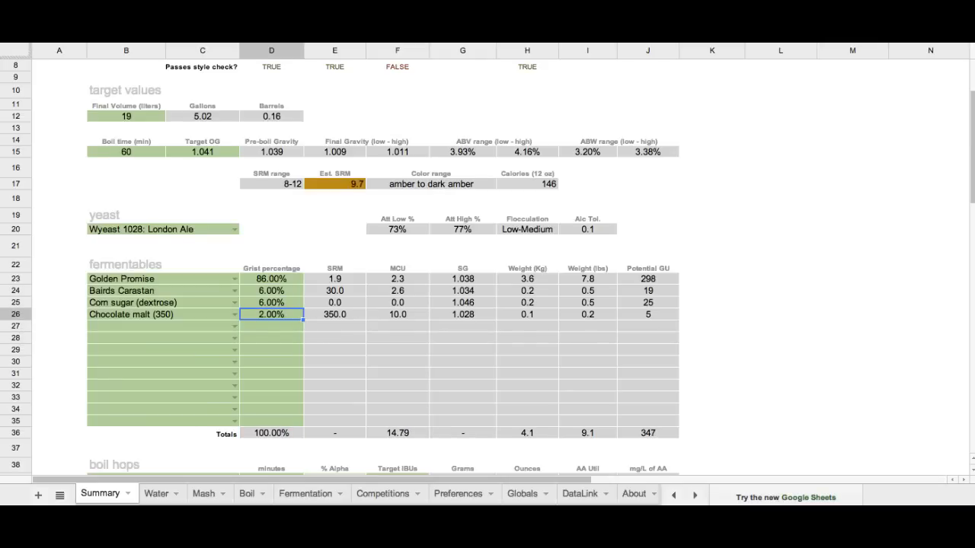
pyautogui.press('Delete')
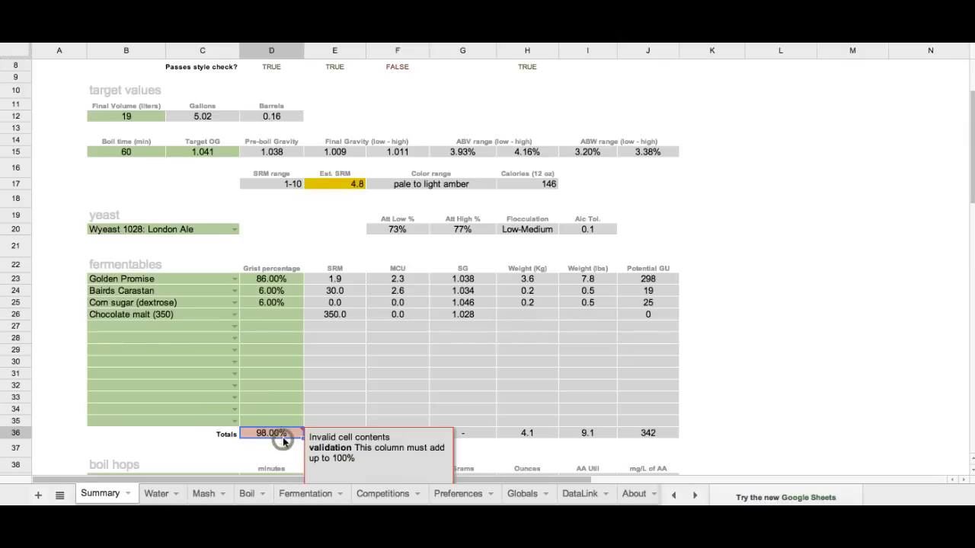
pyautogui.moveTo(257, 319)
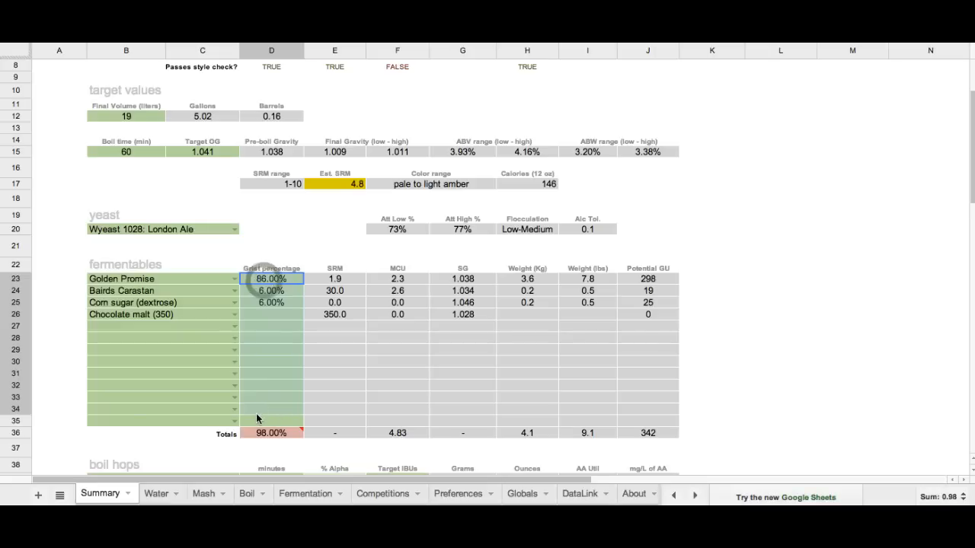
pyautogui.click(272, 302)
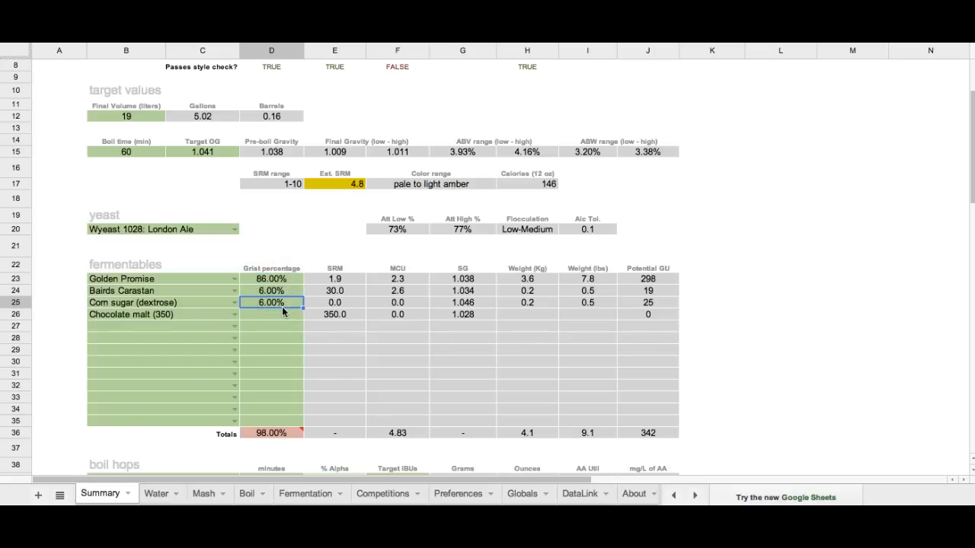
pyautogui.write('2.00%')
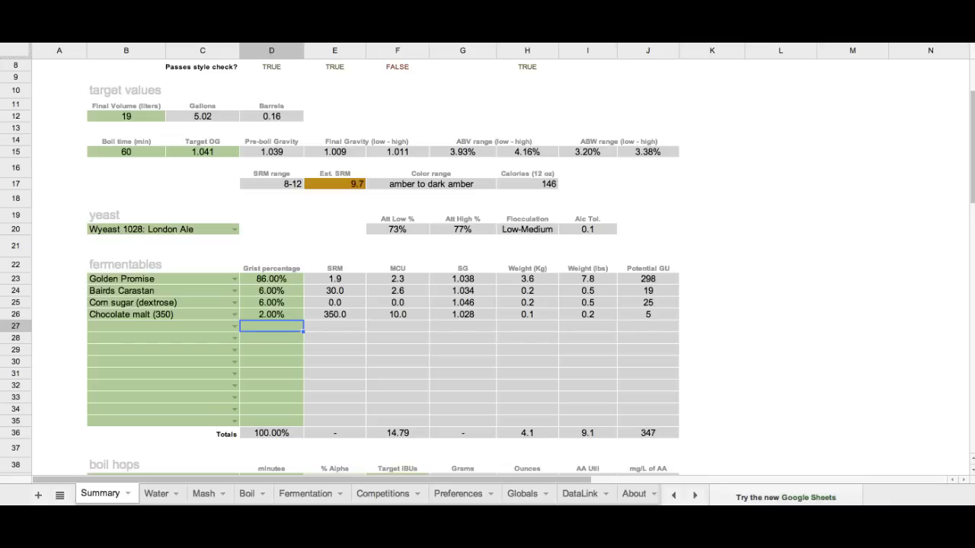
pyautogui.moveTo(346, 237)
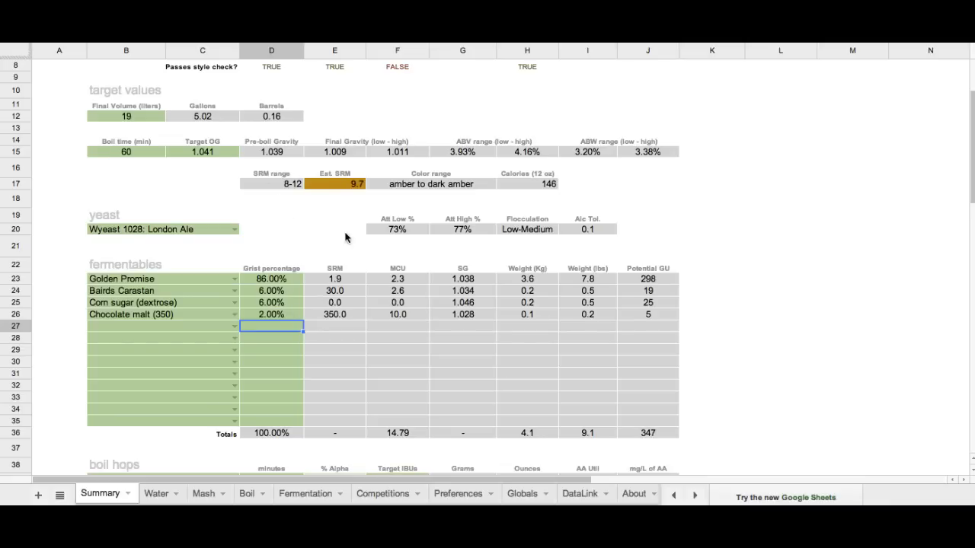
pyautogui.click(527, 279)
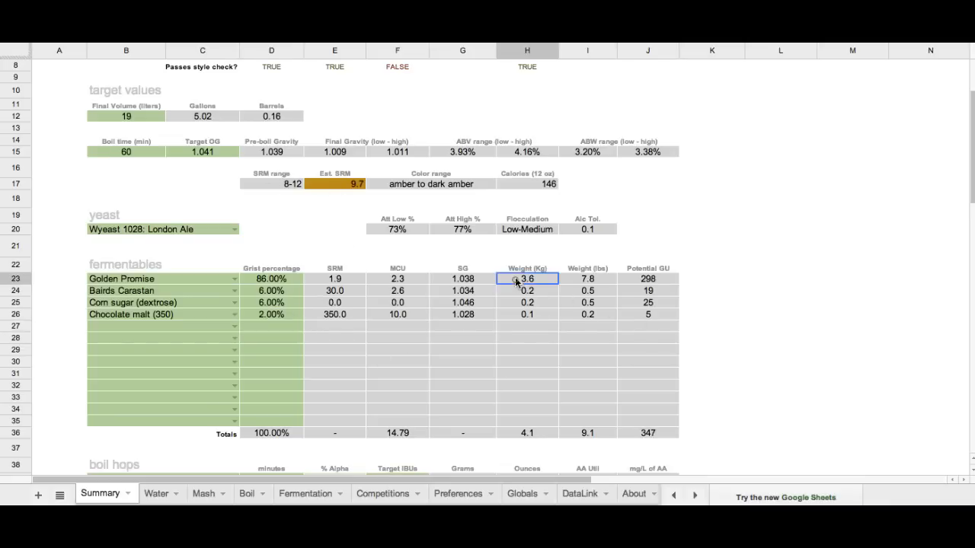
pyautogui.moveTo(527, 279); pyautogui.dragTo(588, 315)
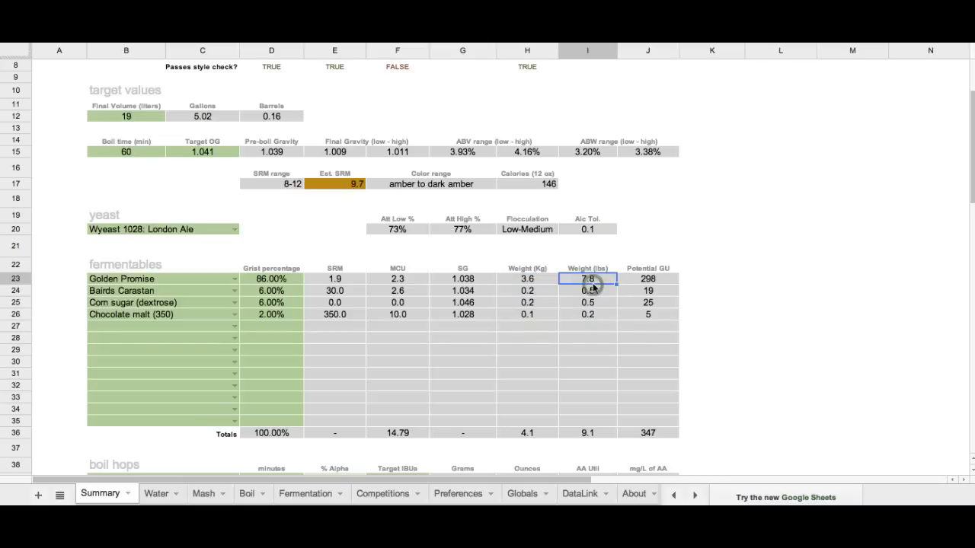
pyautogui.click(586, 290)
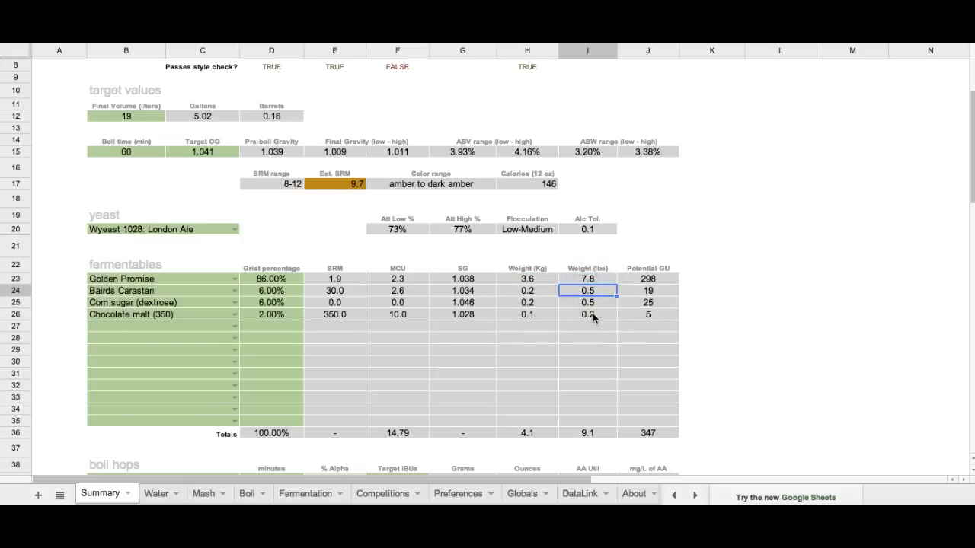
pyautogui.click(587, 315)
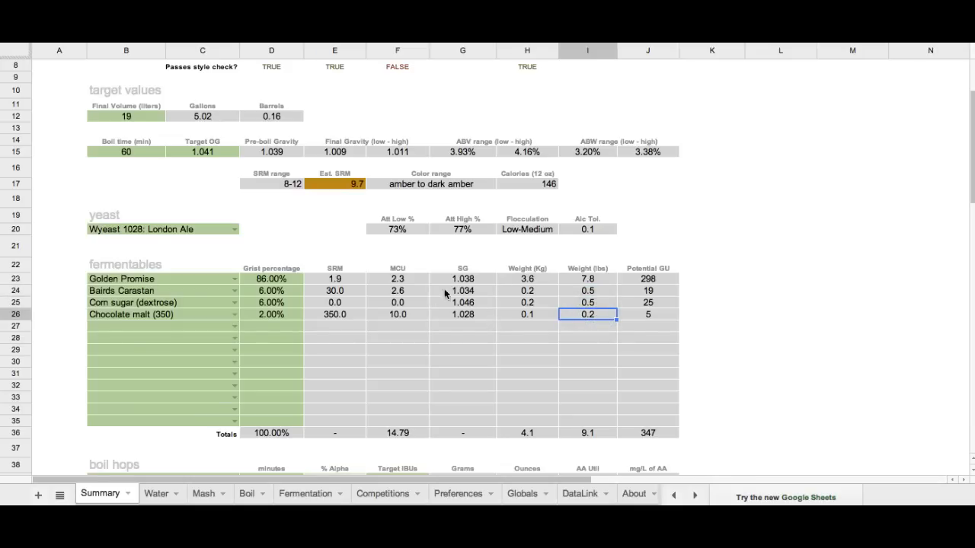
pyautogui.click(271, 140)
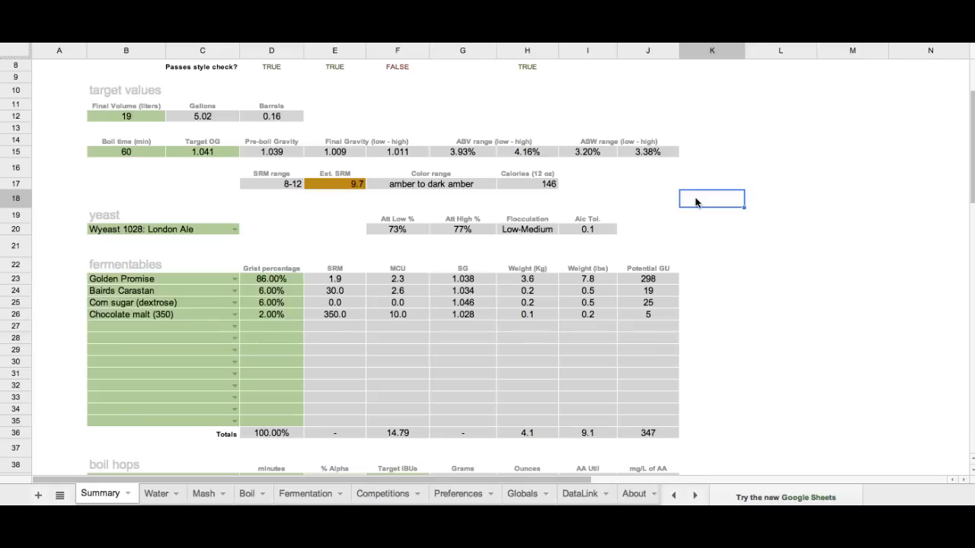
pyautogui.moveTo(653, 196)
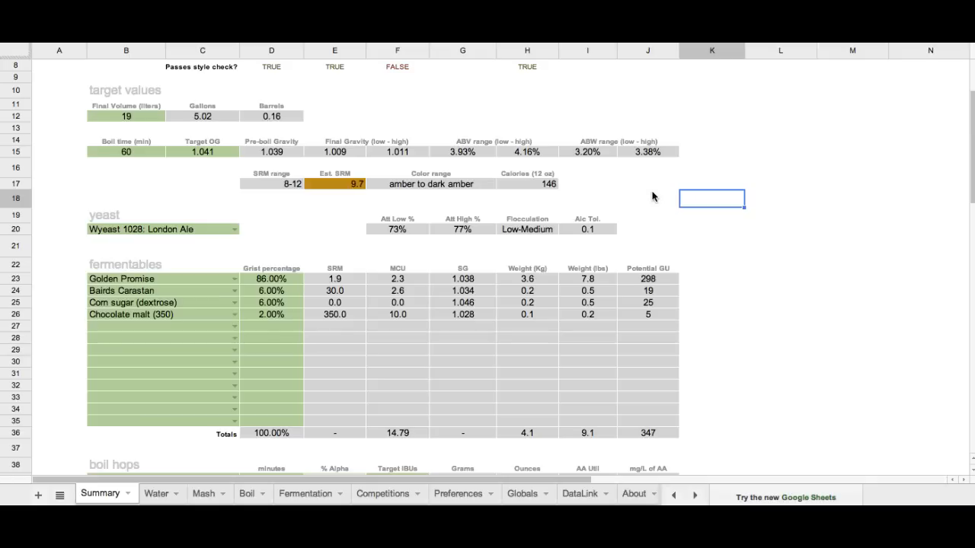
pyautogui.moveTo(176, 476)
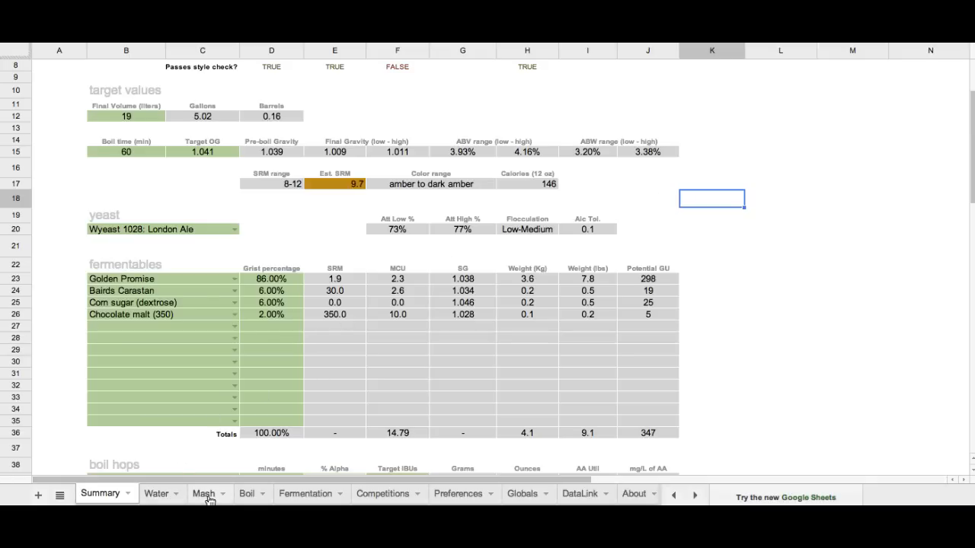
# Set the Mash profile to 'Temperature mash, one step, medium body' and check the sacc rest.
pyautogui.click(203, 494)
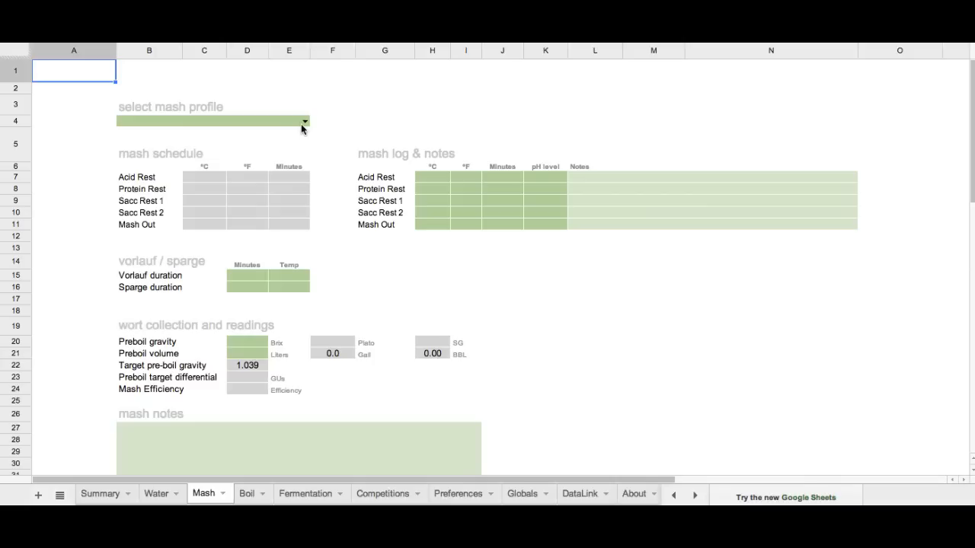
pyautogui.click(305, 121)
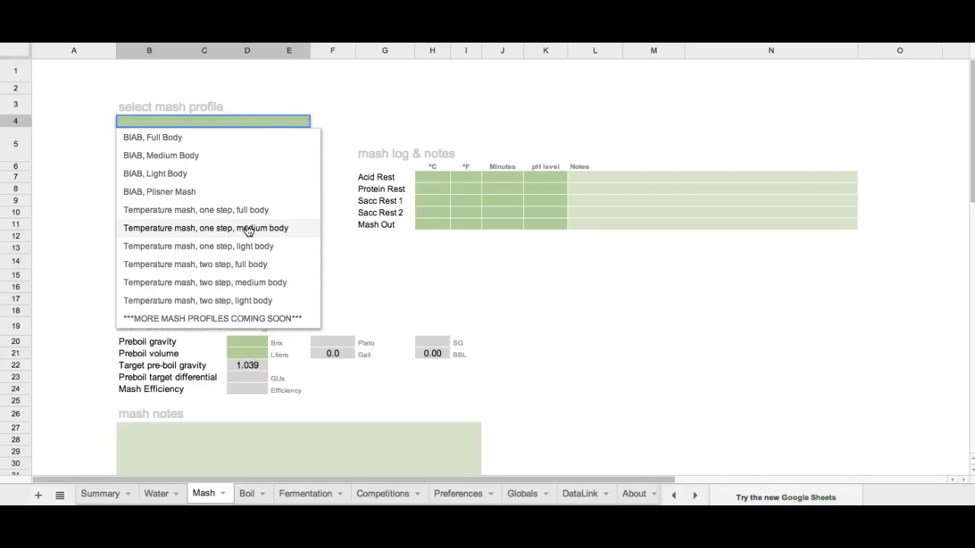
pyautogui.click(205, 227)
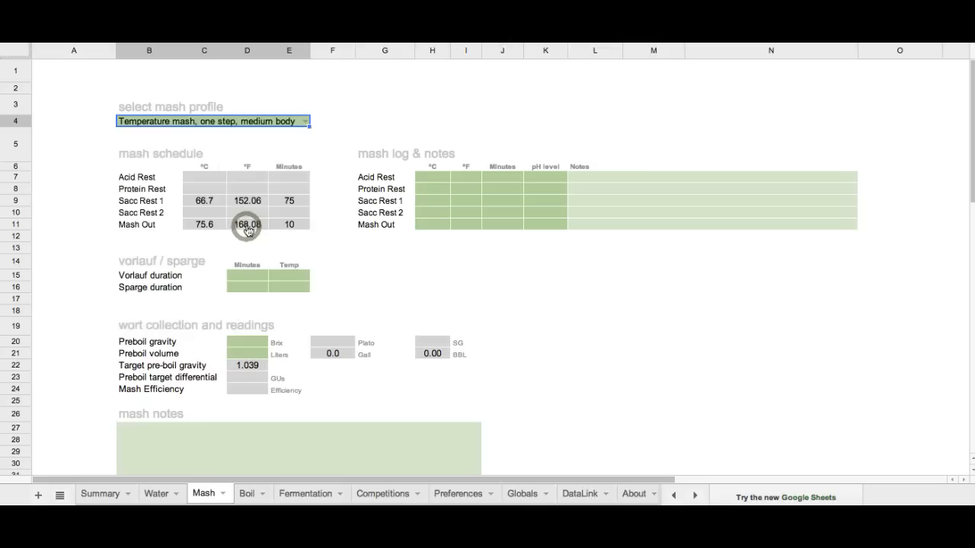
pyautogui.moveTo(194, 179)
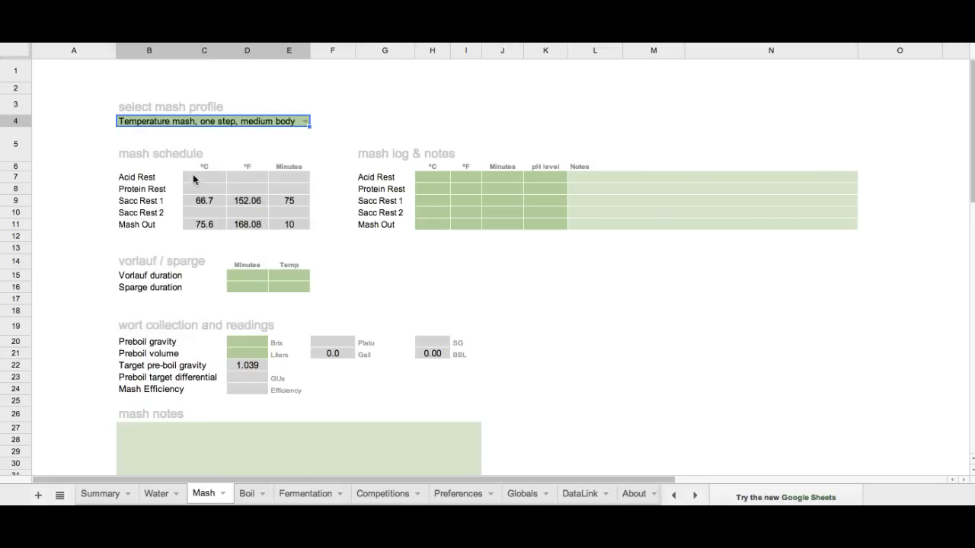
pyautogui.click(203, 200)
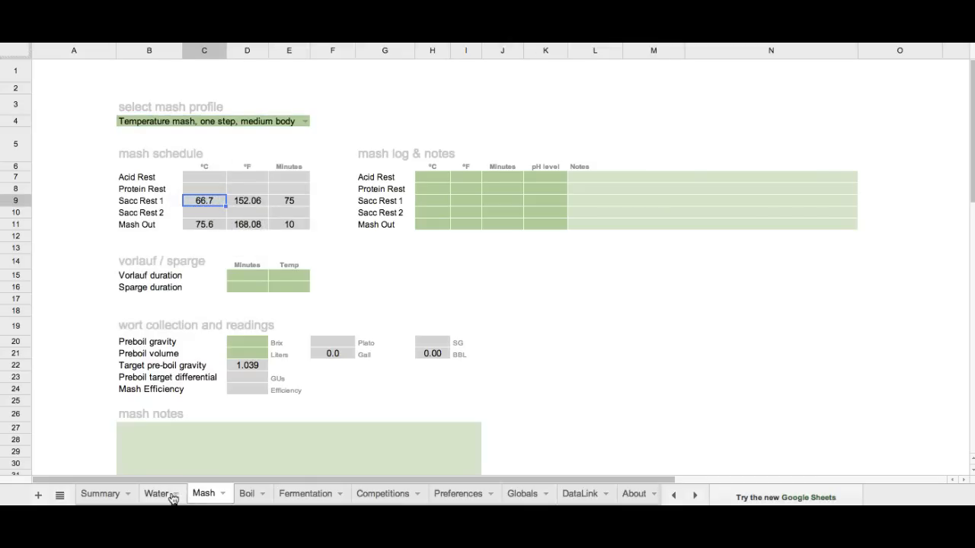
# Set the Water sheet's target mash temperature to 66 °C and check the 74.8 °C strike temperature.
pyautogui.click(157, 494)
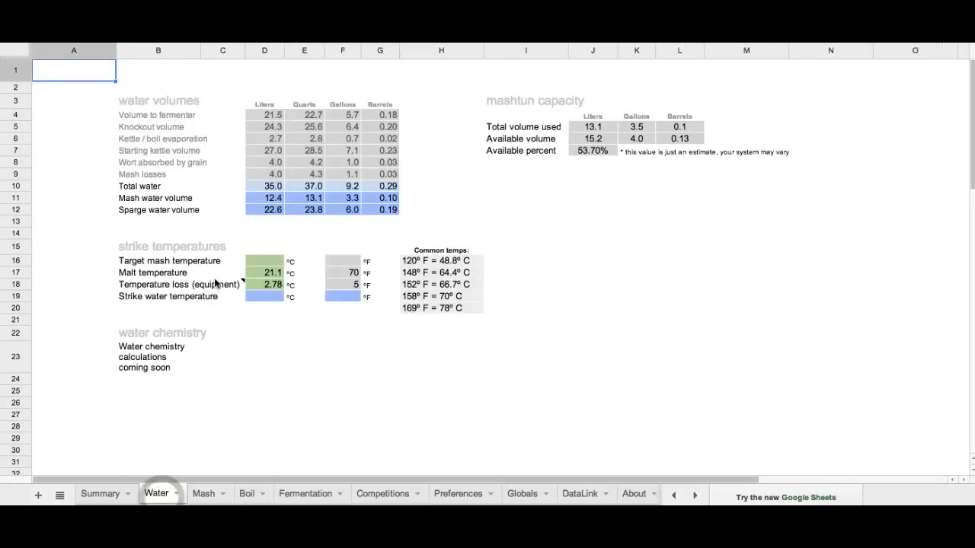
pyautogui.click(264, 260)
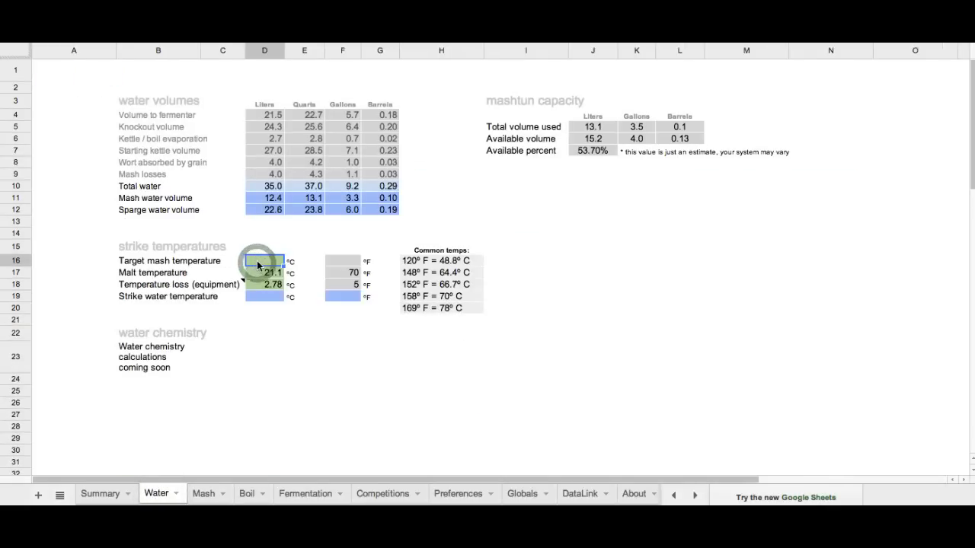
pyautogui.write('66.0')
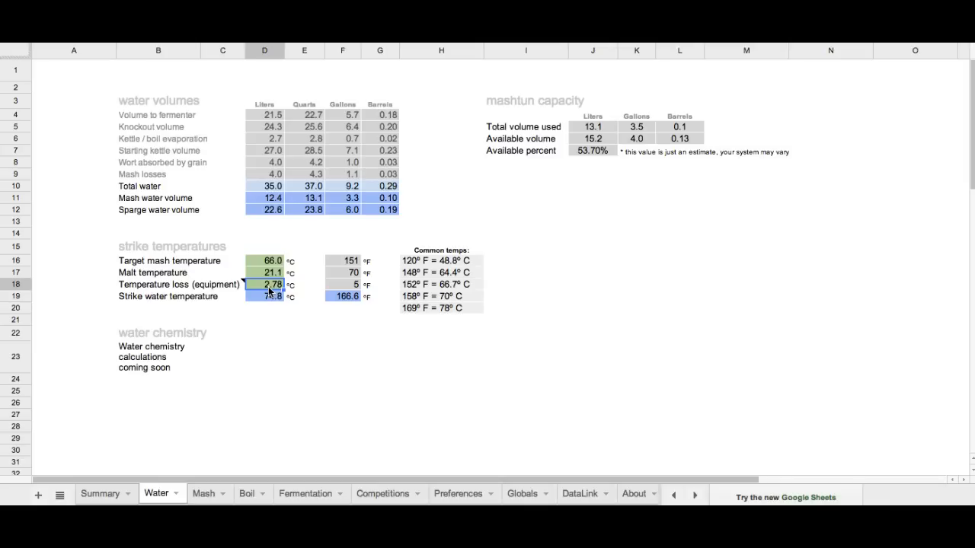
pyautogui.moveTo(264, 307)
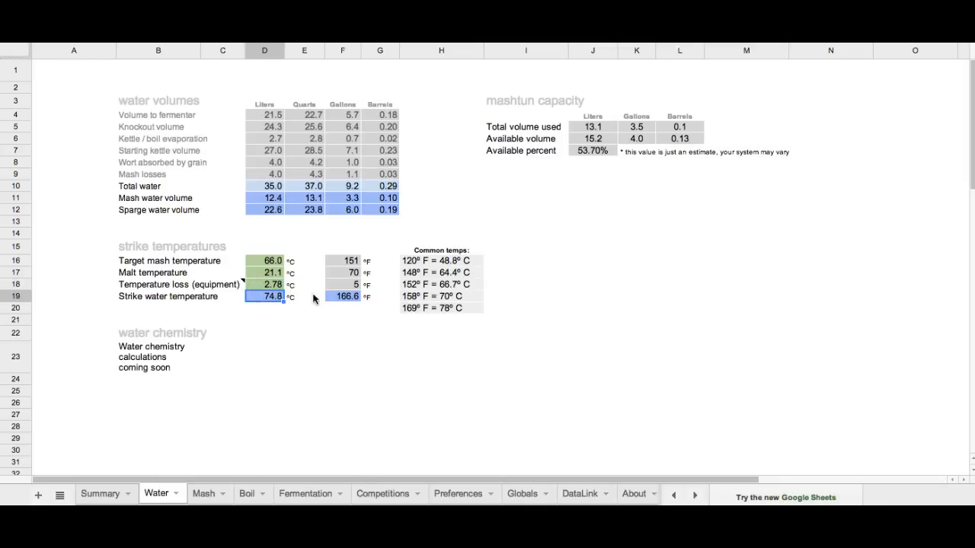
pyautogui.click(343, 296)
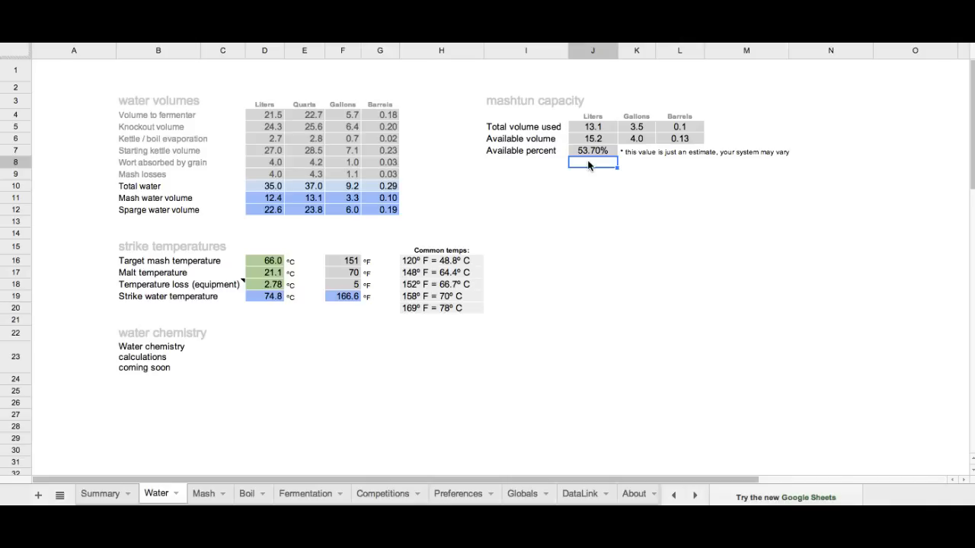
pyautogui.moveTo(202, 388)
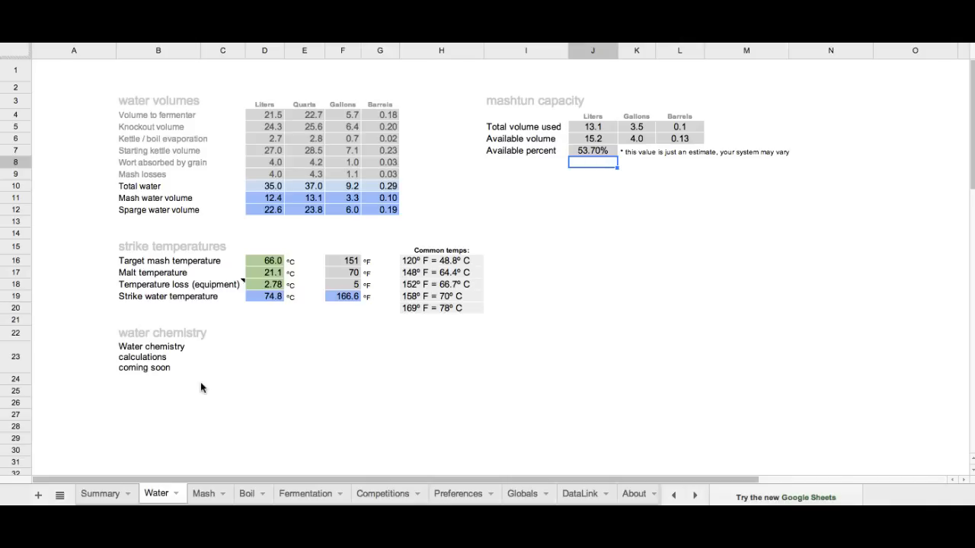
# Add Goldings, East Kent as the first Summary boil hop with a 60-minute addition.
pyautogui.click(100, 494)
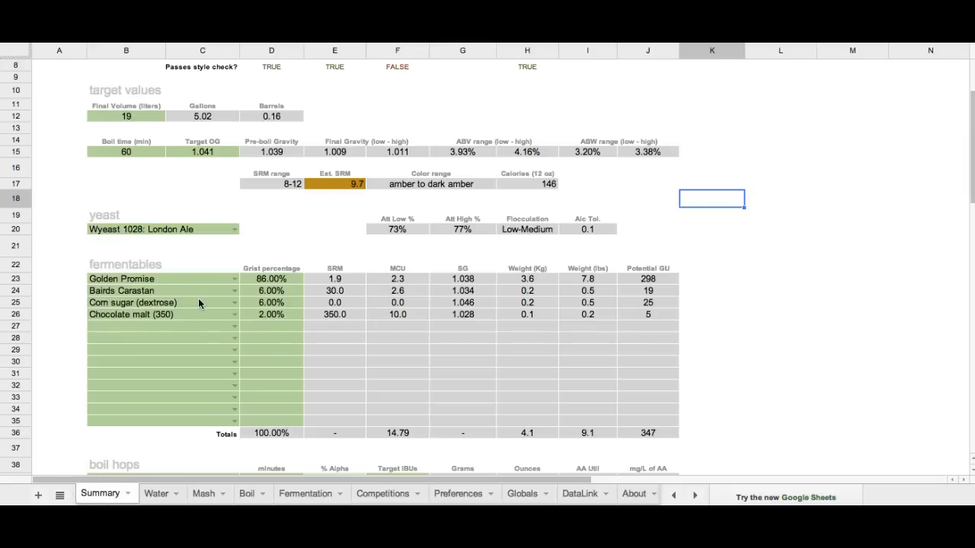
pyautogui.scroll(-3)
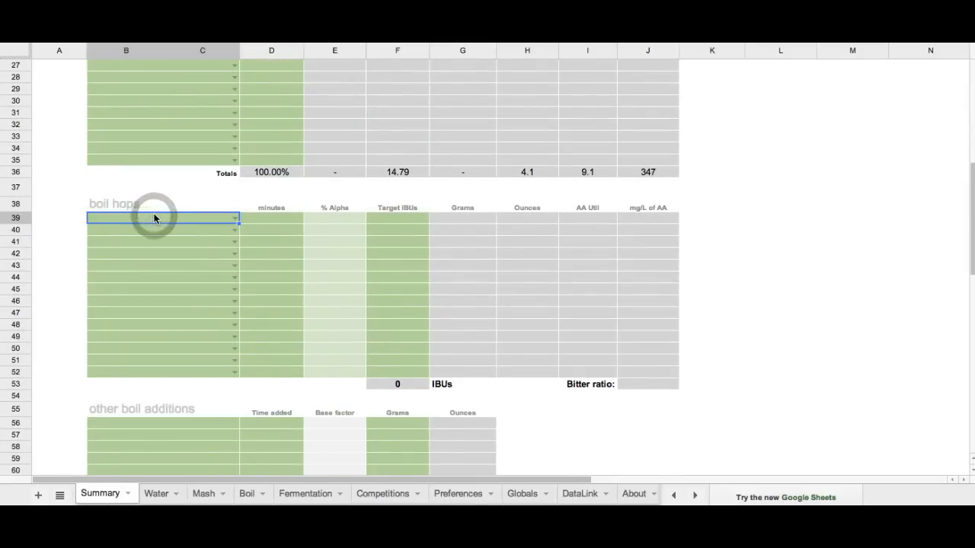
pyautogui.write('Ea')
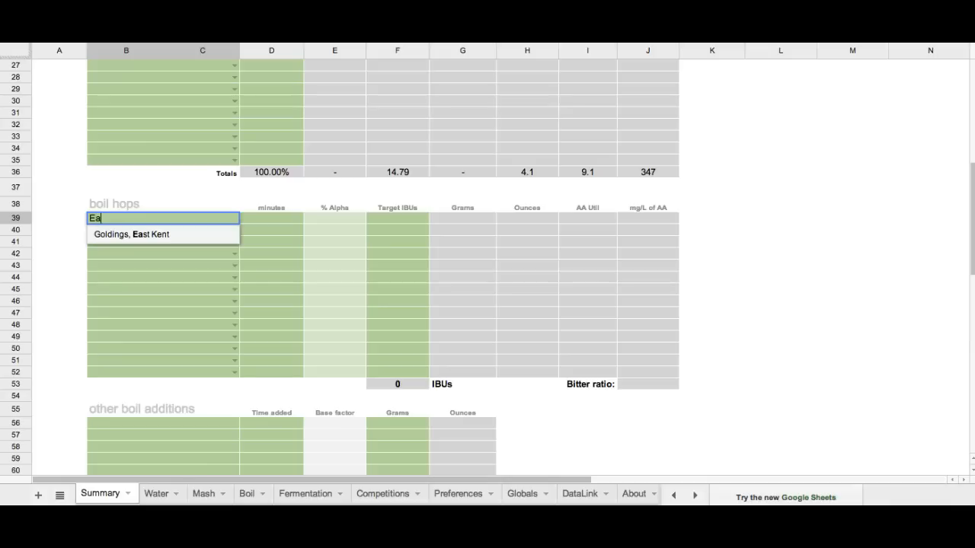
pyautogui.click(131, 234)
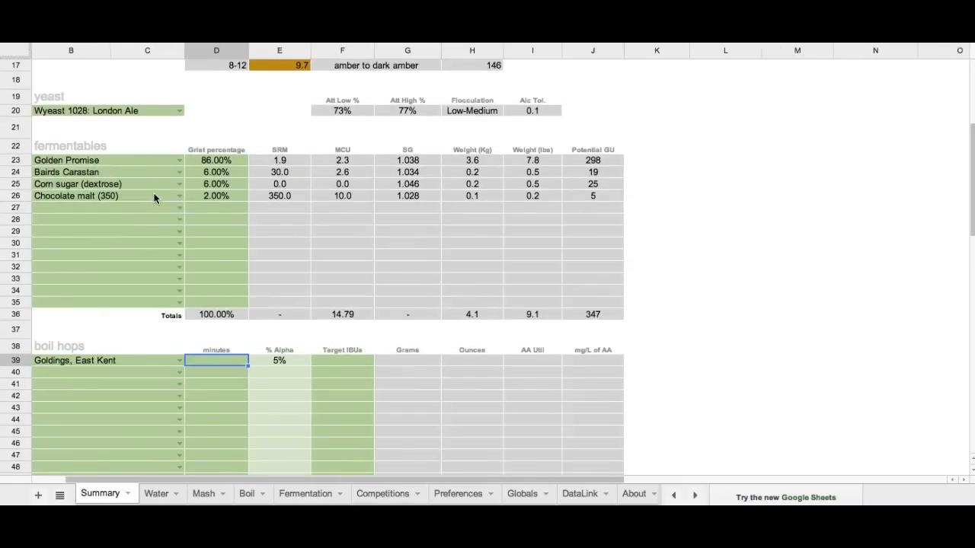
pyautogui.write('60')
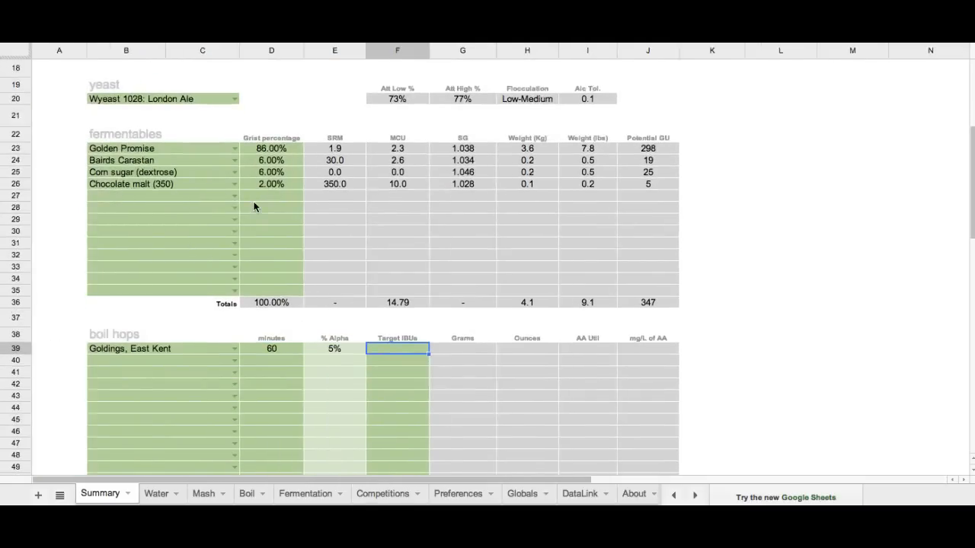
# Target 30 IBUs for the hop and check its weight and alpha acid percentage.
pyautogui.scroll(-3)
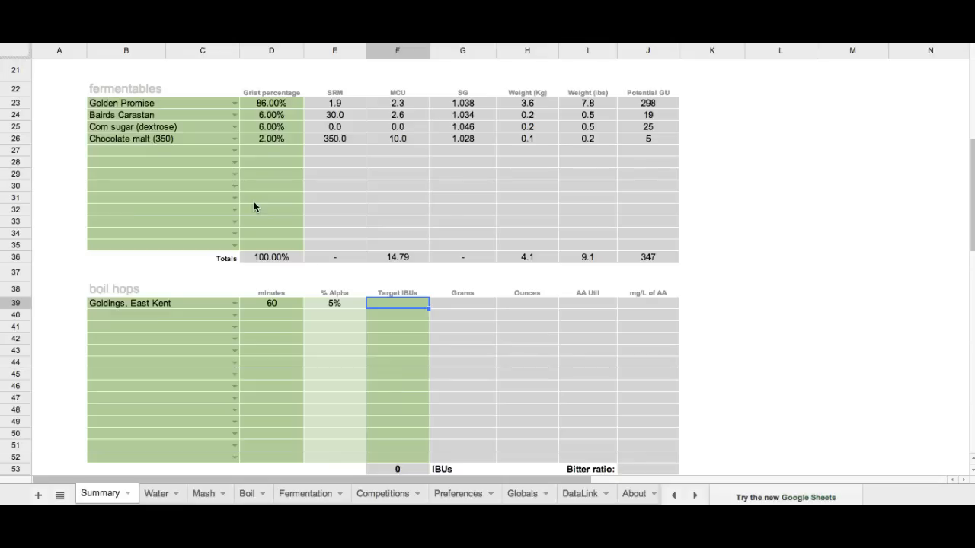
pyautogui.write('30')
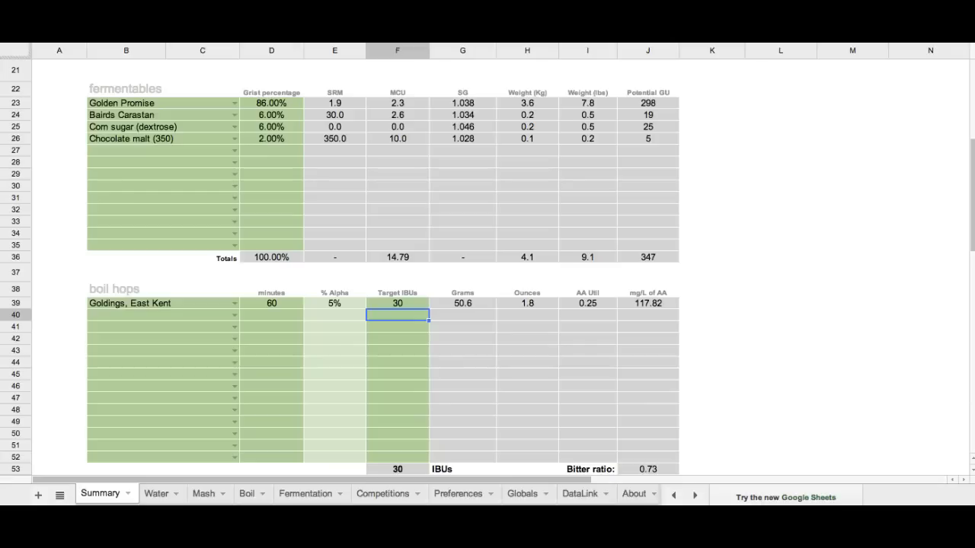
pyautogui.click(527, 303)
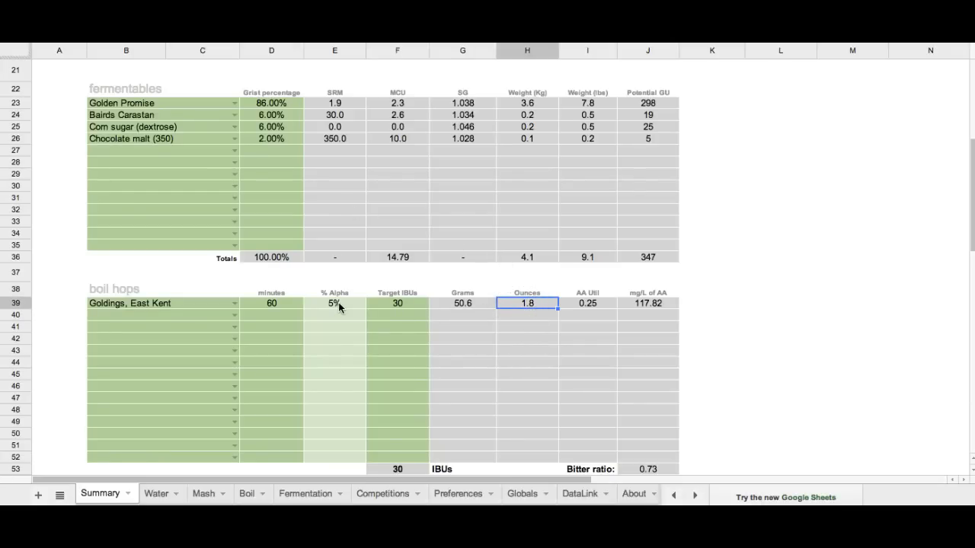
pyautogui.click(334, 303)
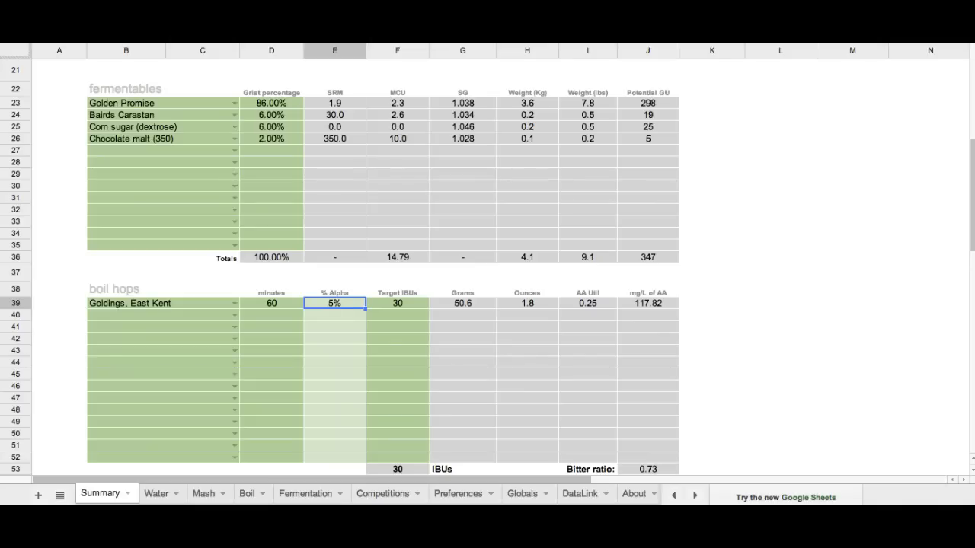
pyautogui.moveTo(511, 326)
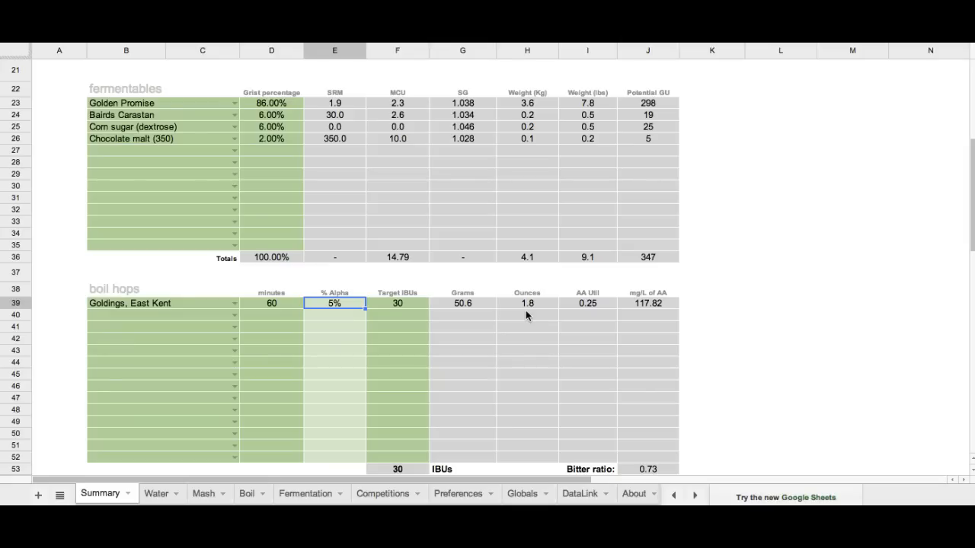
pyautogui.moveTo(215, 313)
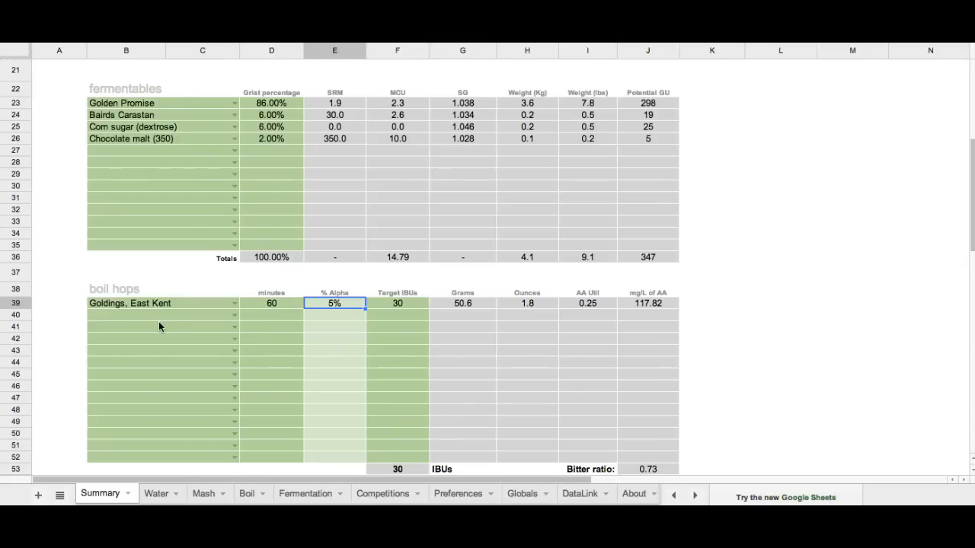
# Add East Kent Goldings boil hop rows at 30 min/15 IBUs and 5 min/5 IBUs.
pyautogui.click(145, 315)
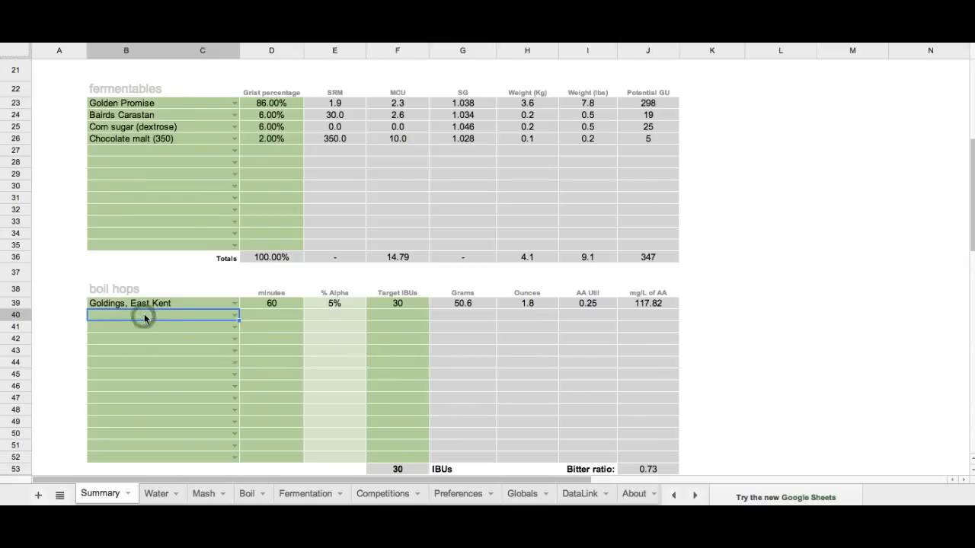
pyautogui.write('East Kent')
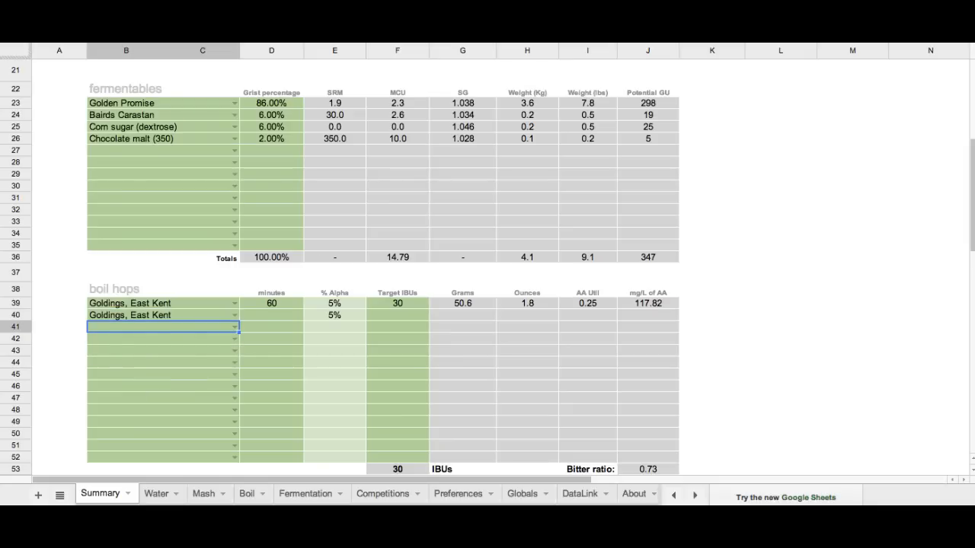
pyautogui.write('30')
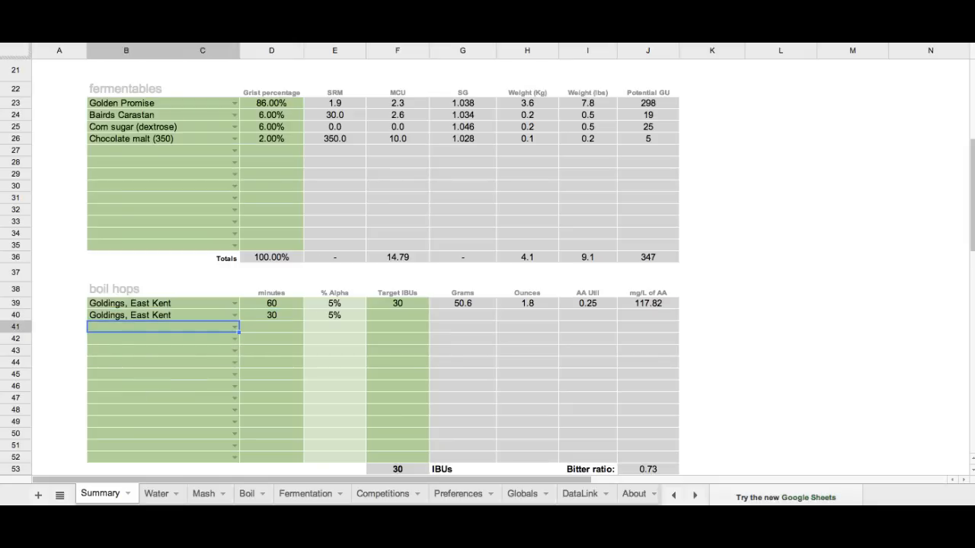
pyautogui.write('East Kent')
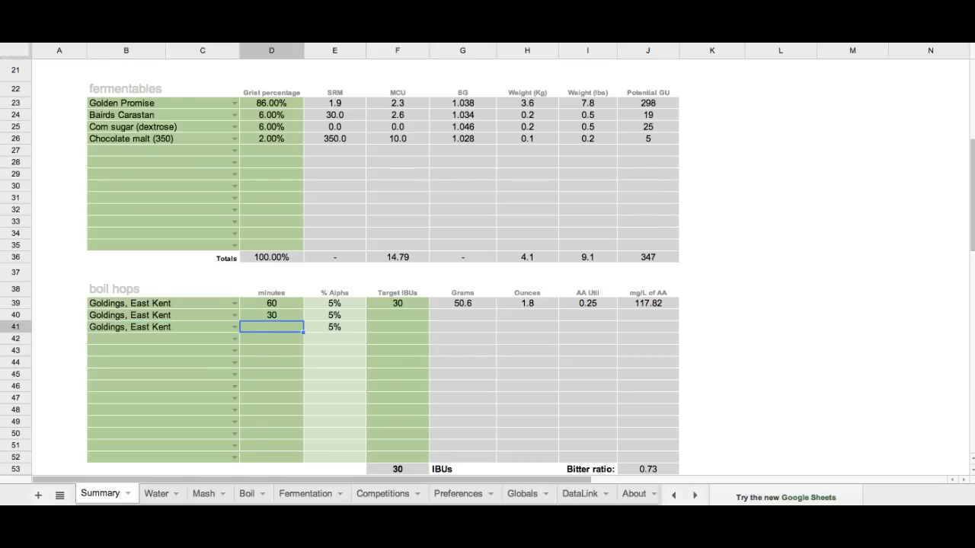
pyautogui.write('5')
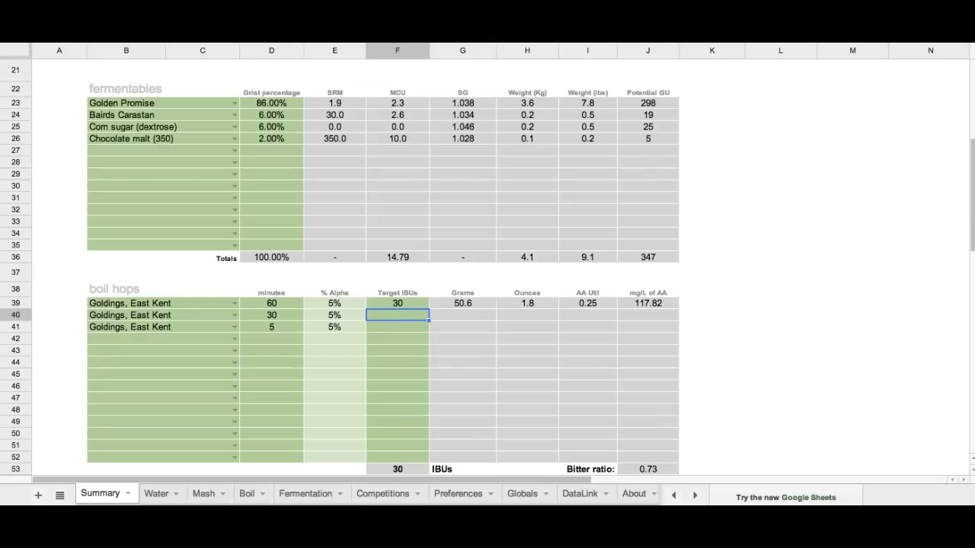
pyautogui.write('15')
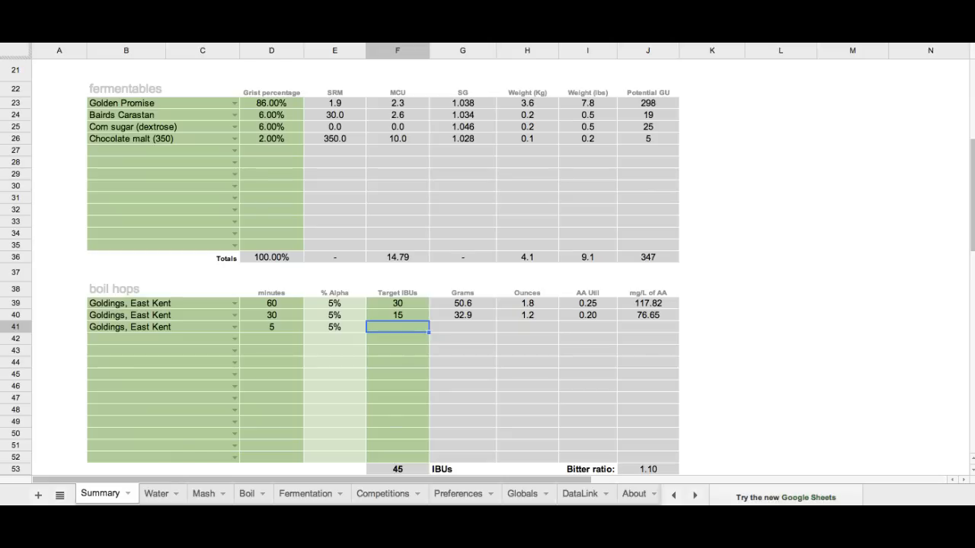
pyautogui.write('5')
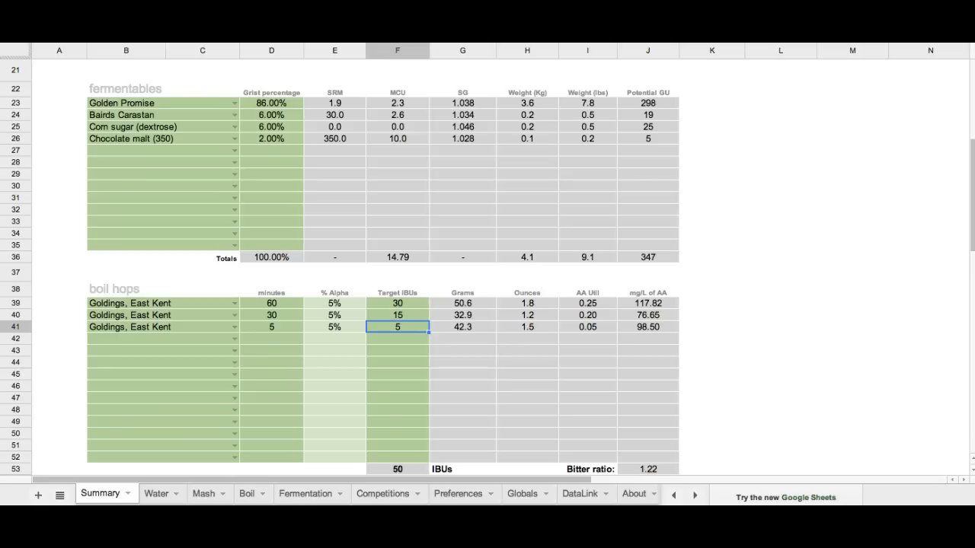
pyautogui.moveTo(383, 337)
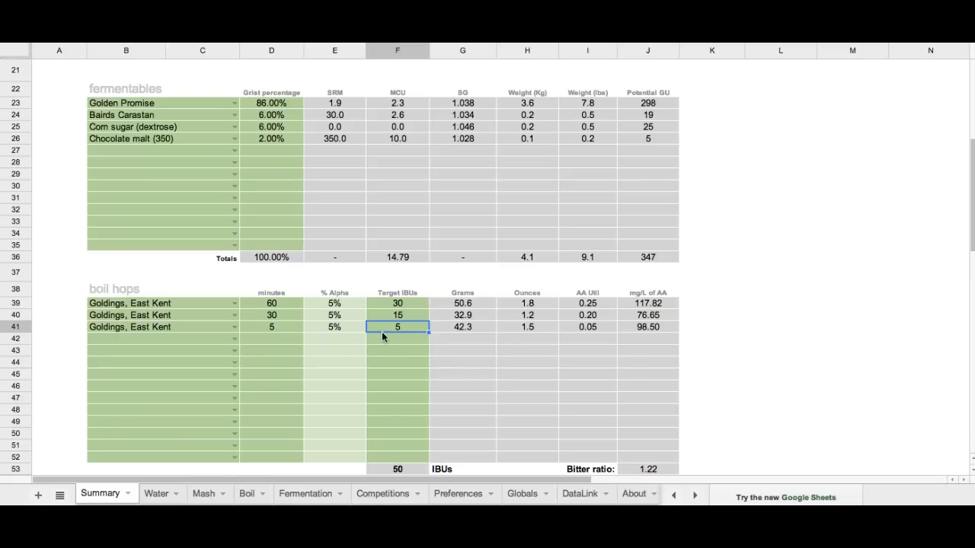
pyautogui.click(396, 314)
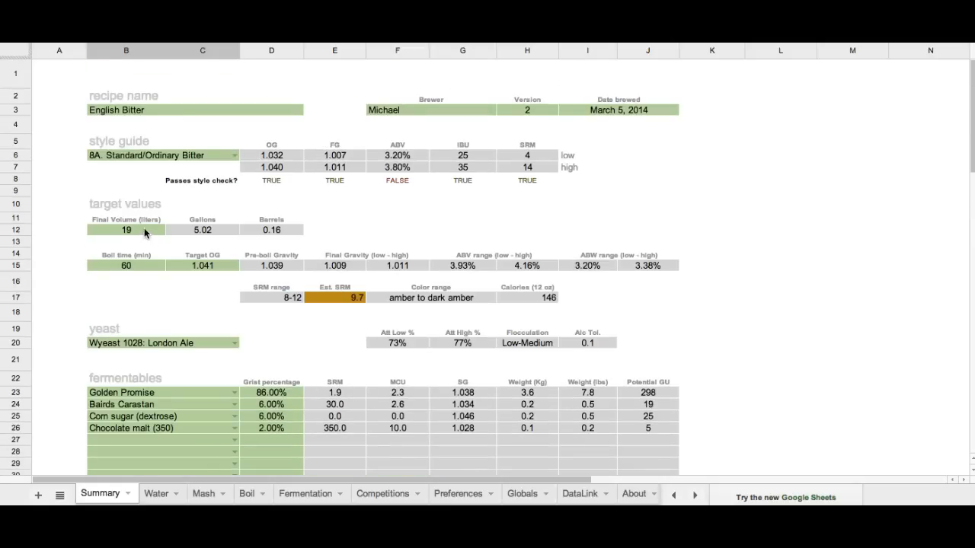
# Set final volume to 190 liters and check the scaled hop grams and grain weights.
pyautogui.write('200')
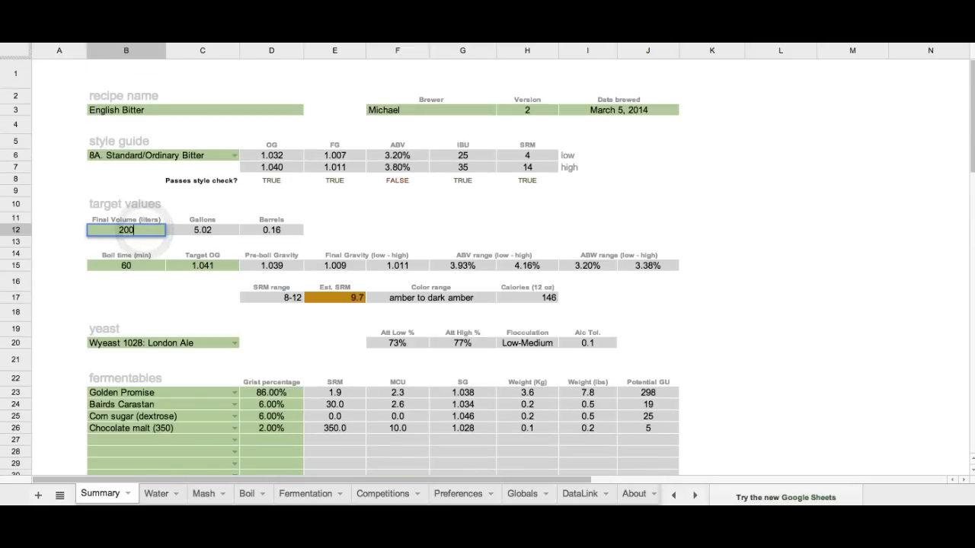
pyautogui.write('190')
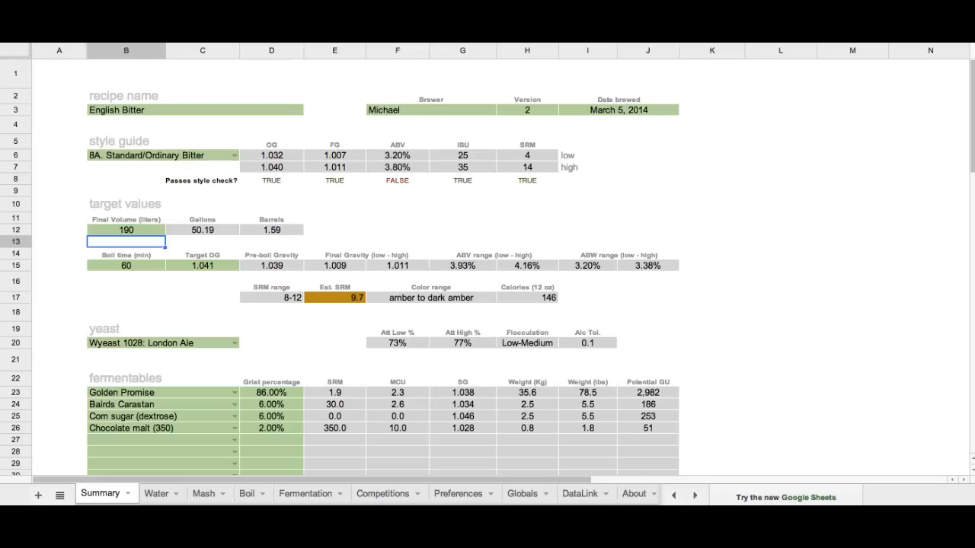
pyautogui.moveTo(337, 222)
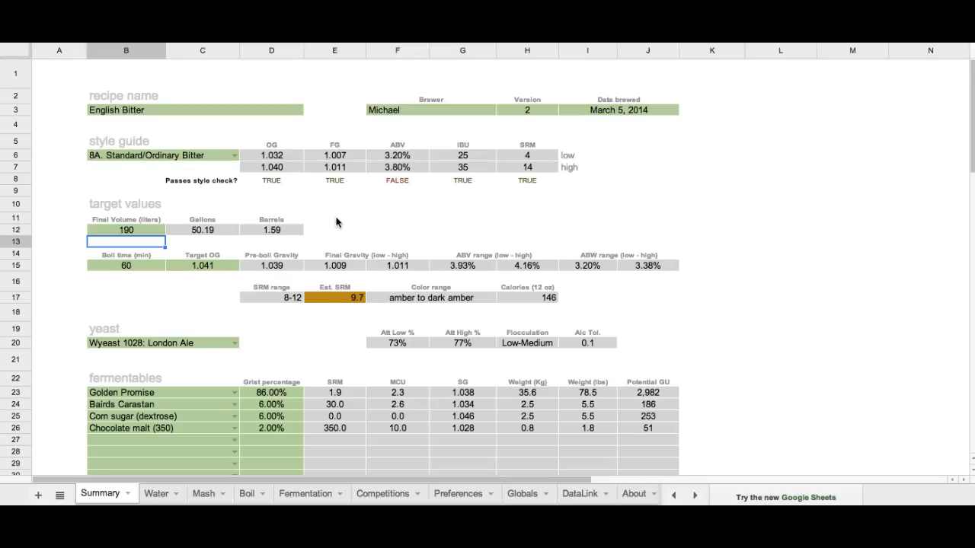
pyautogui.scroll(-3)
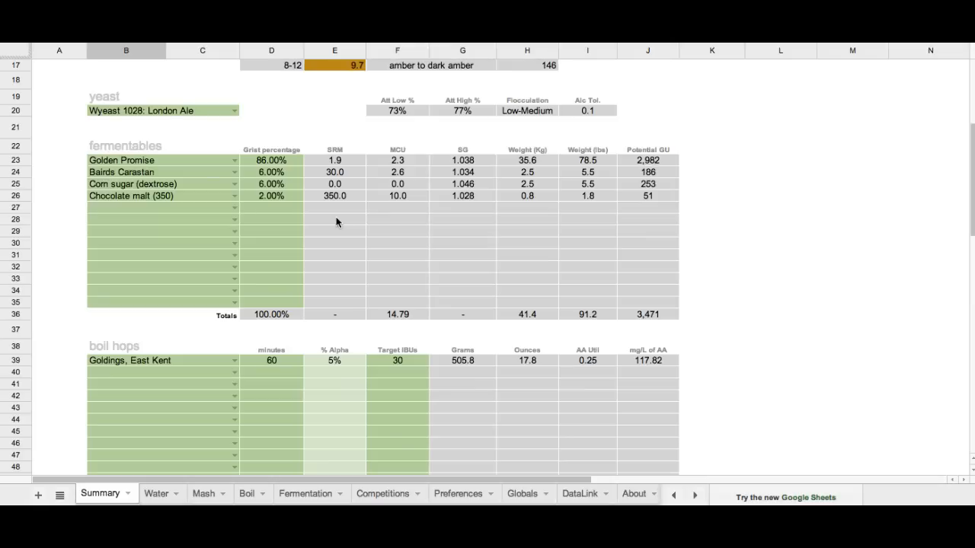
pyautogui.click(527, 360)
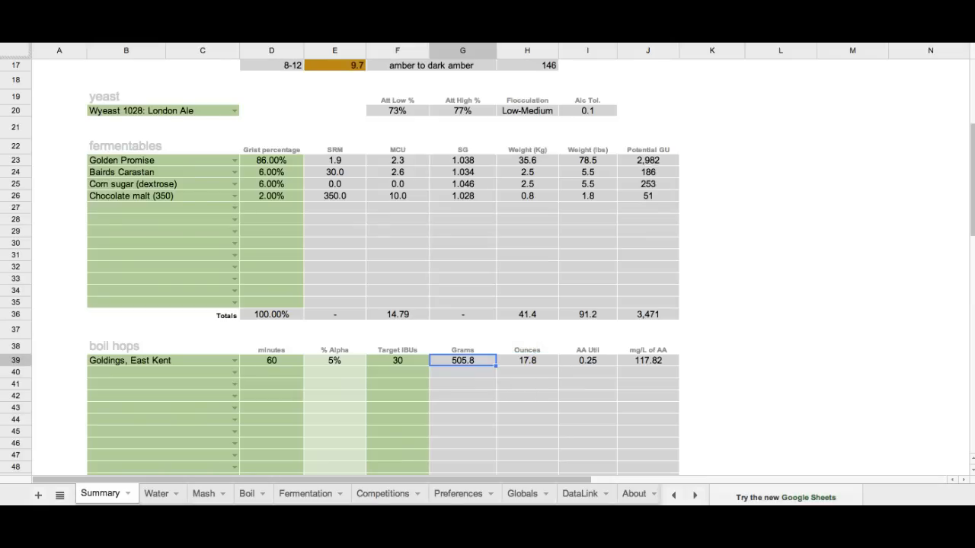
pyautogui.moveTo(540, 160)
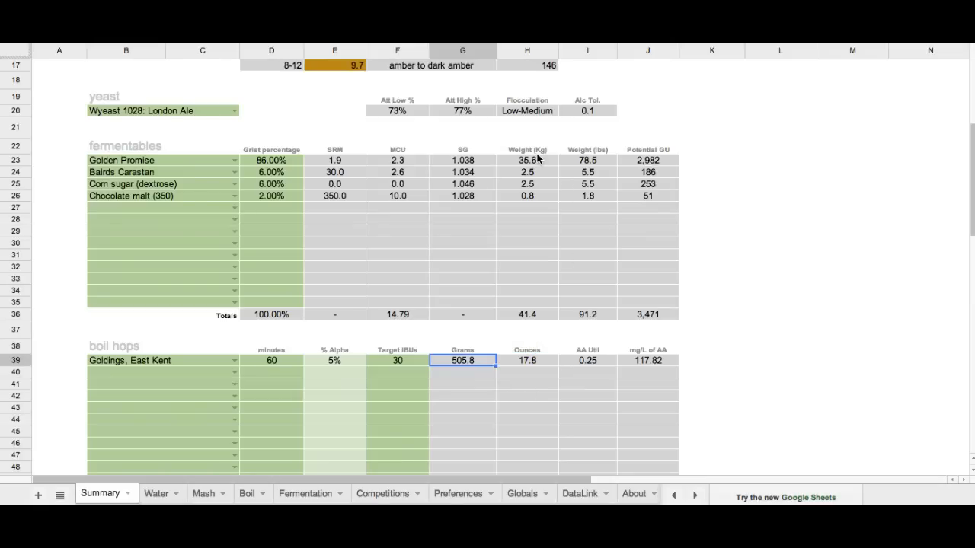
pyautogui.click(527, 170)
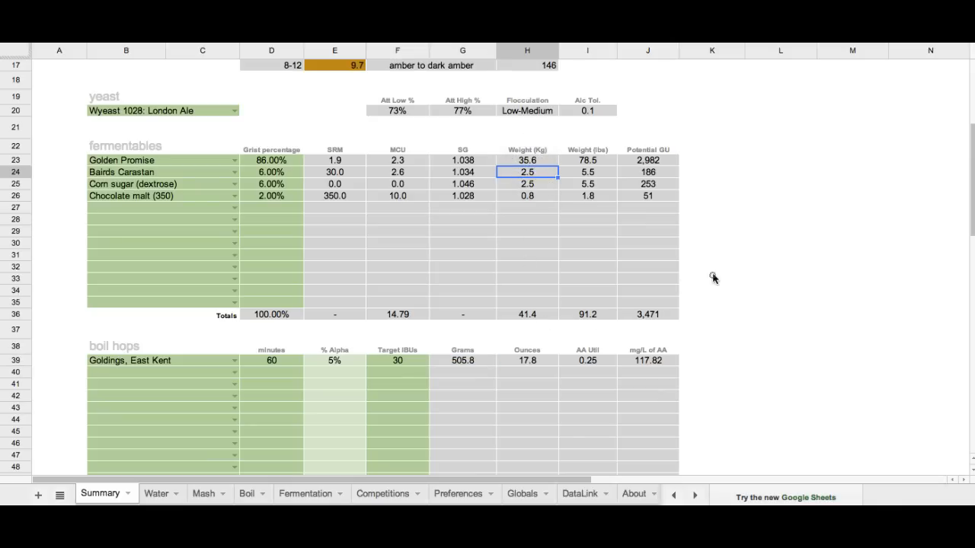
pyautogui.click(712, 277)
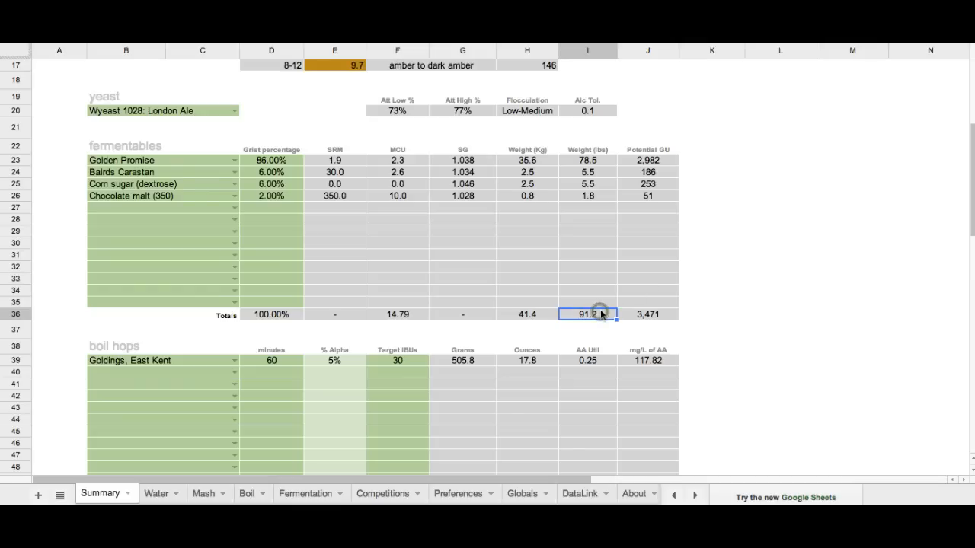
pyautogui.scroll(-3)
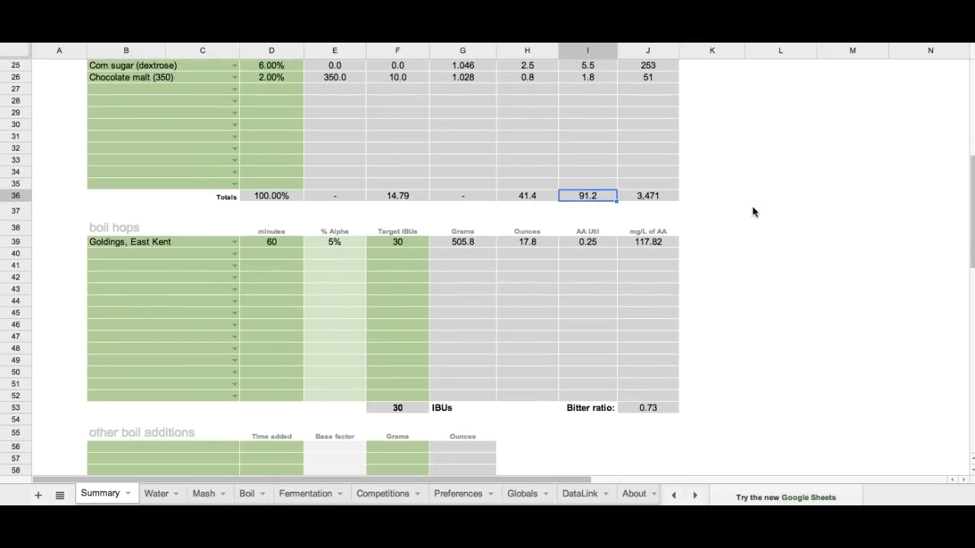
pyautogui.moveTo(562, 251)
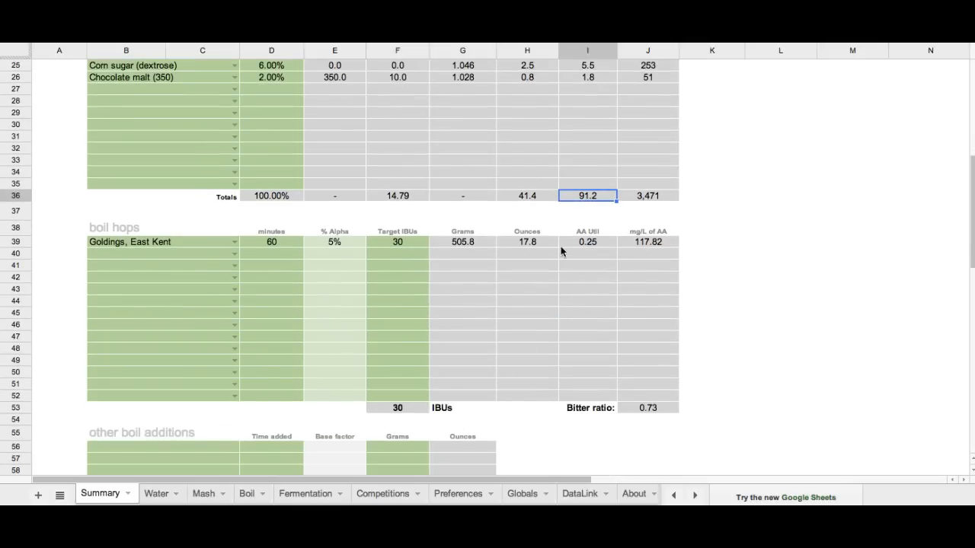
pyautogui.moveTo(602, 263)
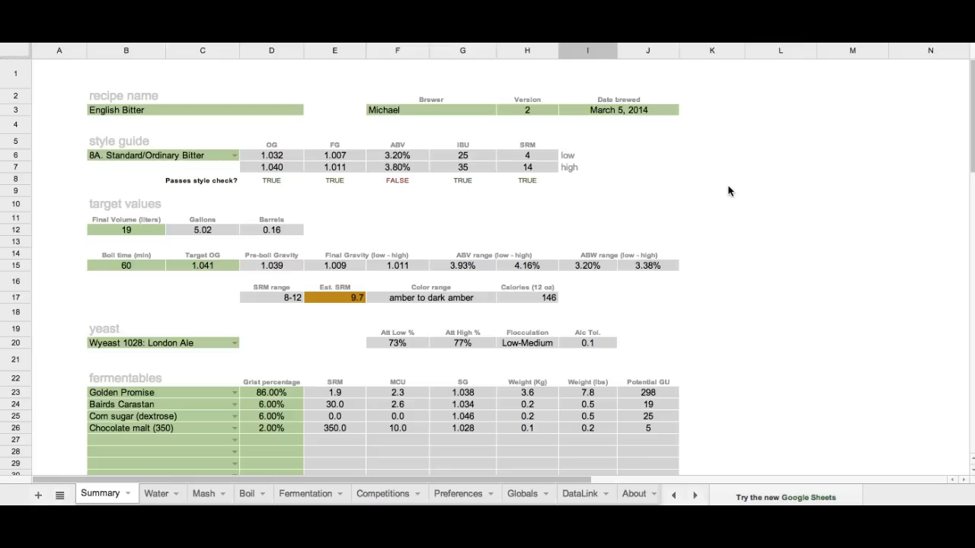
# Scroll down the Summary sheet past boil hops to the whirlpool, dry hopping and notes sections.
pyautogui.scroll(-3)
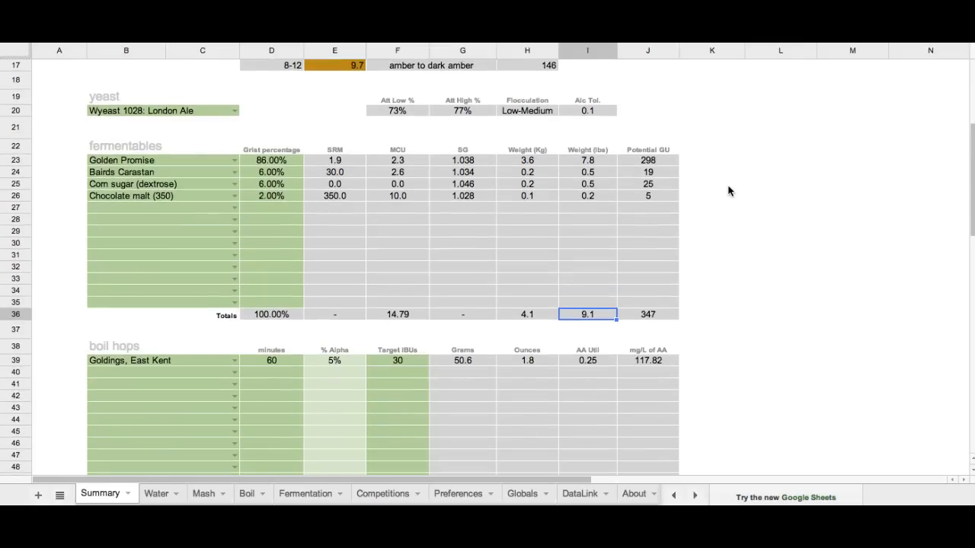
pyautogui.scroll(-3)
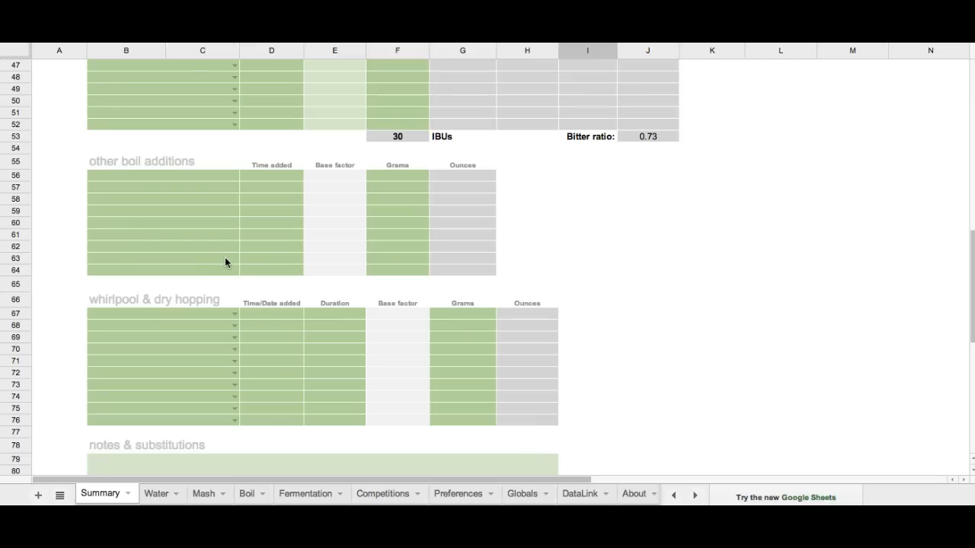
pyautogui.moveTo(111, 304)
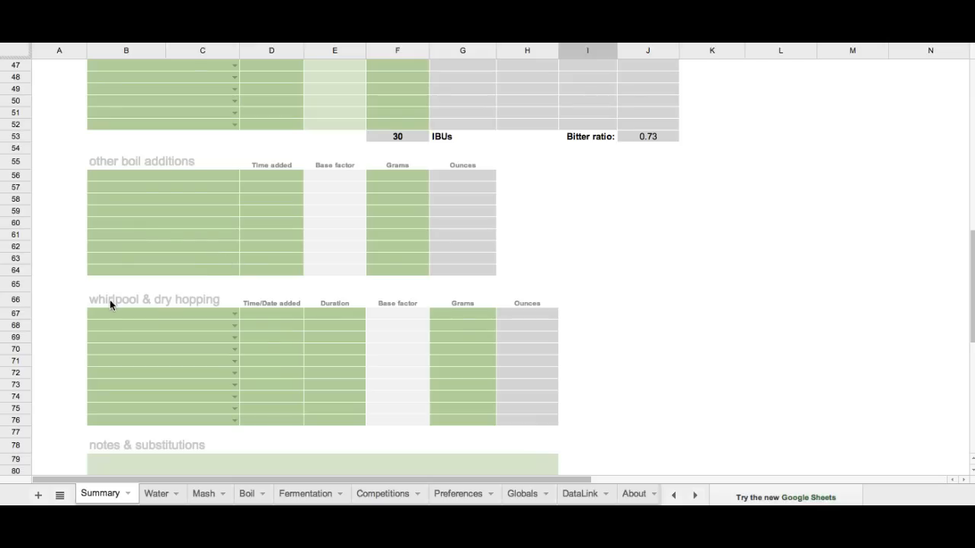
pyautogui.scroll(-3)
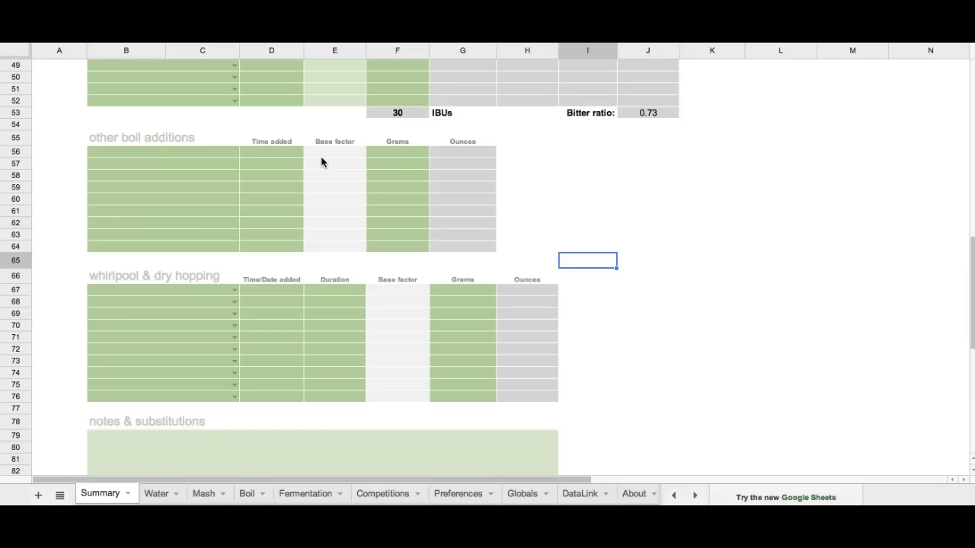
pyautogui.moveTo(84, 139)
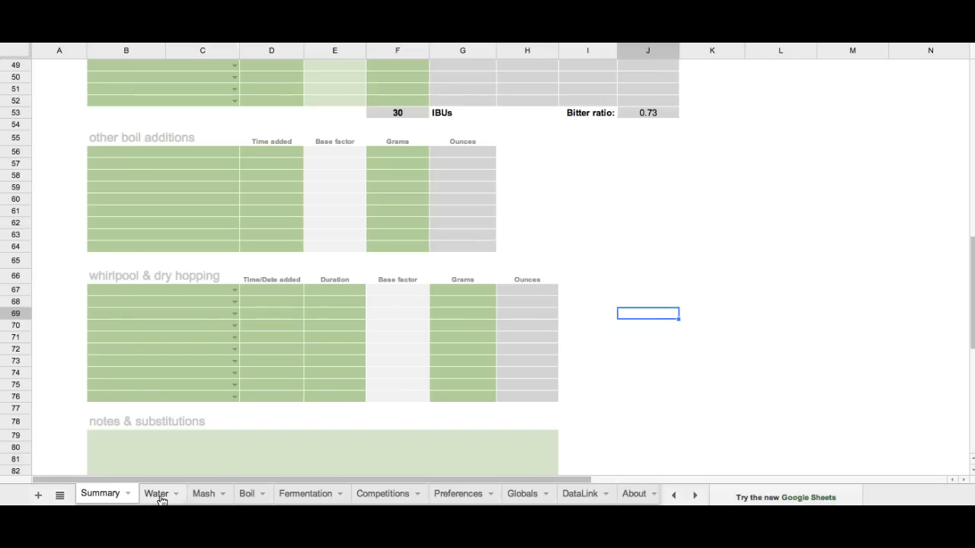
# Switch to the Water sheet to view water volumes and strike temperature.
pyautogui.click(156, 493)
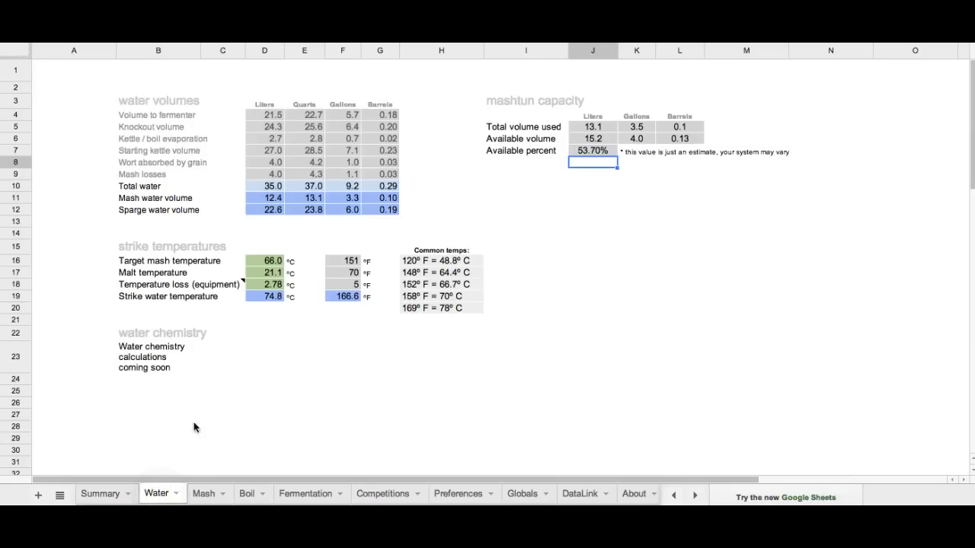
pyautogui.moveTo(390, 207)
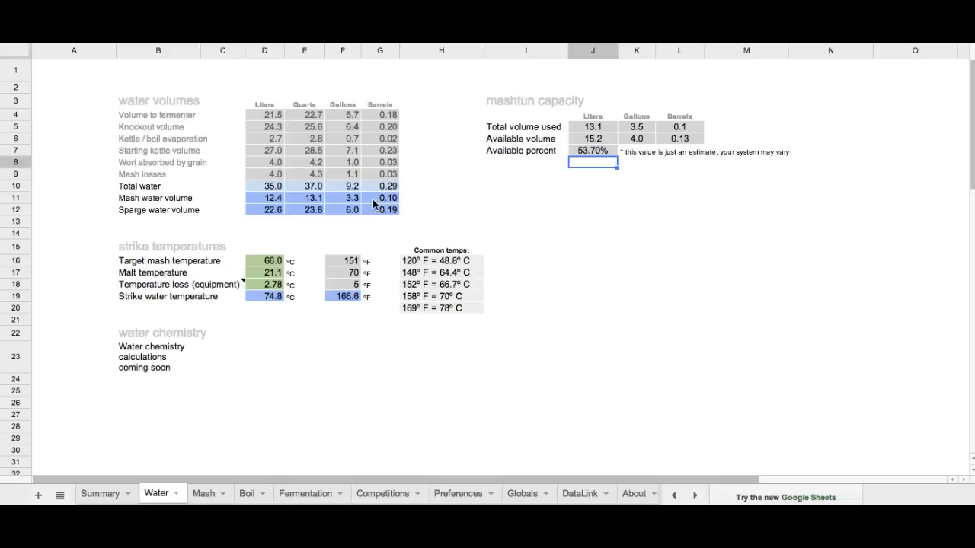
pyautogui.moveTo(457, 197)
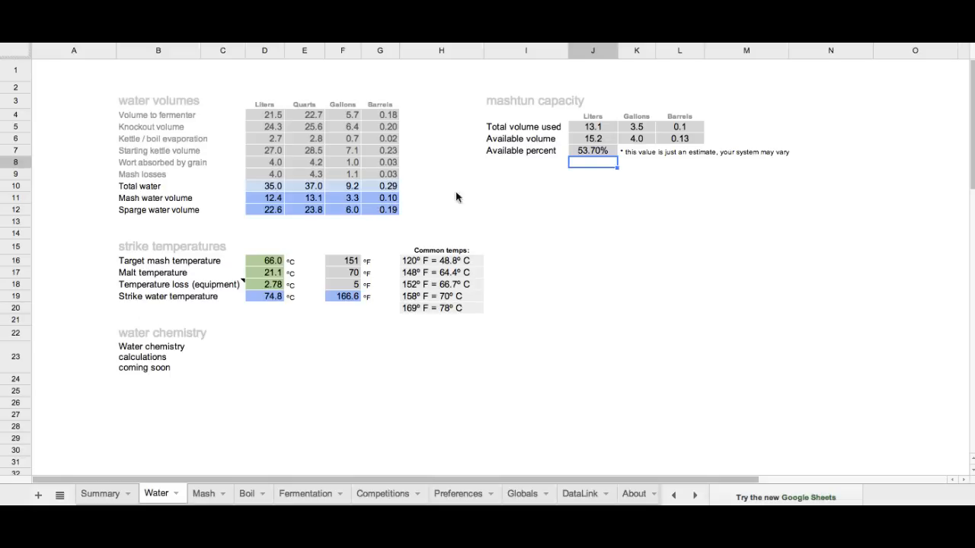
pyautogui.moveTo(201, 500)
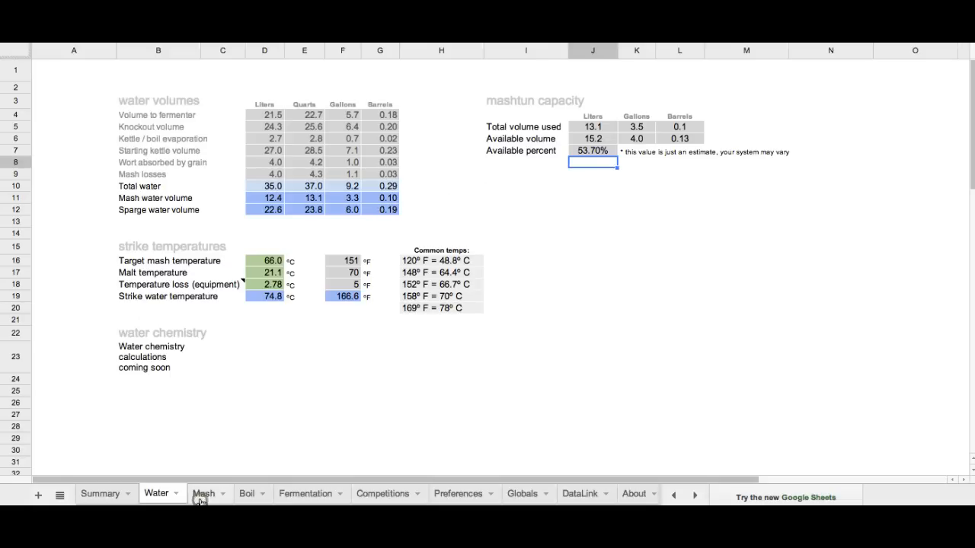
# Log Sacc Rest 1 on the Mash sheet at 65°C, 80 minutes, pH 5.2.
pyautogui.click(203, 493)
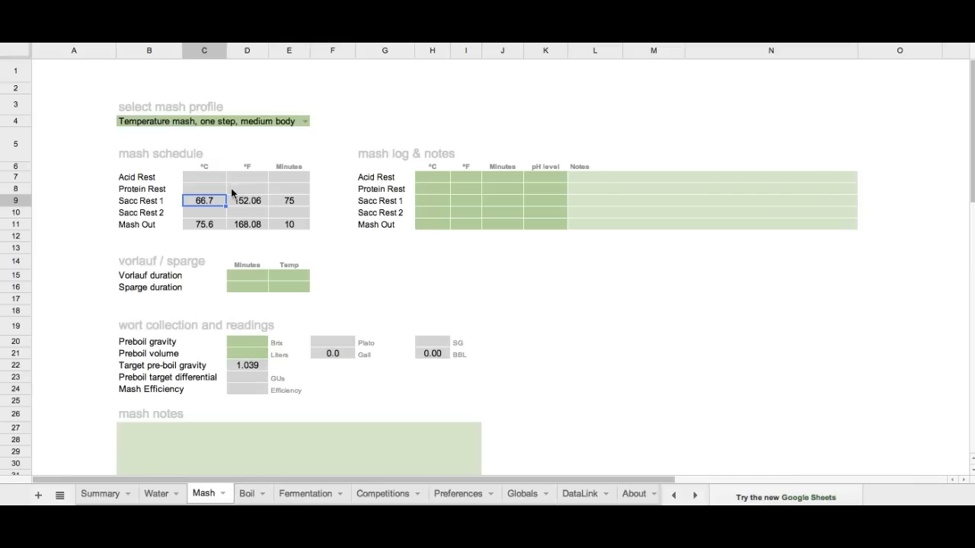
pyautogui.moveTo(428, 219)
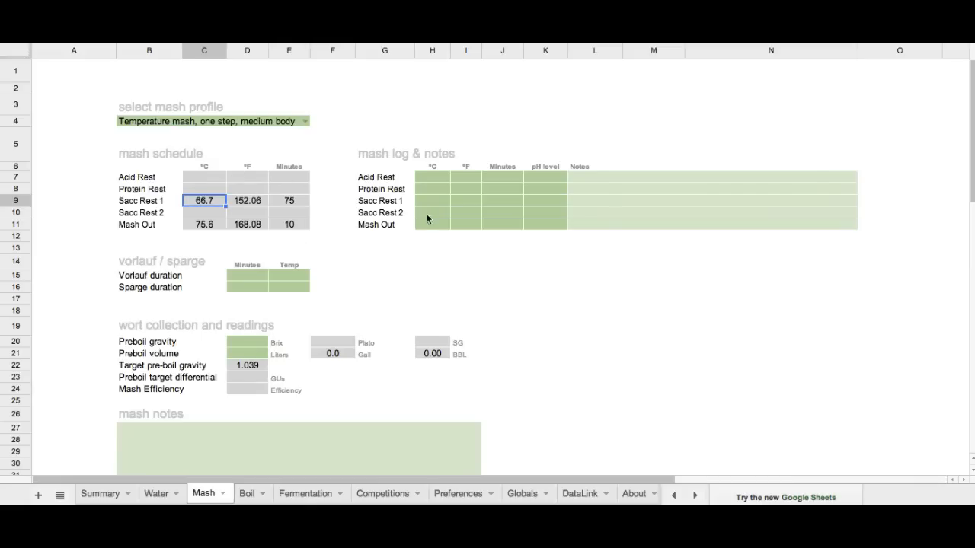
pyautogui.click(432, 204)
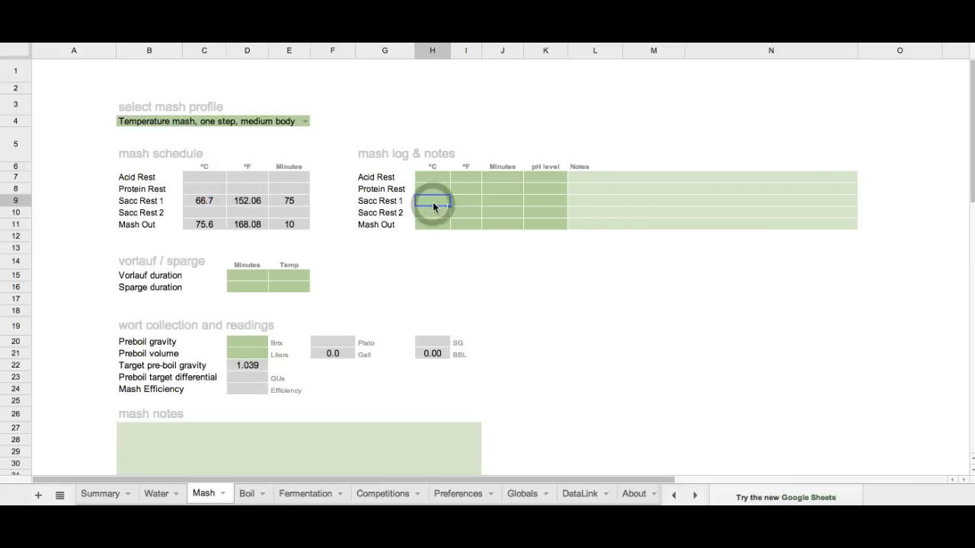
pyautogui.click(433, 201)
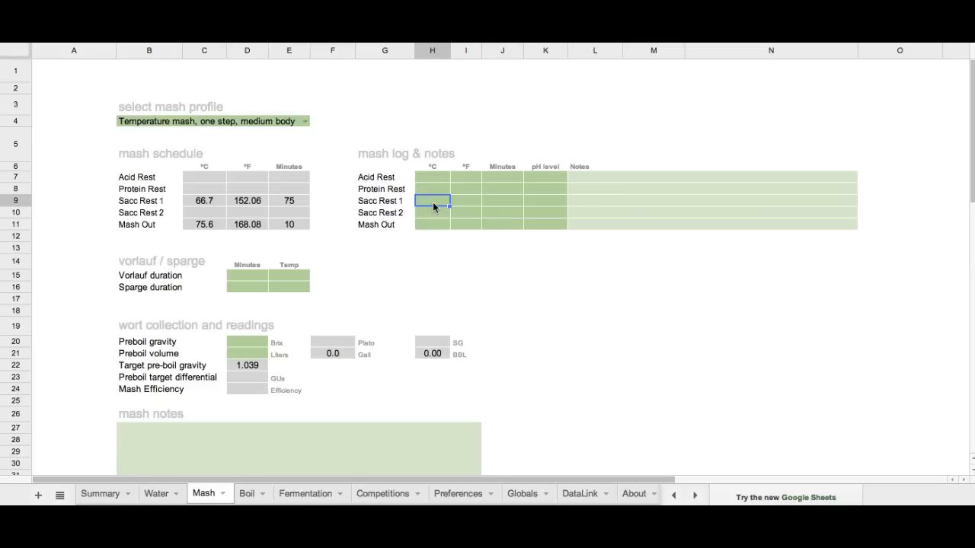
pyautogui.write('65')
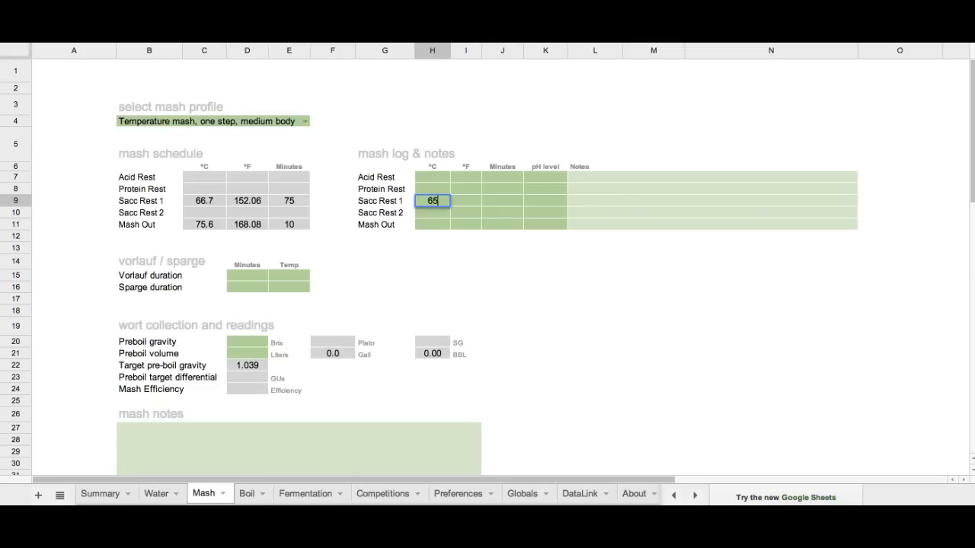
pyautogui.press('Tab')
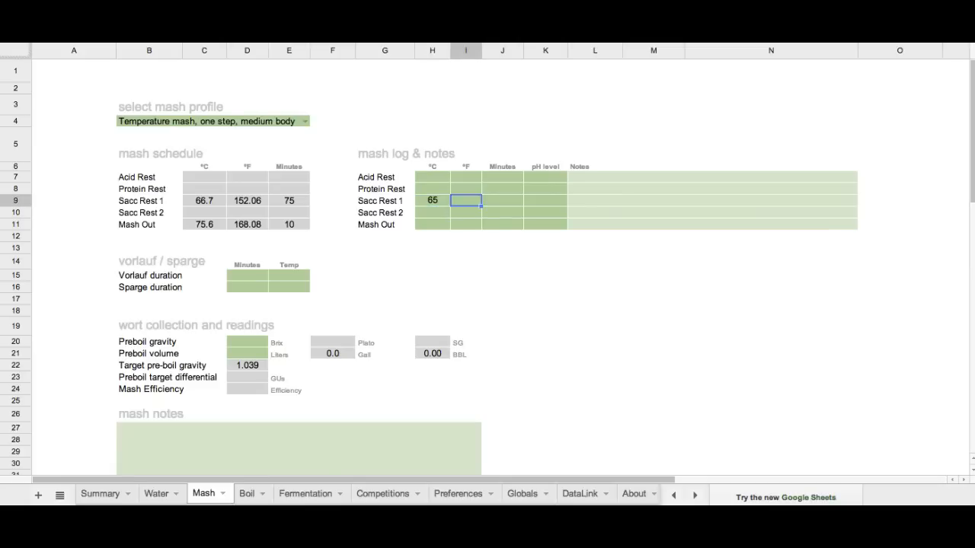
pyautogui.click(502, 200)
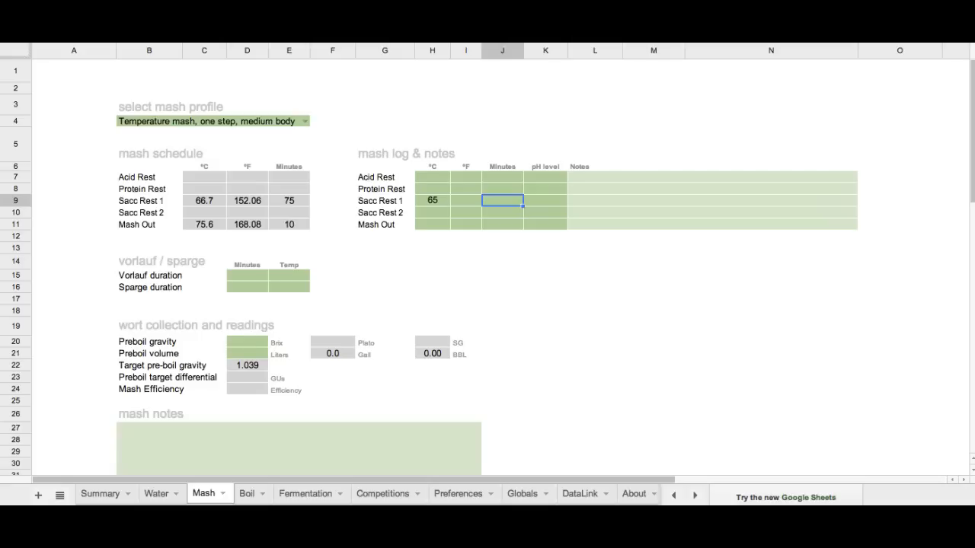
pyautogui.write('80')
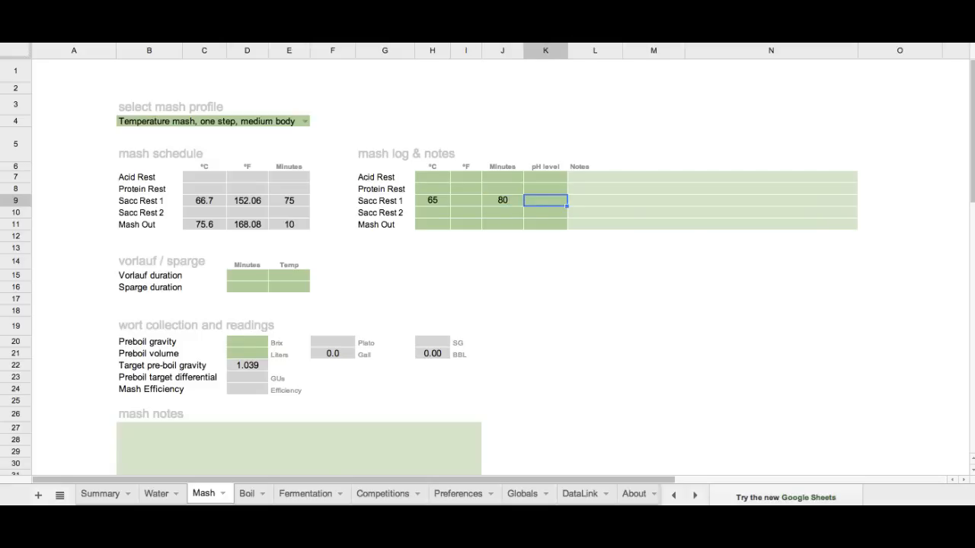
pyautogui.write('5.2')
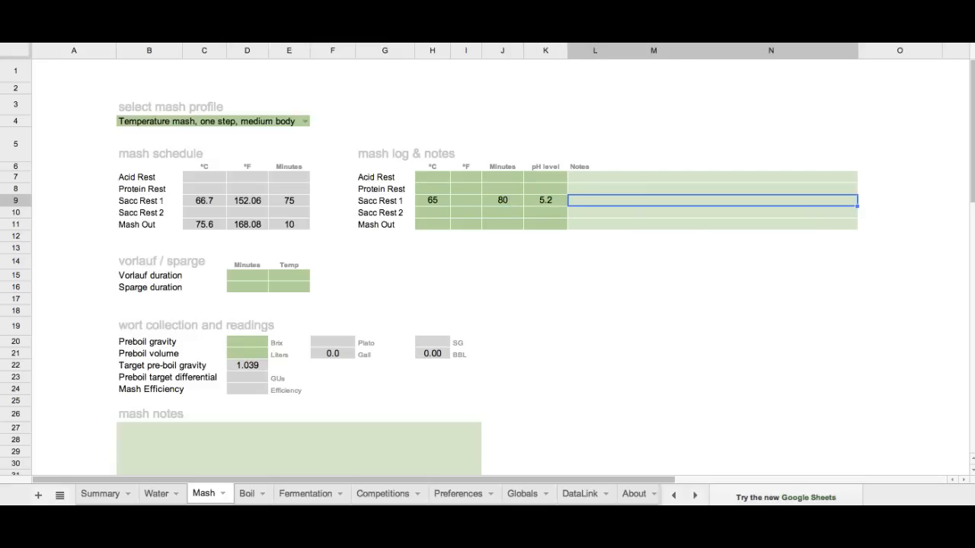
# Add the note 'Great mash. Awesome beer had.' to the Sacc Rest 1 row.
pyautogui.write('G')
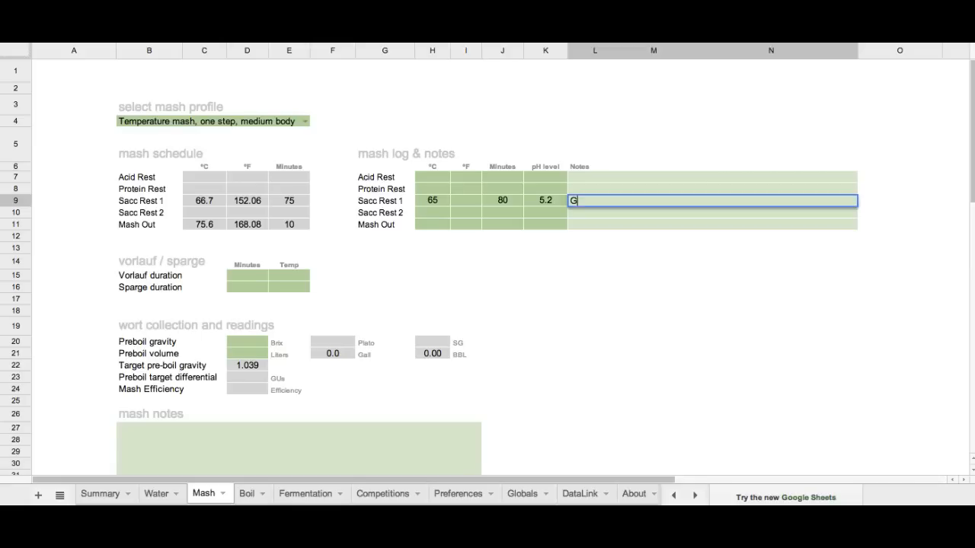
pyautogui.write('reat mash. Awesome beer had.')
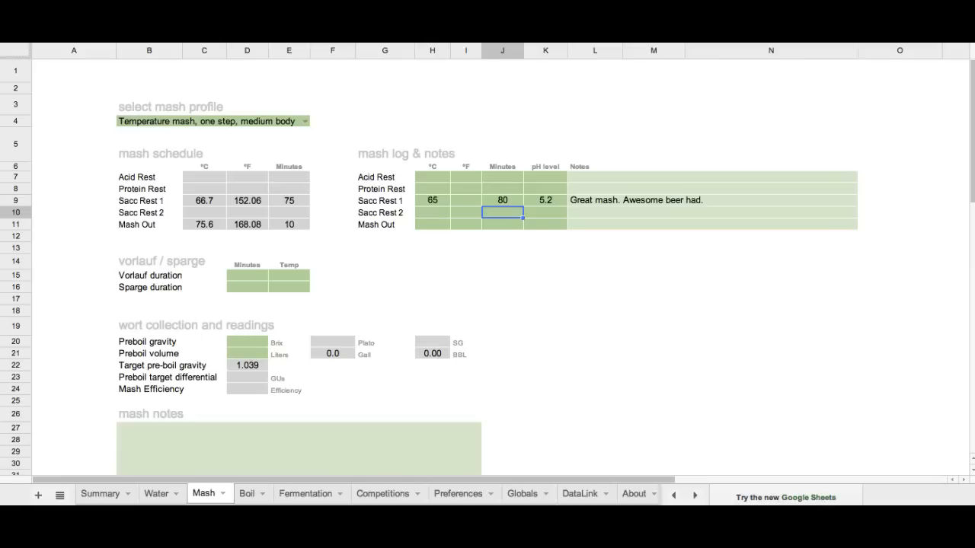
pyautogui.click(432, 212)
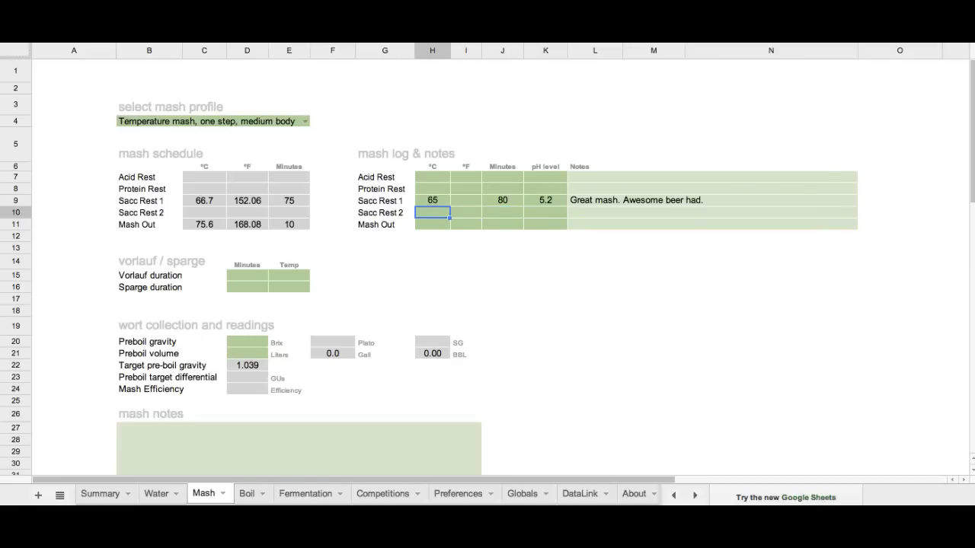
pyautogui.click(247, 274)
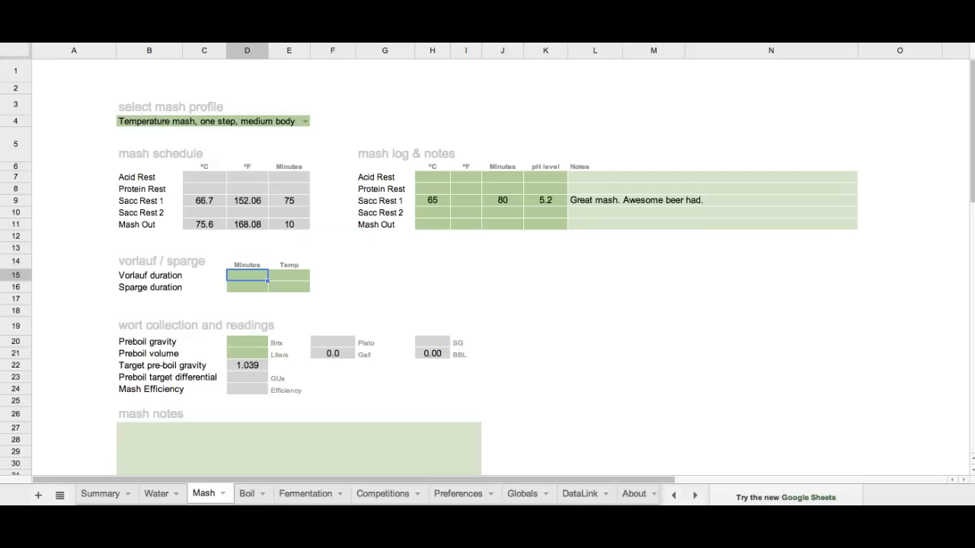
# Enter vorlauf 15 minutes at 62 and sparge 15 minutes at 66.
pyautogui.write('15')
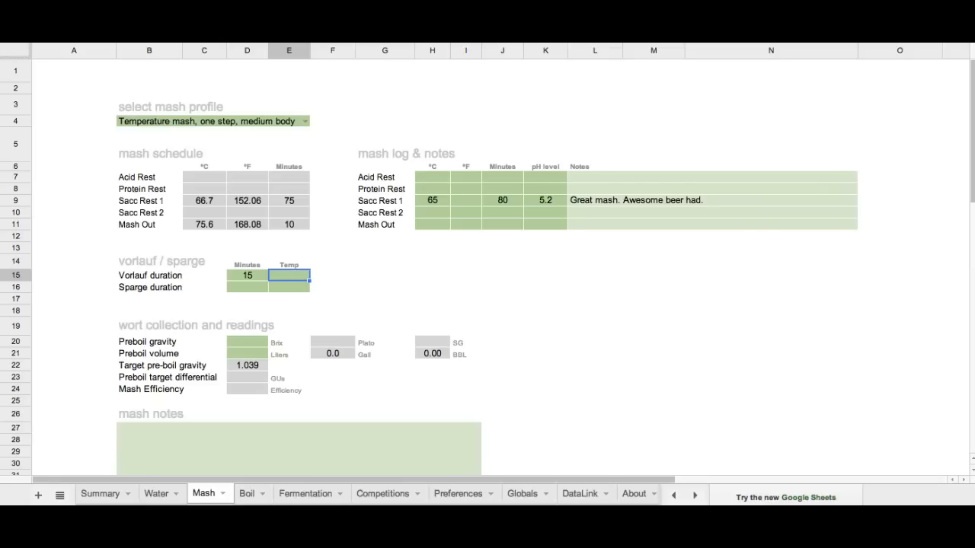
pyautogui.write('62')
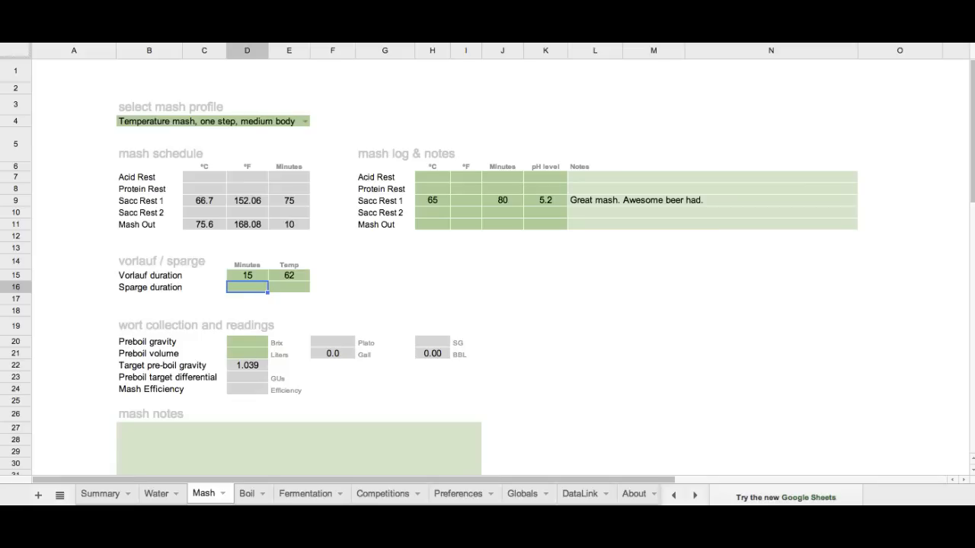
pyautogui.write('15')
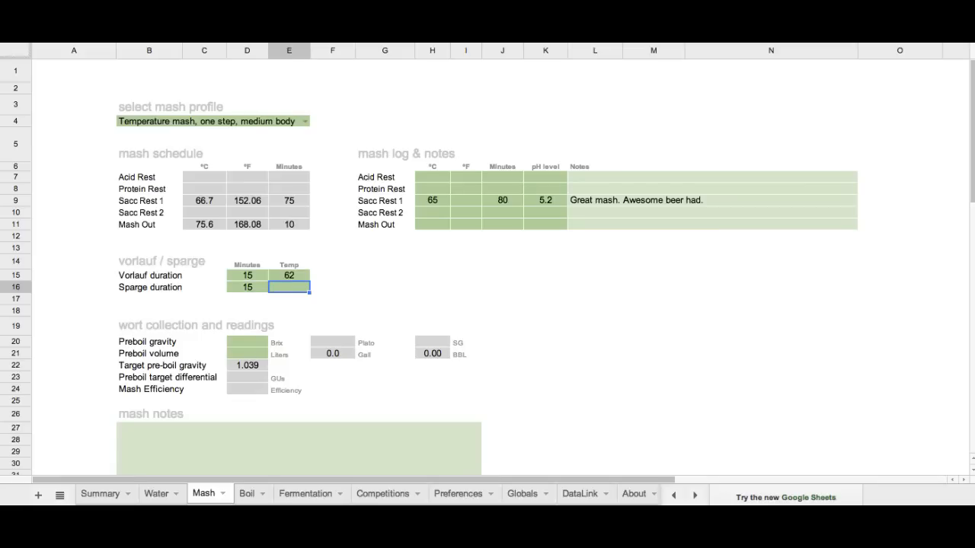
pyautogui.write('66')
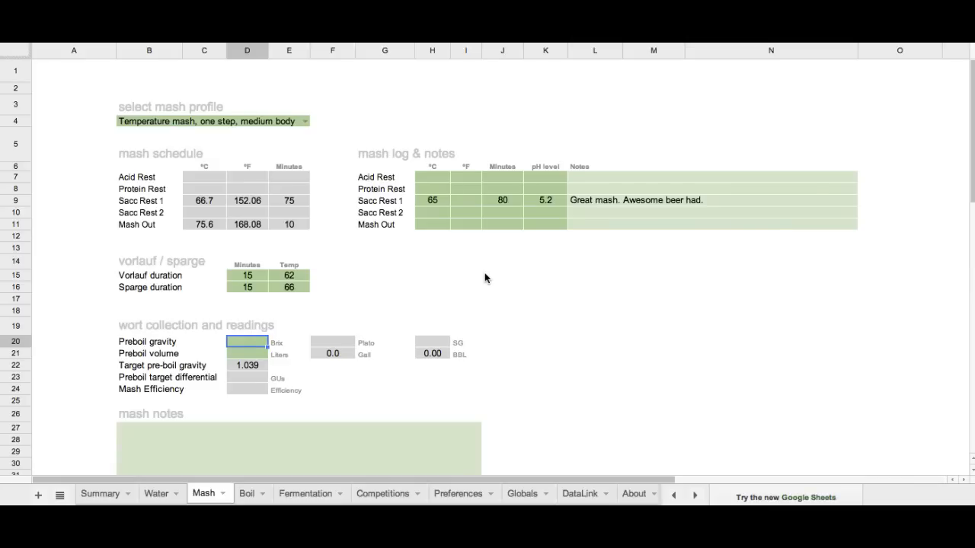
# Enter preboil gravity 8.4 Brix and volume 28 liters, then check the 74% mash efficiency.
pyautogui.write('8.4')
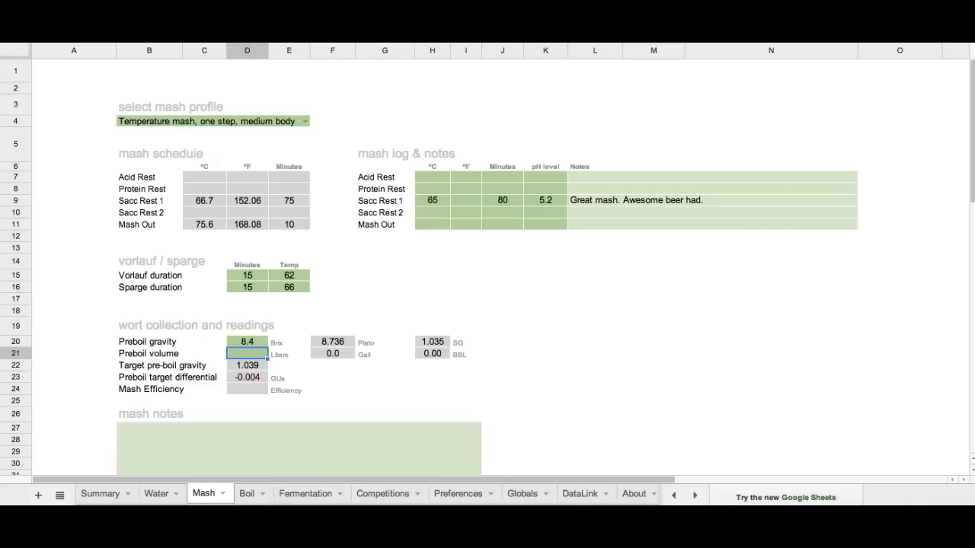
pyautogui.write('28')
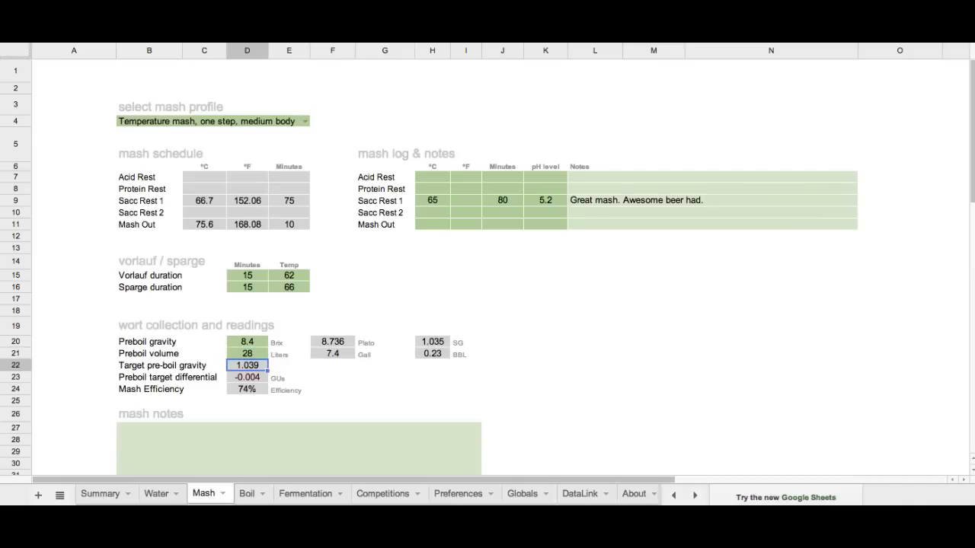
pyautogui.click(246, 377)
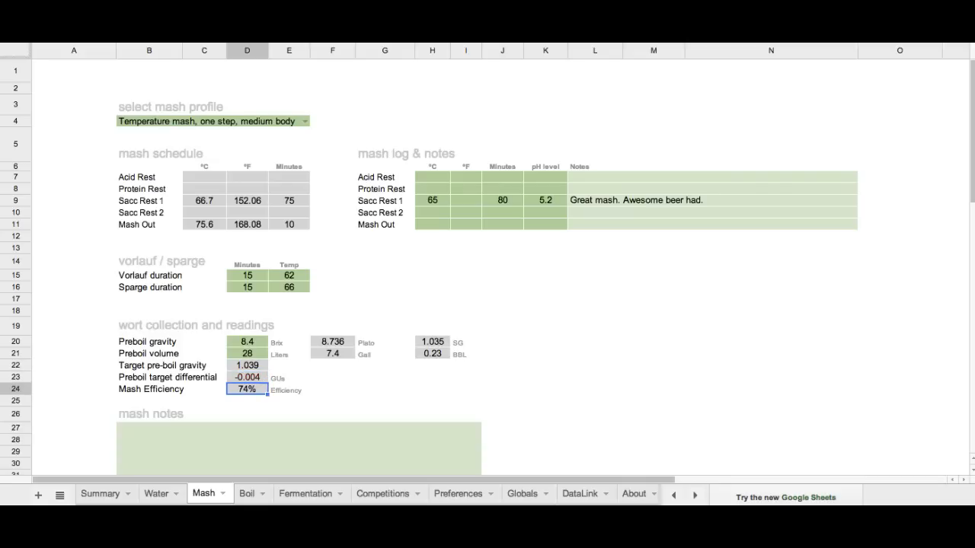
pyautogui.moveTo(440, 86)
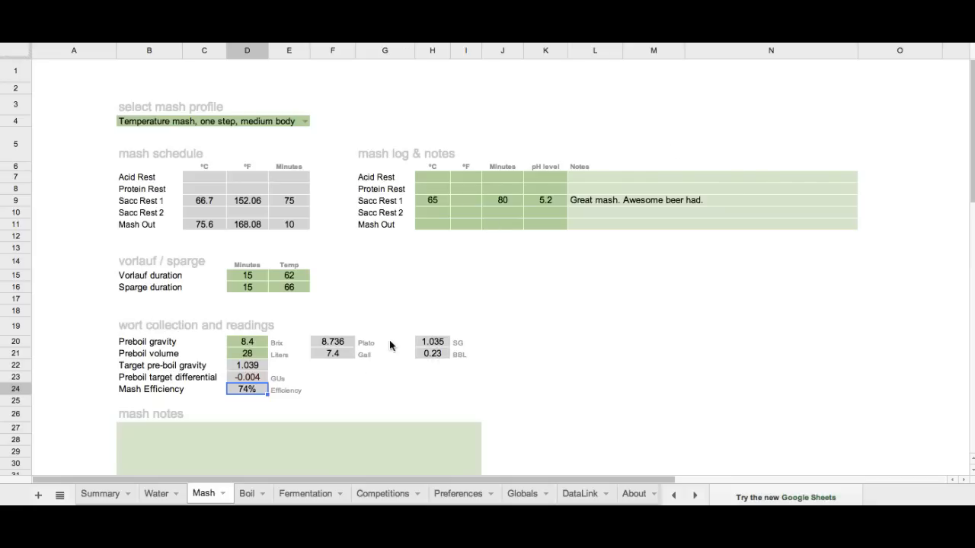
pyautogui.moveTo(405, 339)
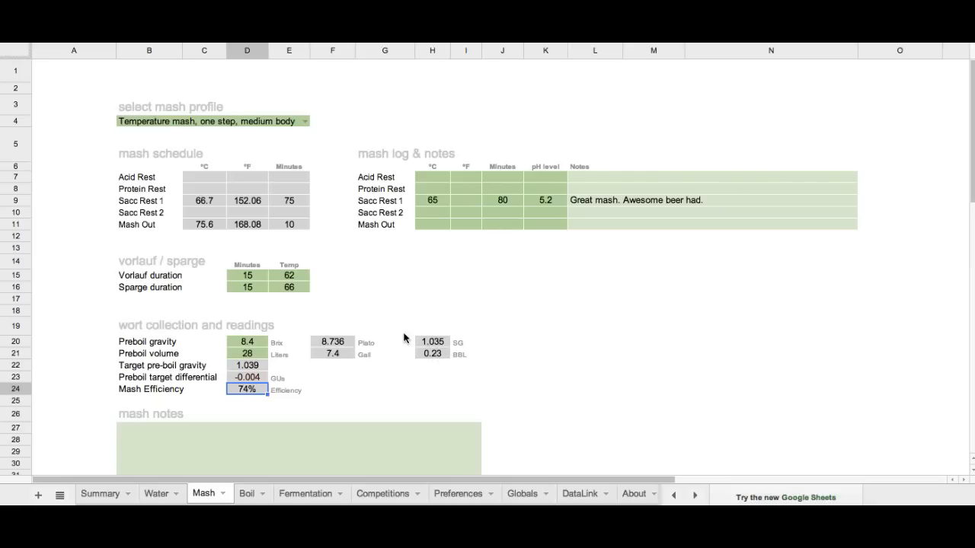
pyautogui.moveTo(455, 237)
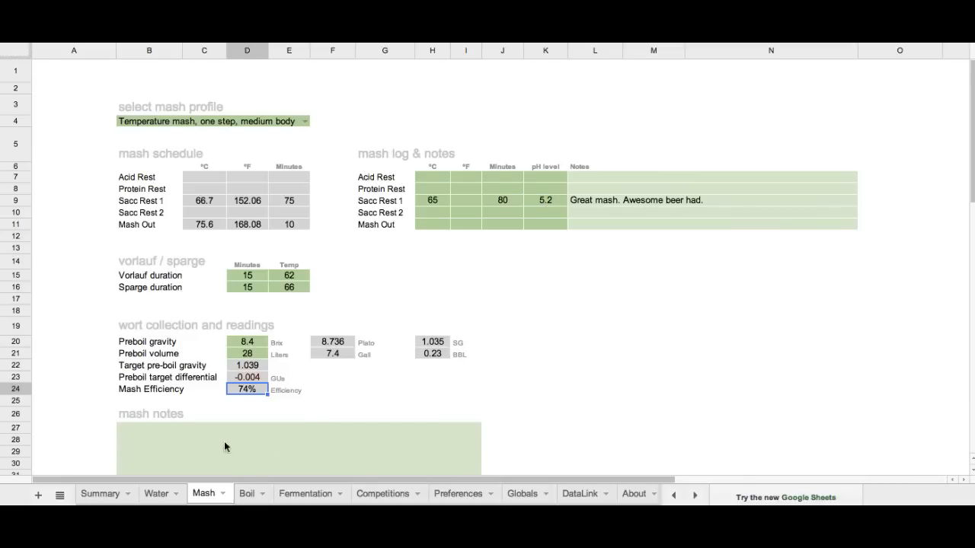
pyautogui.click(217, 430)
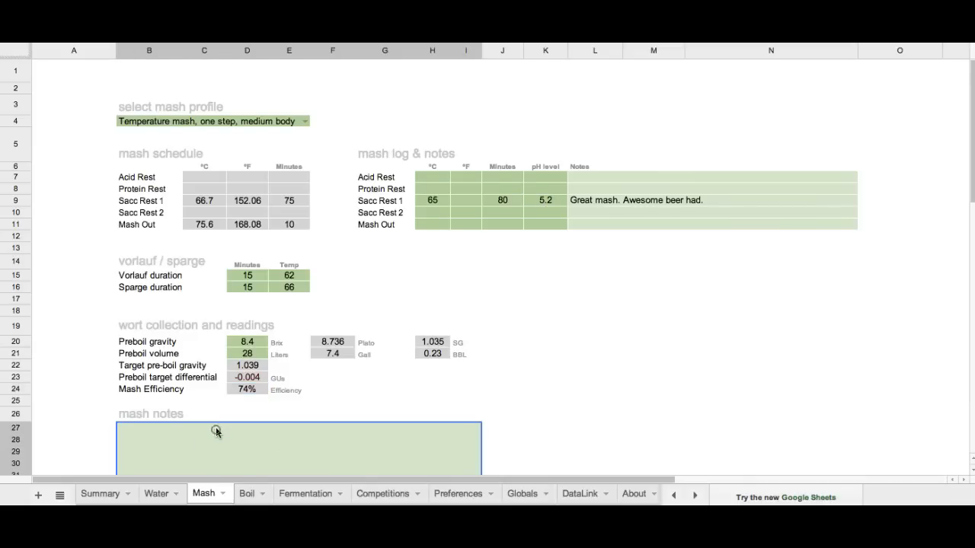
pyautogui.scroll(-3)
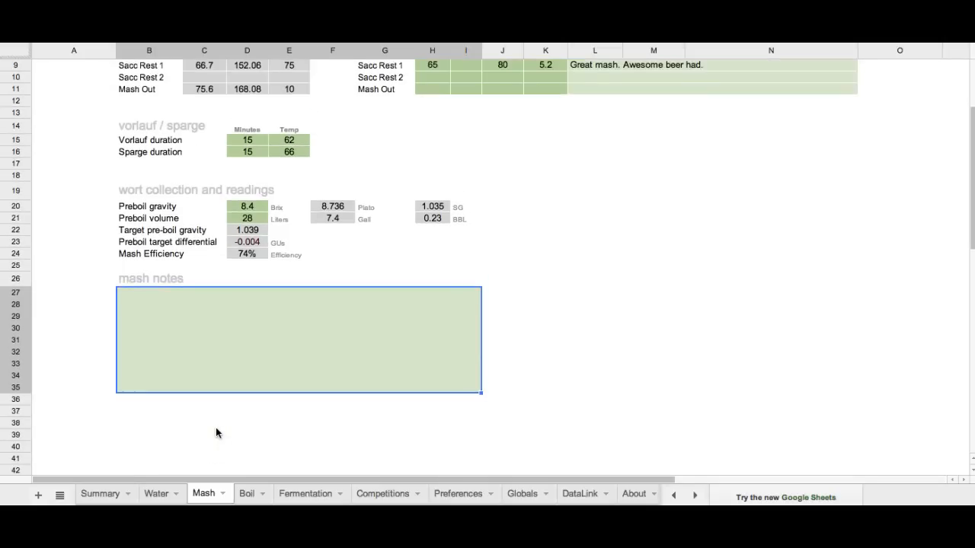
pyautogui.scroll(-3)
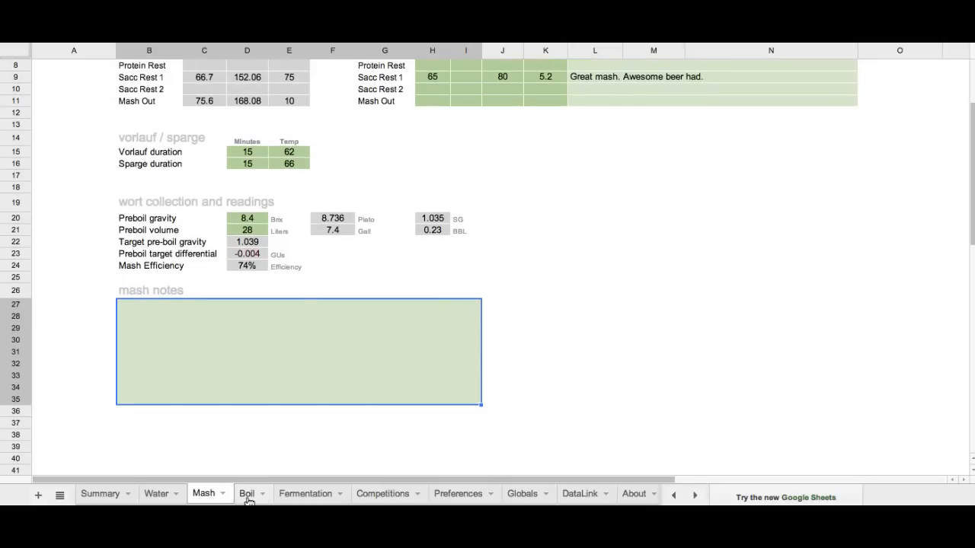
# Add Yeast nutrient at 15 minutes, 20 grams under other boil additions.
pyautogui.click(246, 493)
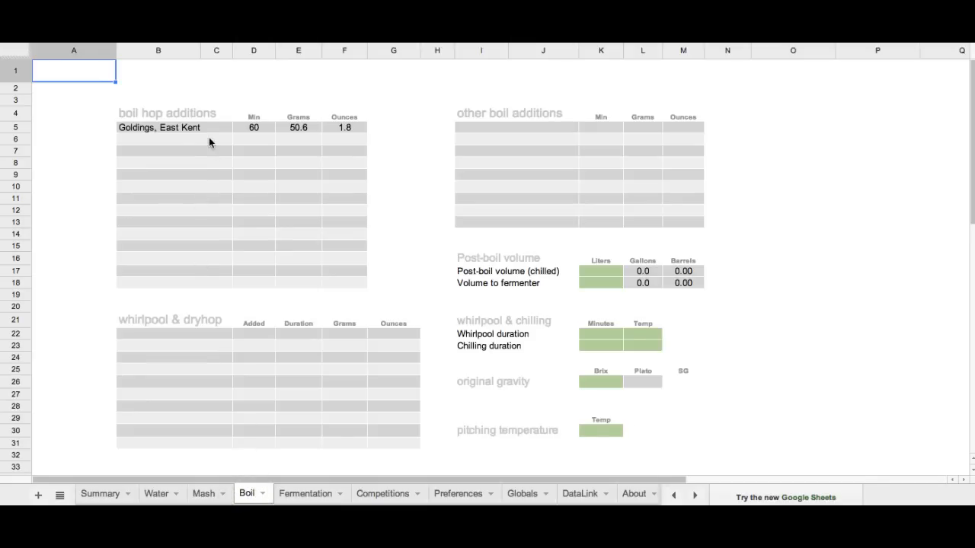
pyautogui.moveTo(195, 145)
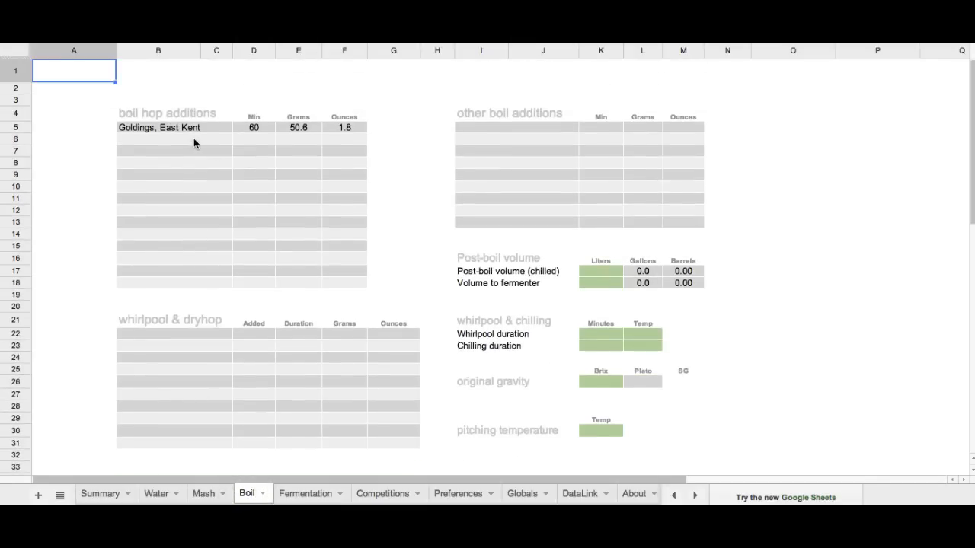
pyautogui.click(174, 127)
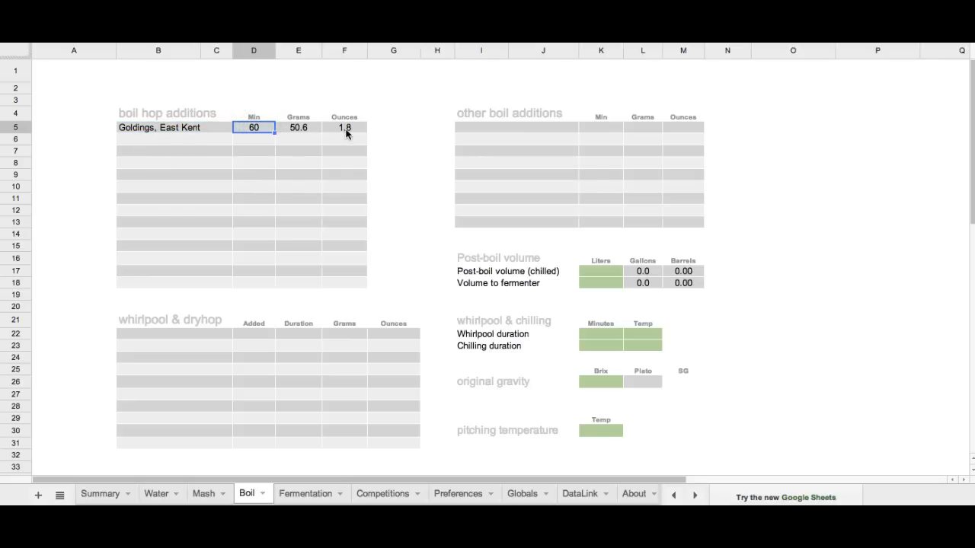
pyautogui.click(345, 127)
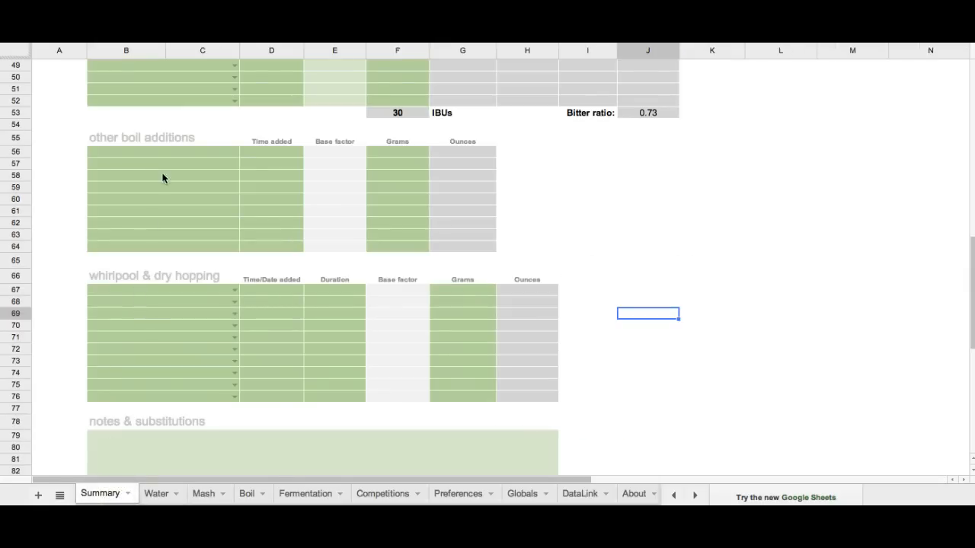
pyautogui.click(162, 152)
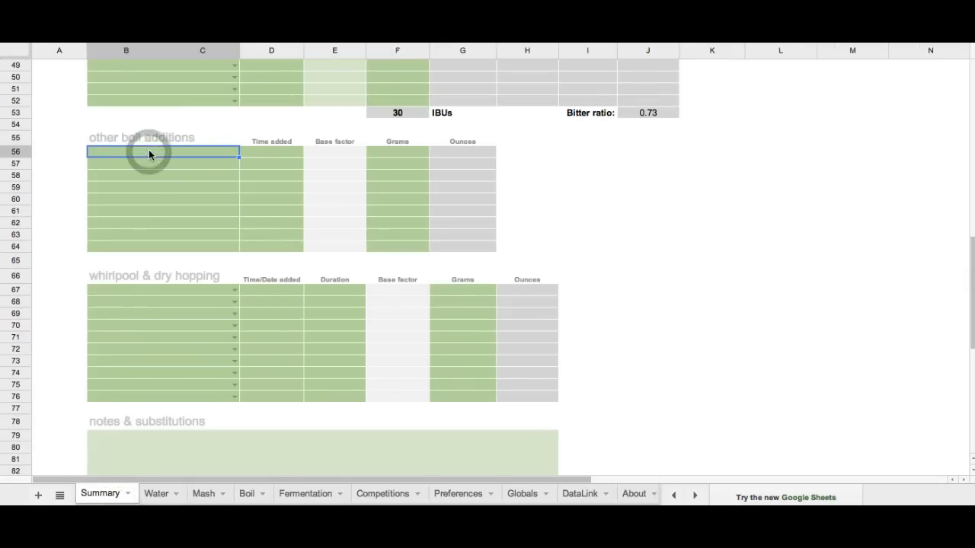
pyautogui.write('Yeast nutrient')
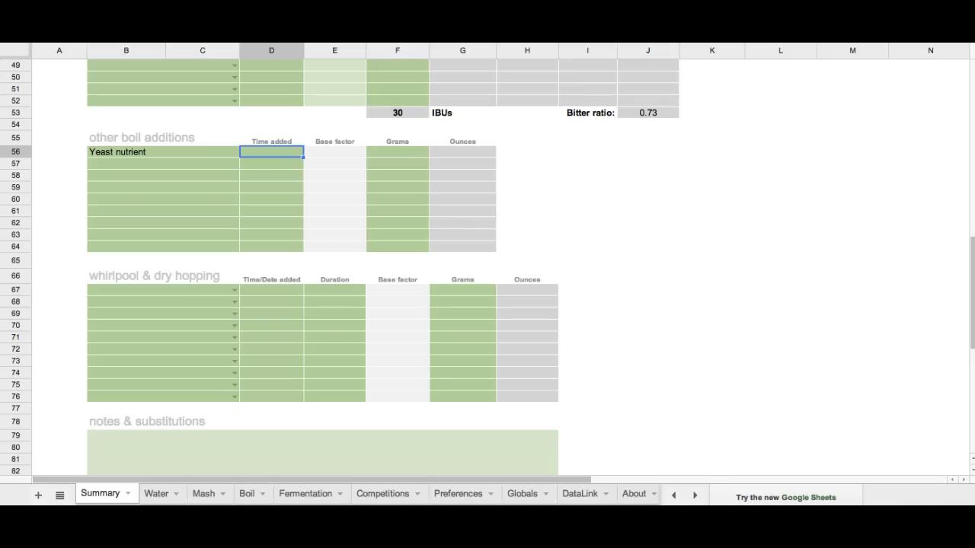
pyautogui.write('14')
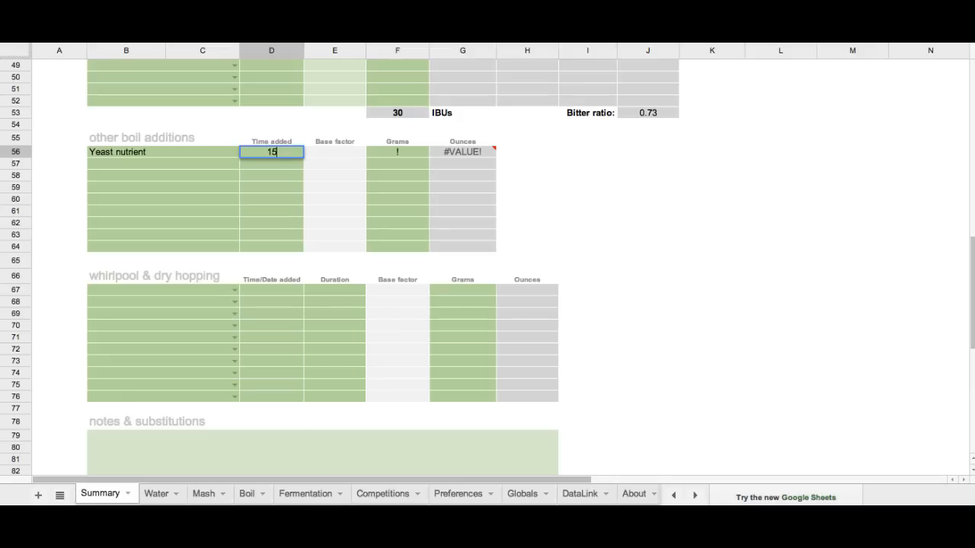
pyautogui.click(397, 152)
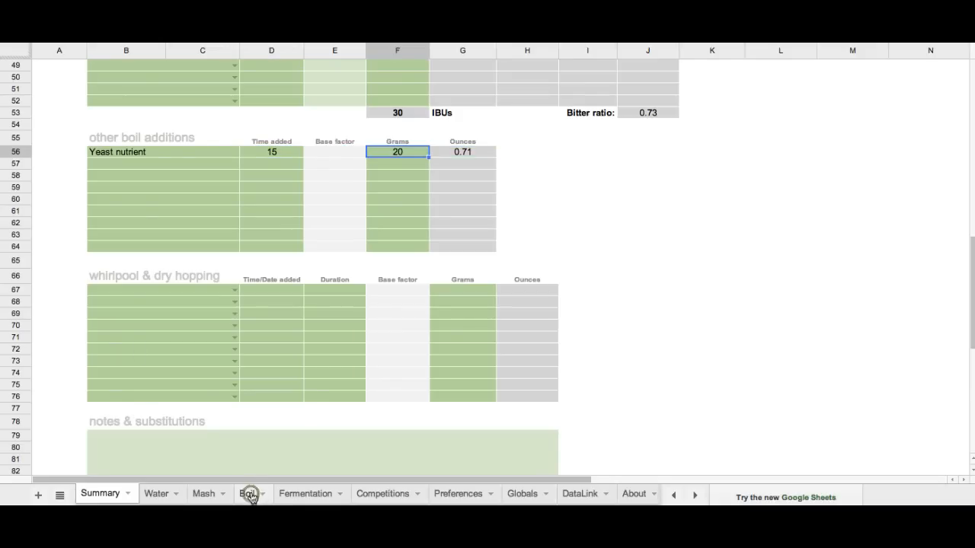
# View the Boil sheet's other boil additions showing Yeast nutrient at 15 minutes, 20 g.
pyautogui.click(247, 494)
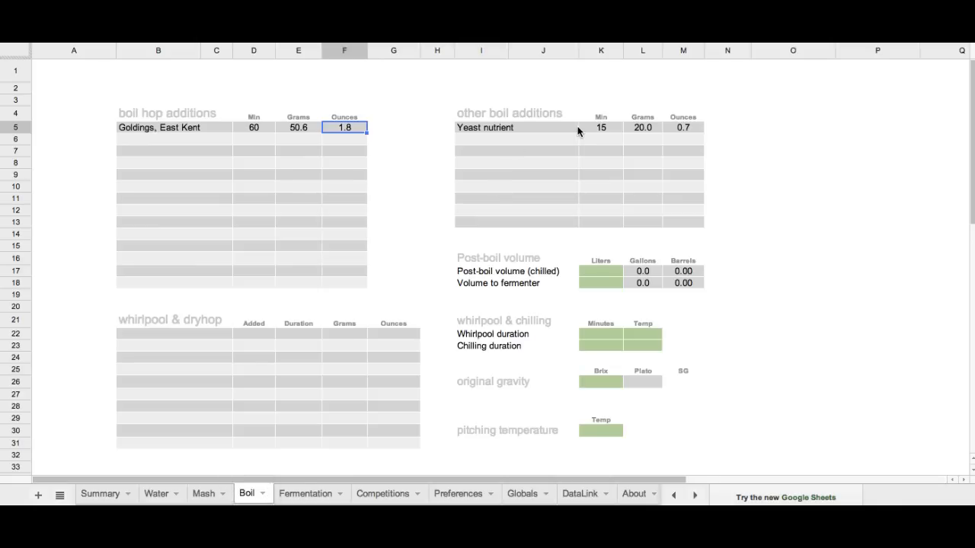
pyautogui.moveTo(563, 200)
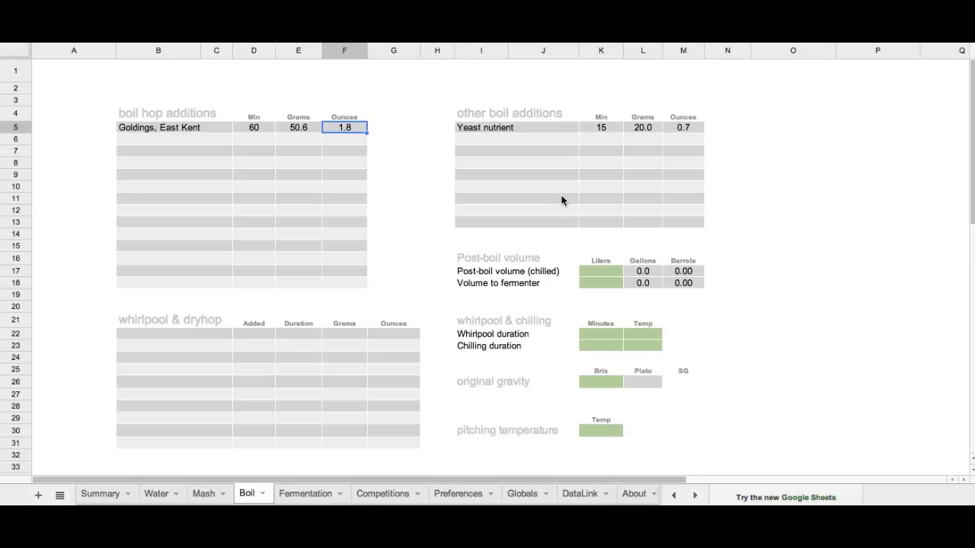
pyautogui.scroll(-3)
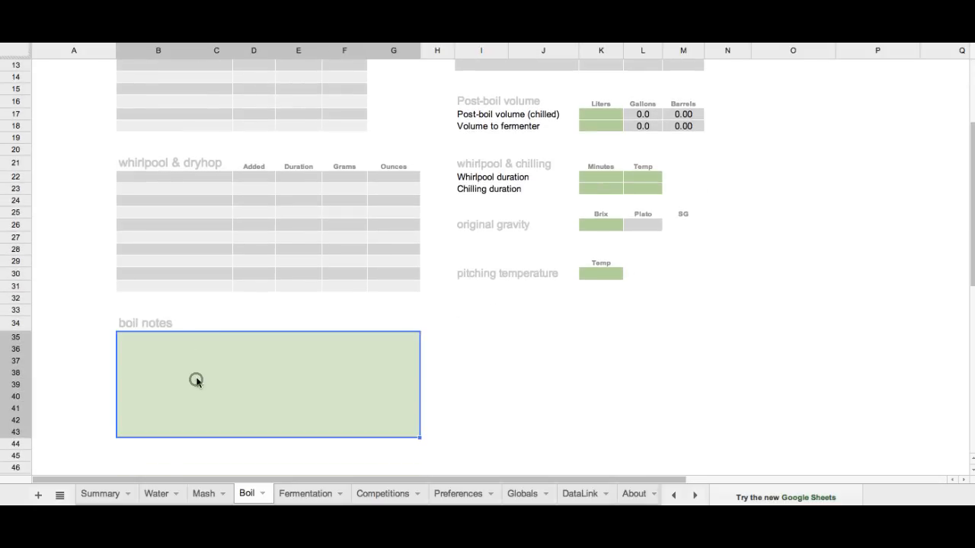
pyautogui.moveTo(405, 371)
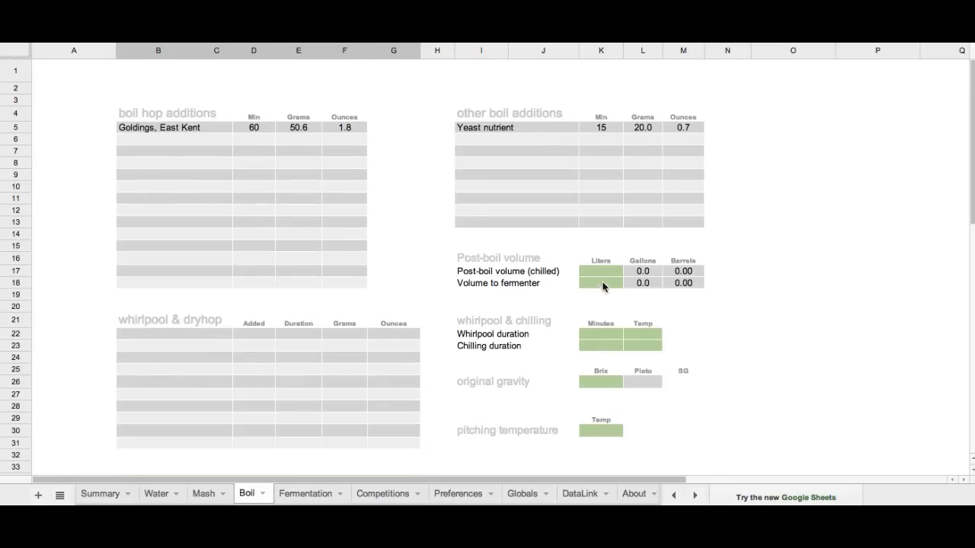
# Log post-boil volume of 27 liters and whirlpool 15 minutes at 180.
pyautogui.click(601, 271)
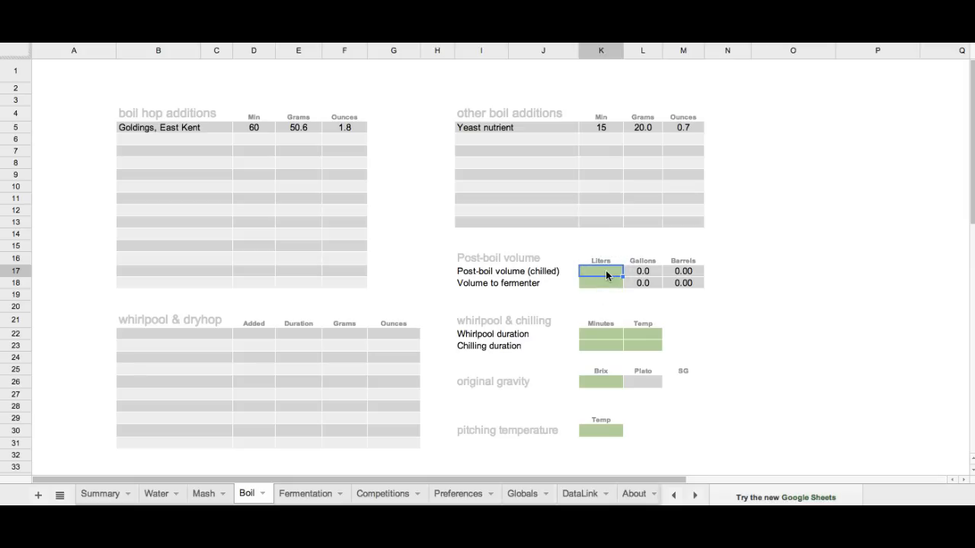
pyautogui.write('27')
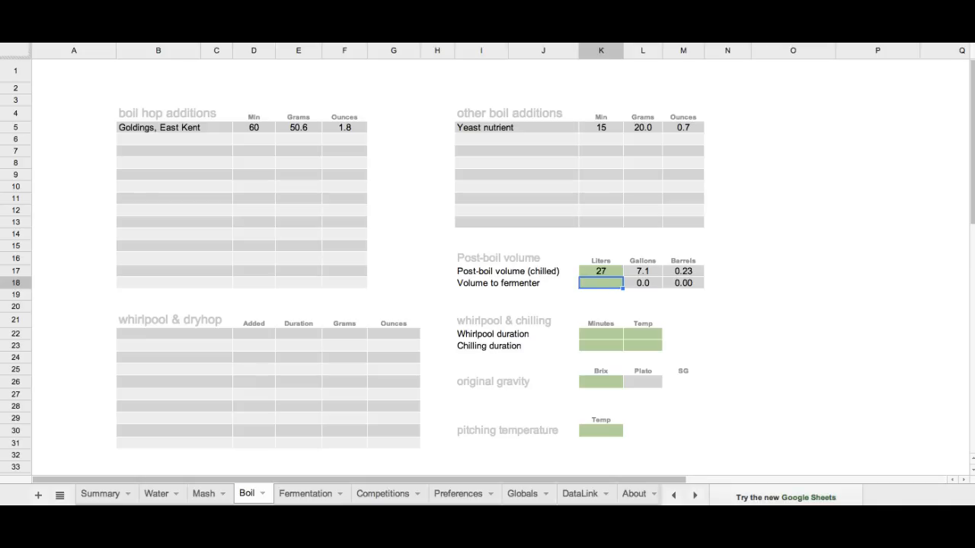
pyautogui.write('26')
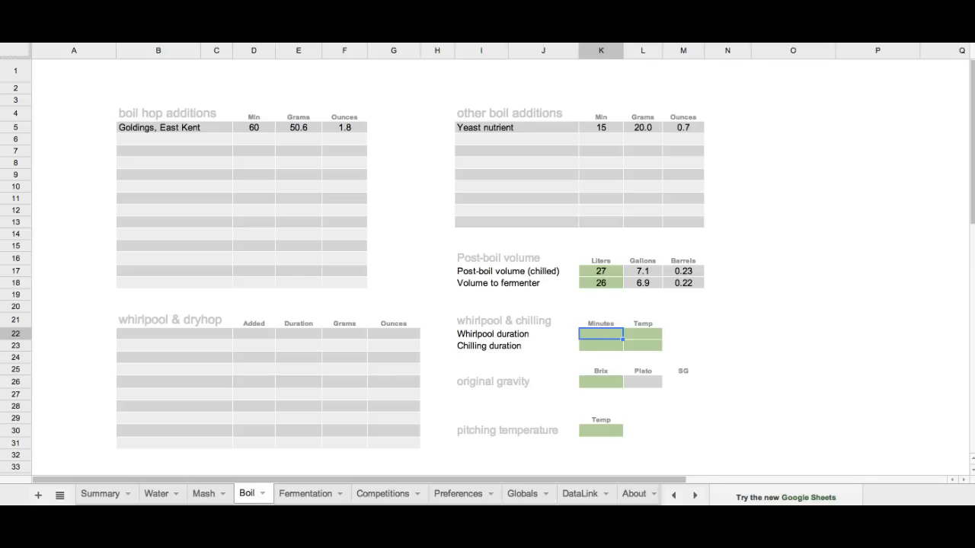
pyautogui.write('15')
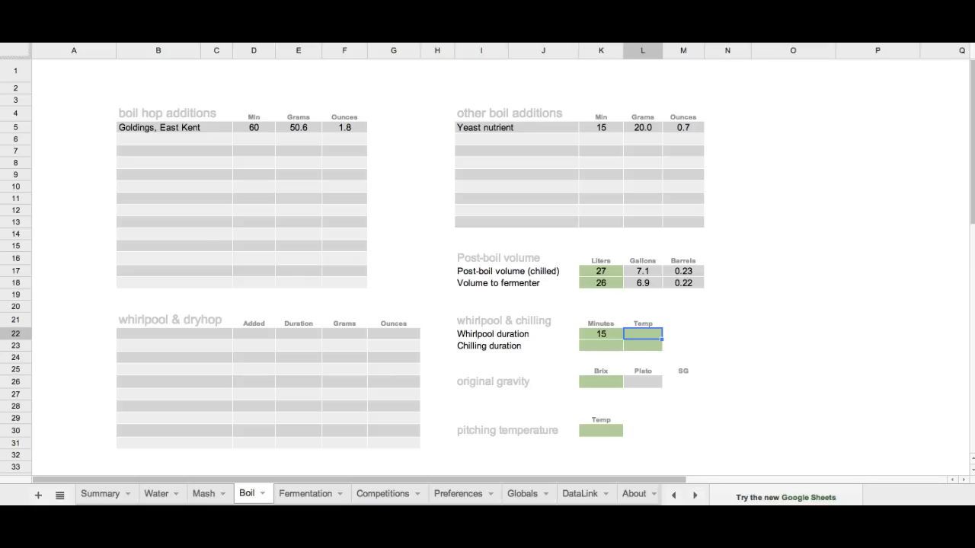
pyautogui.write('1')
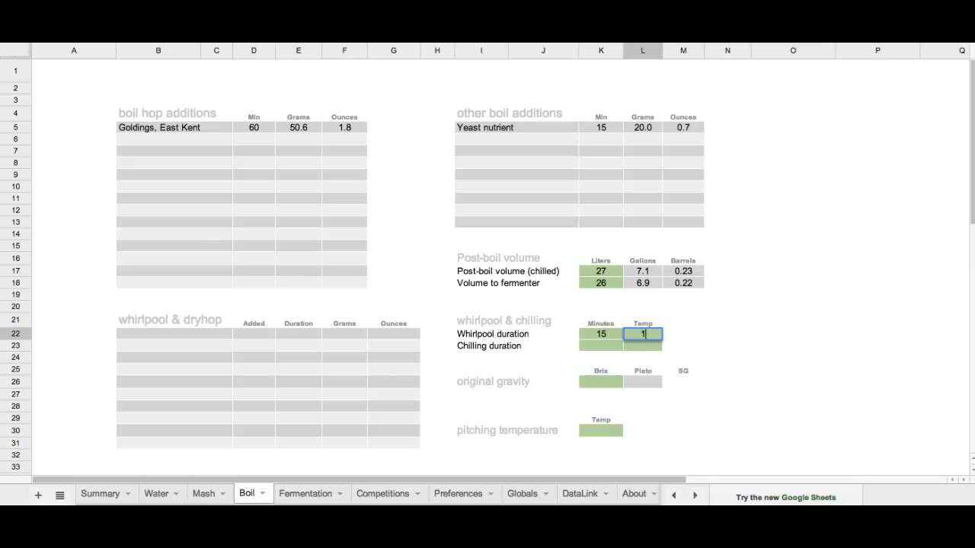
pyautogui.write('80')
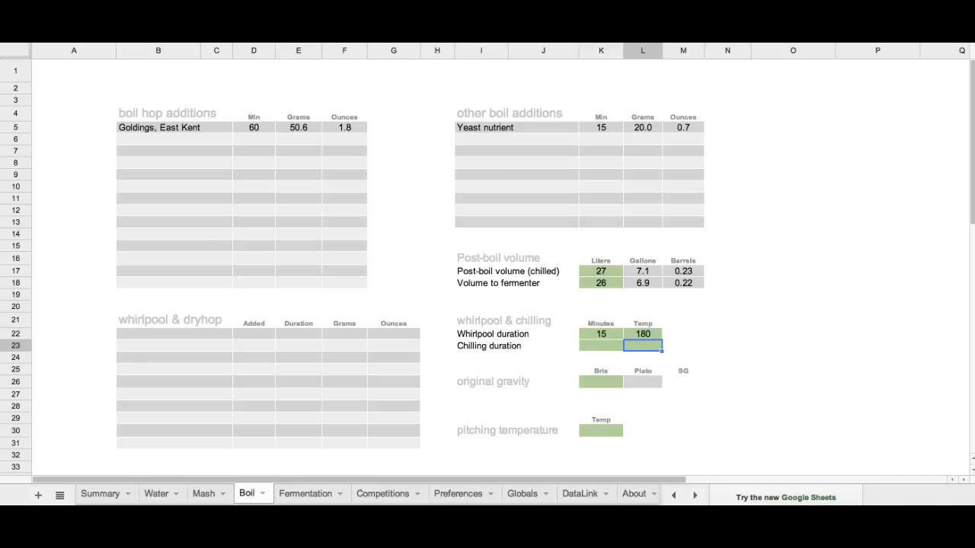
# Log chilling 10 minutes at 65 and original gravity of 11 Brix.
pyautogui.click(601, 346)
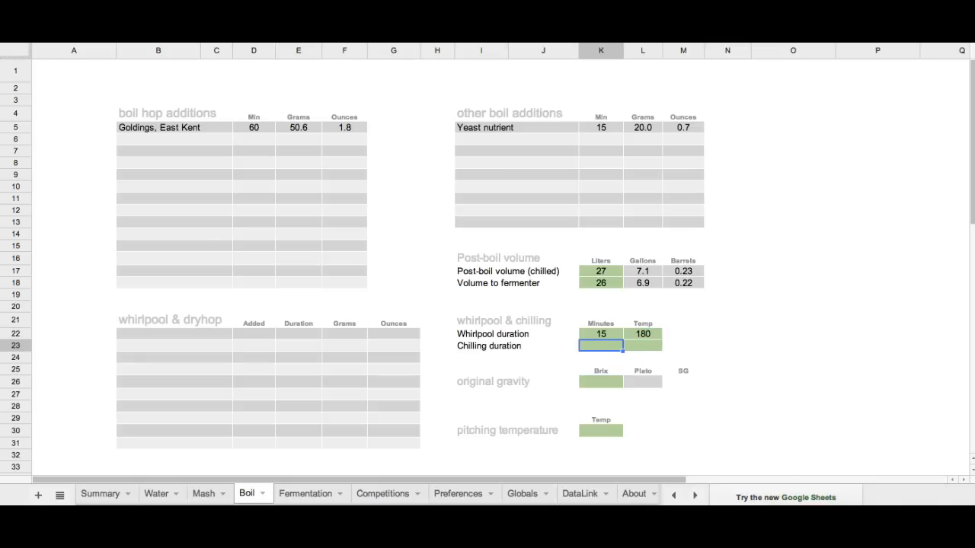
pyautogui.write('1')
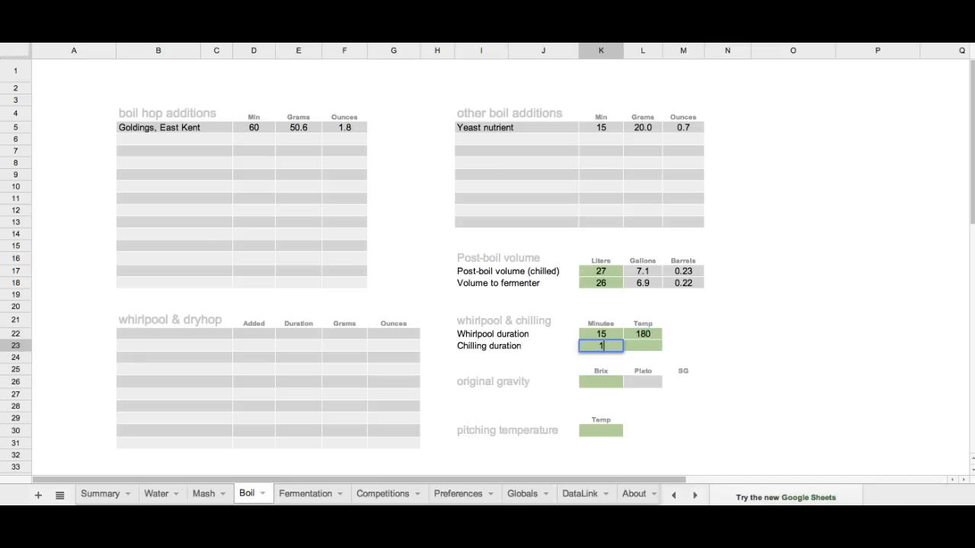
pyautogui.write('10')
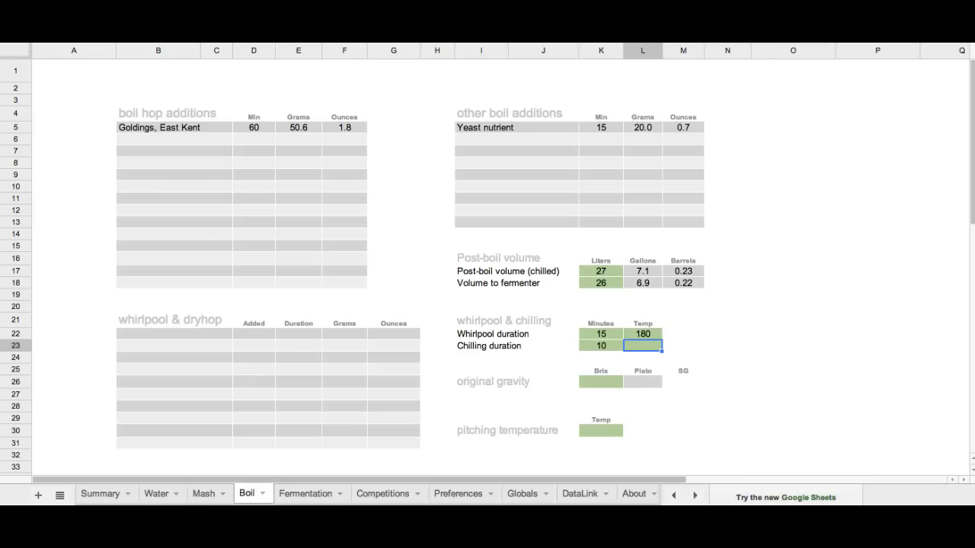
pyautogui.write('65')
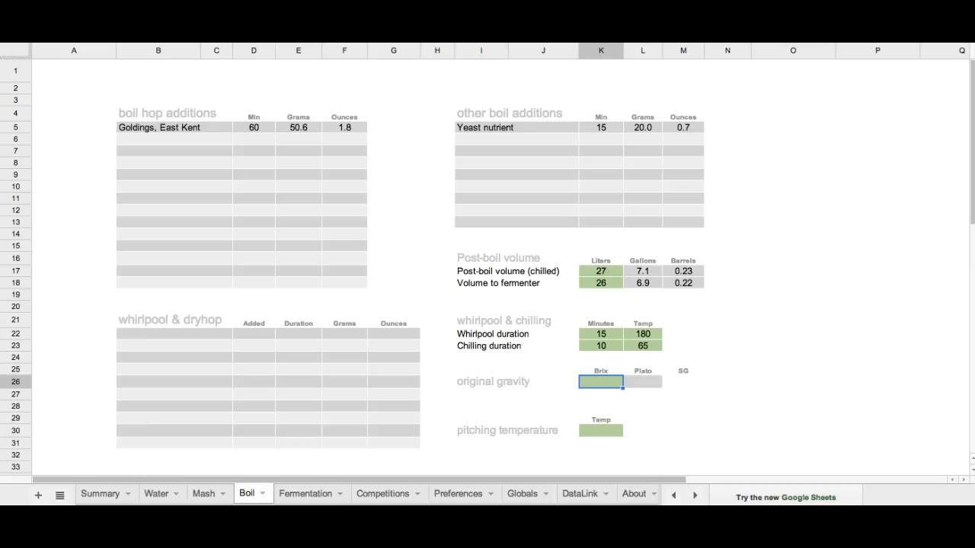
pyautogui.write('11')
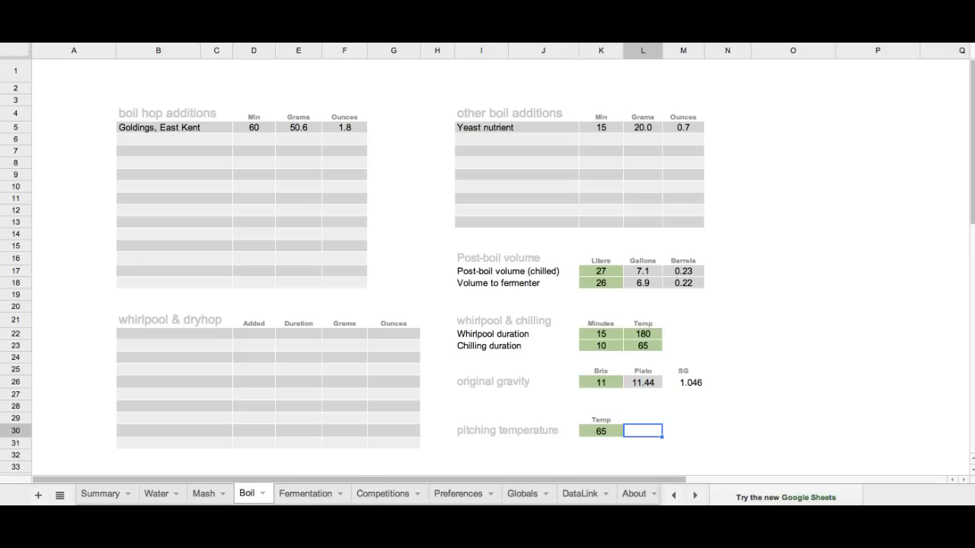
# Review the initial 3/5/2014 reading of 11 Brix and its calculated Plato values.
pyautogui.click(304, 493)
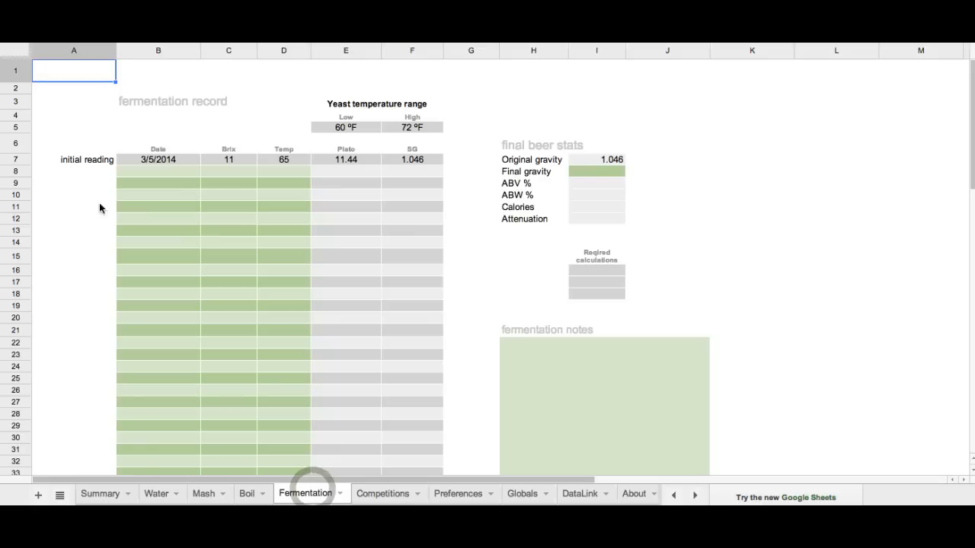
pyautogui.moveTo(234, 163)
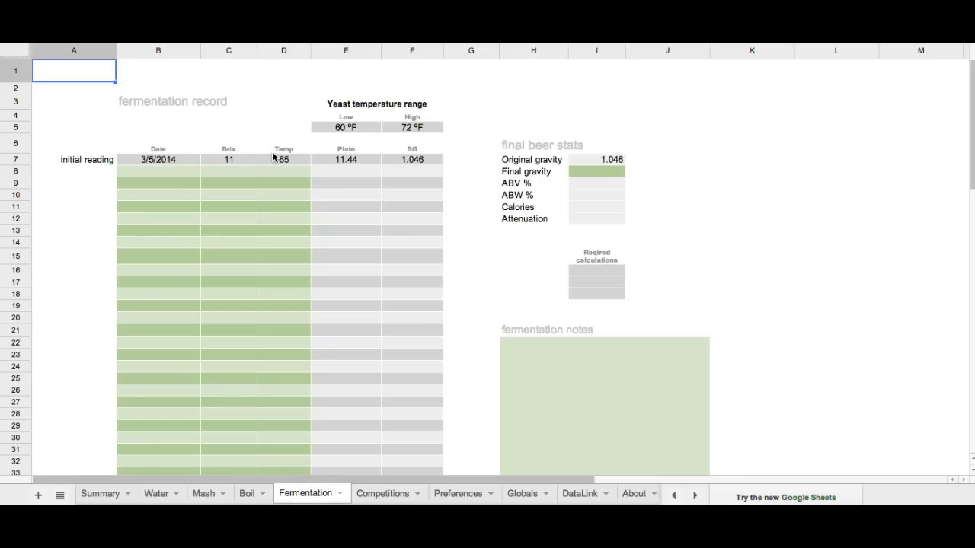
pyautogui.moveTo(296, 252)
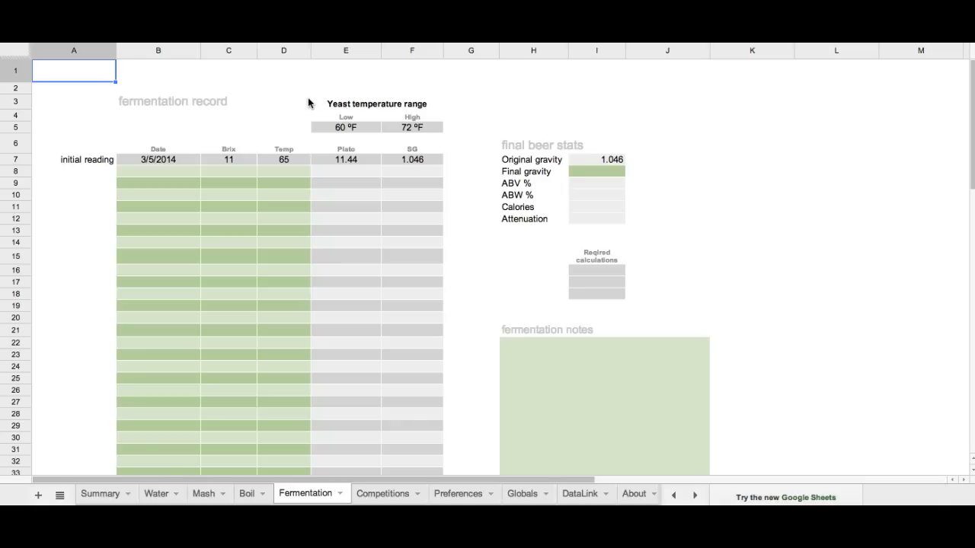
pyautogui.moveTo(170, 136)
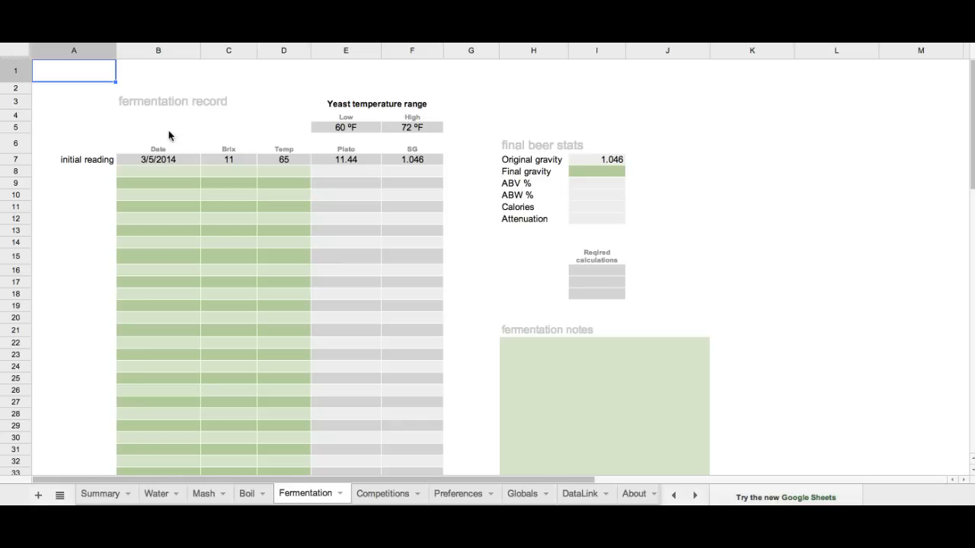
pyautogui.click(228, 159)
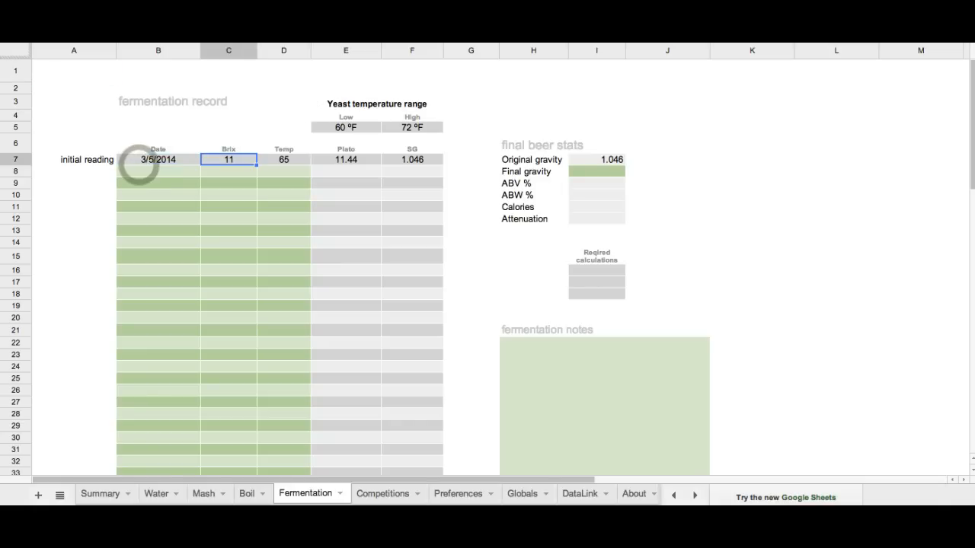
pyautogui.click(346, 159)
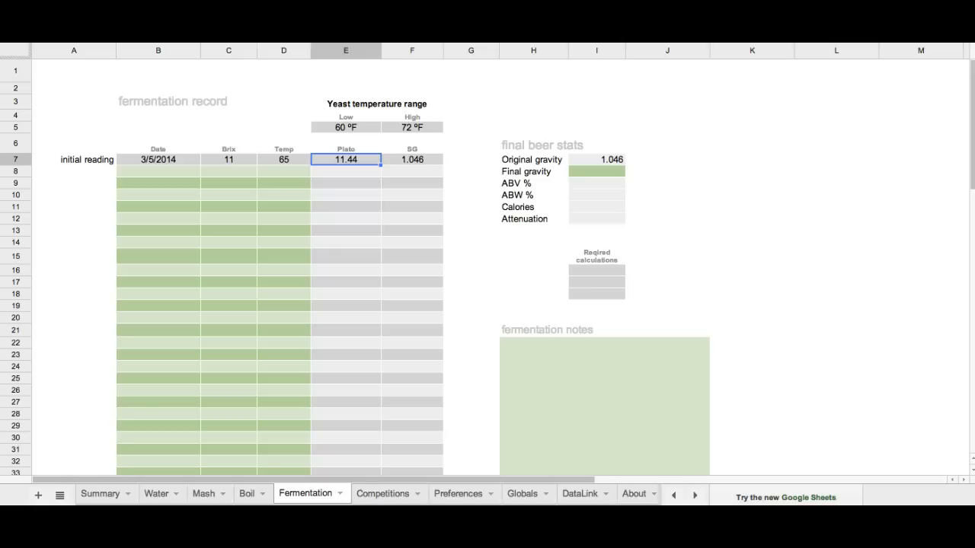
pyautogui.click(345, 171)
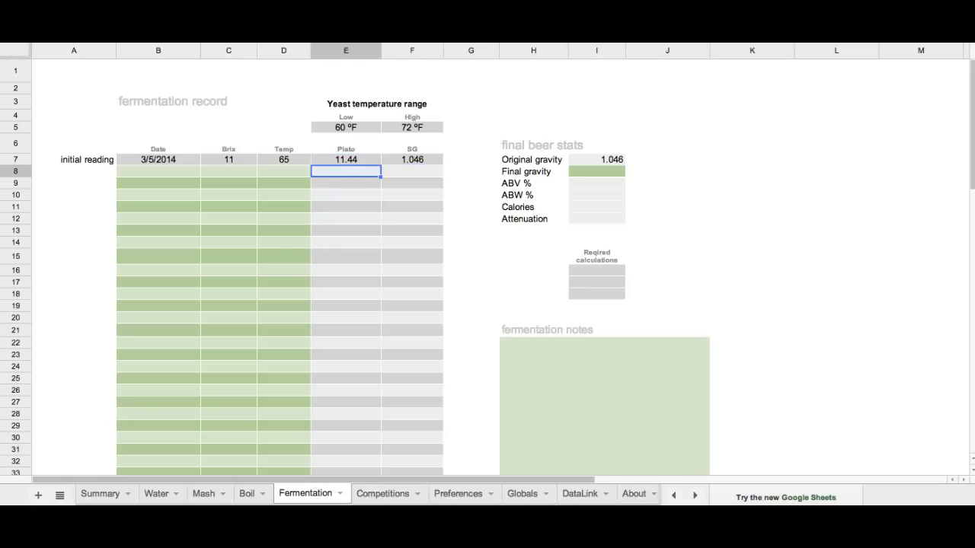
# Log a second fermentation reading dated 3/6 at 8 Brix.
pyautogui.click(157, 172)
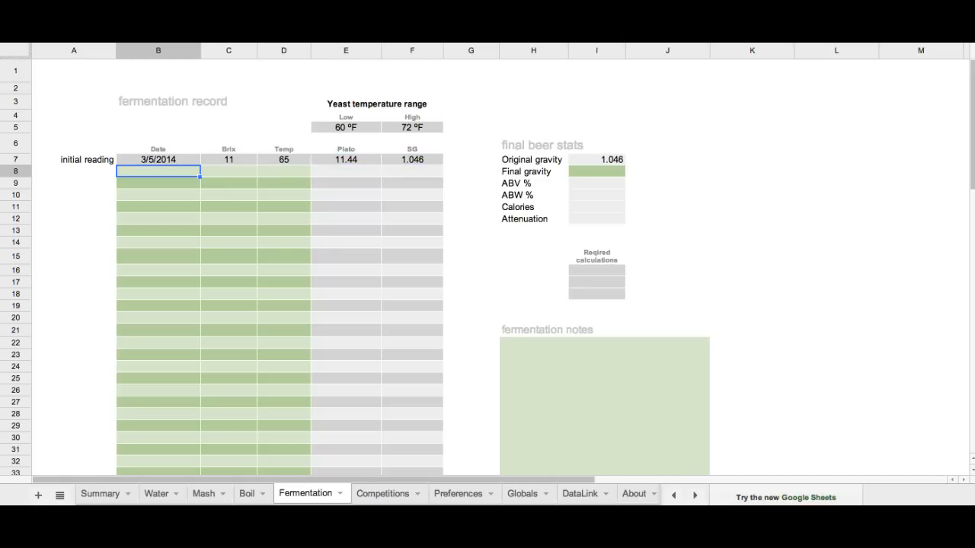
pyautogui.write('3/6/2014')
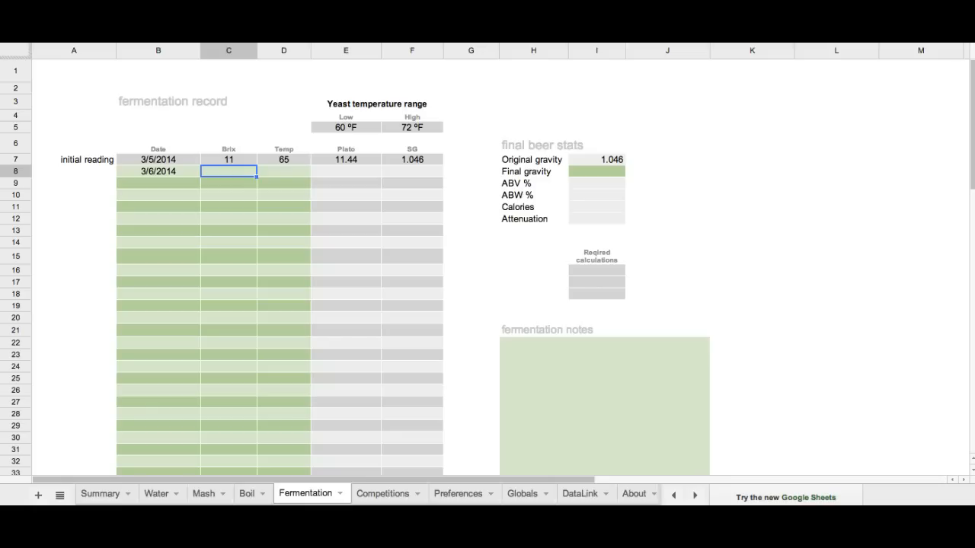
pyautogui.write('8')
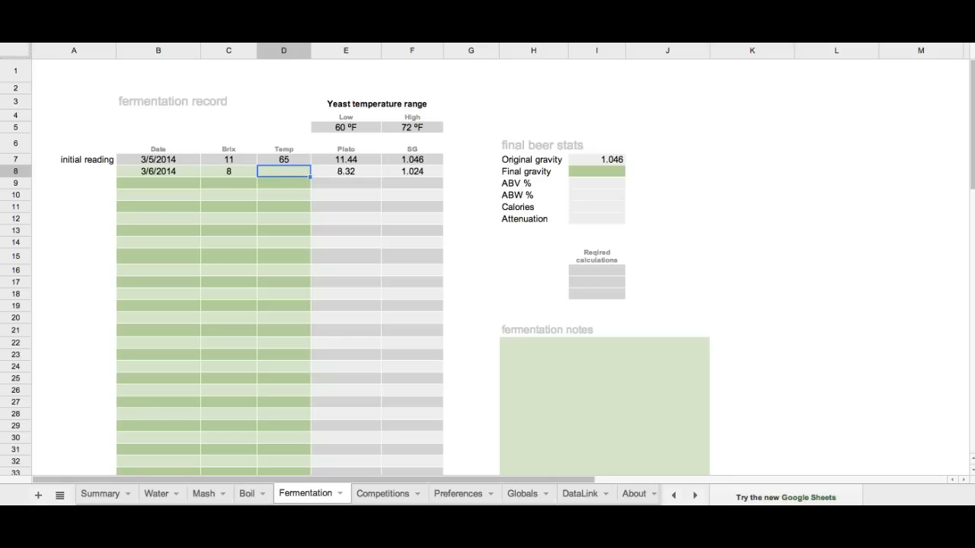
pyautogui.click(157, 182)
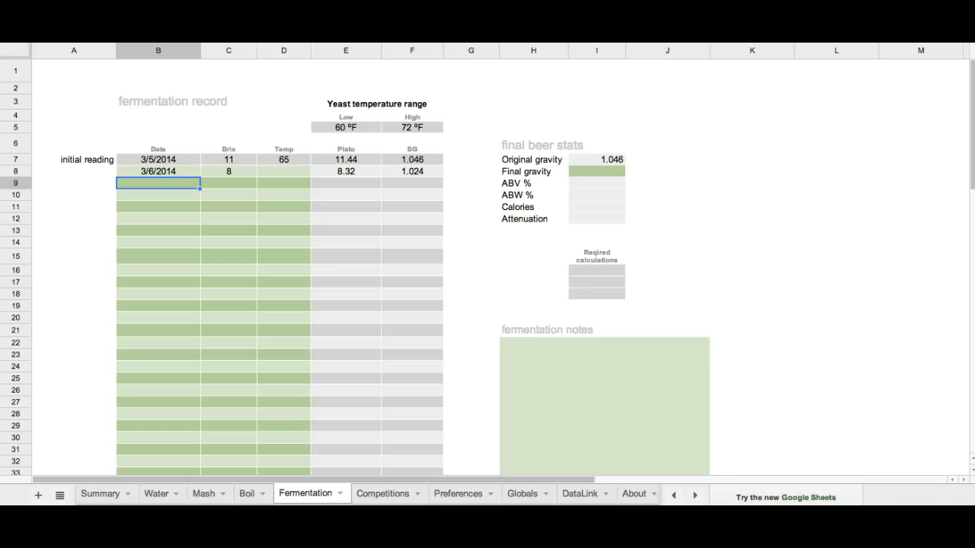
# Add the 3/7 reading and enter final gravity 1.008, giving 5.01% ABV and 82.62% attenuation.
pyautogui.write('3/7/2014')
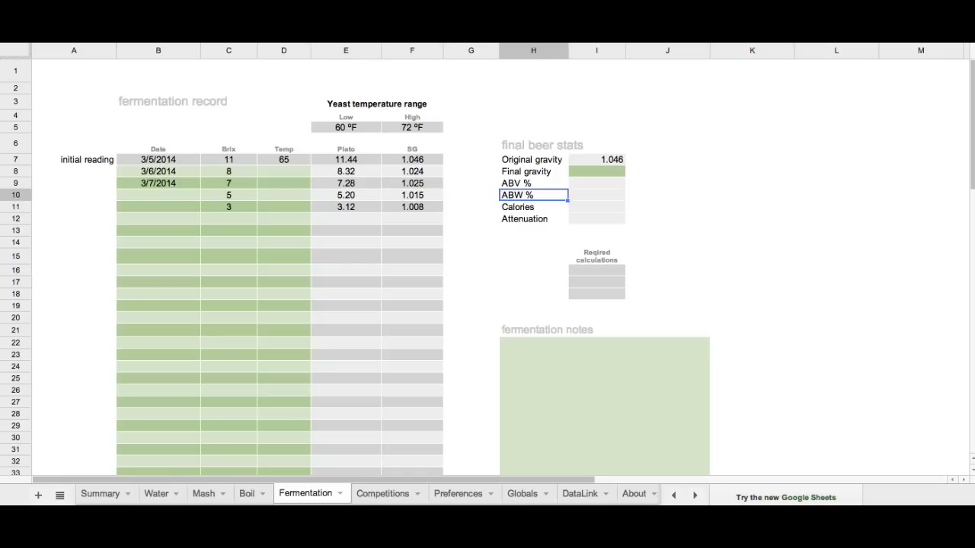
pyautogui.click(596, 206)
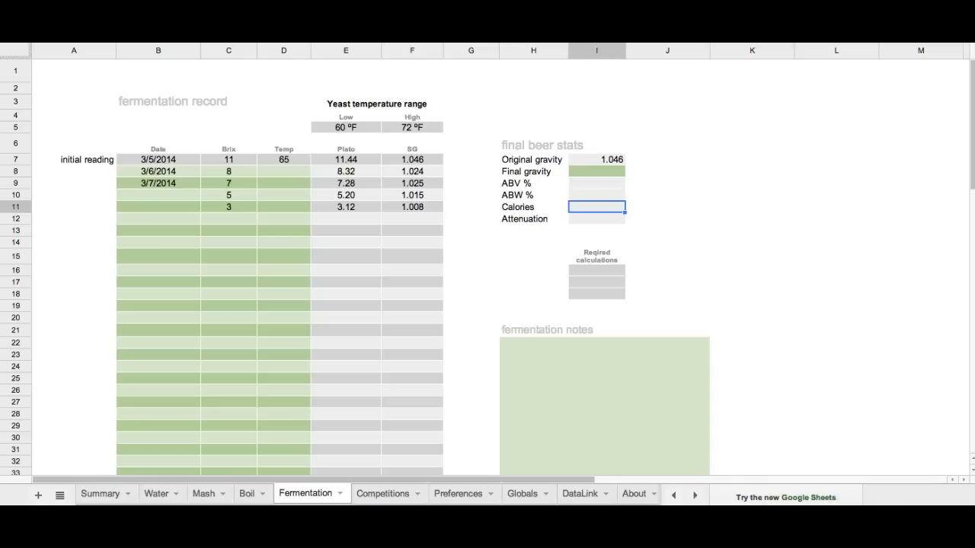
pyautogui.write('1.008')
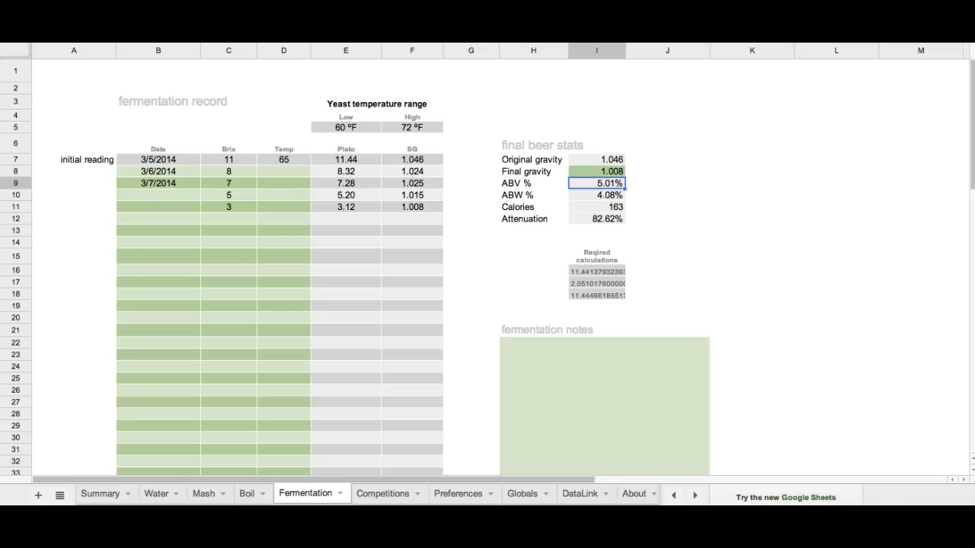
pyautogui.moveTo(468, 167)
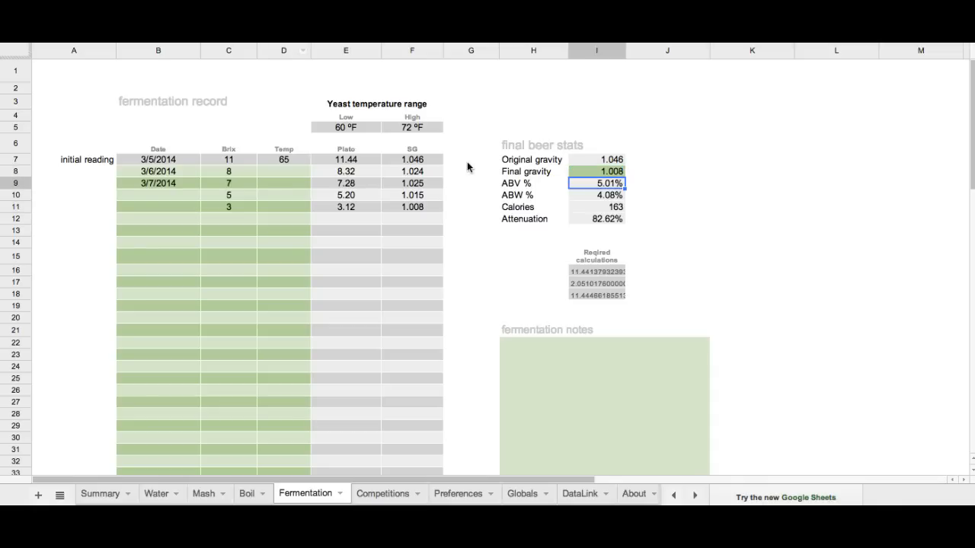
pyautogui.moveTo(591, 204)
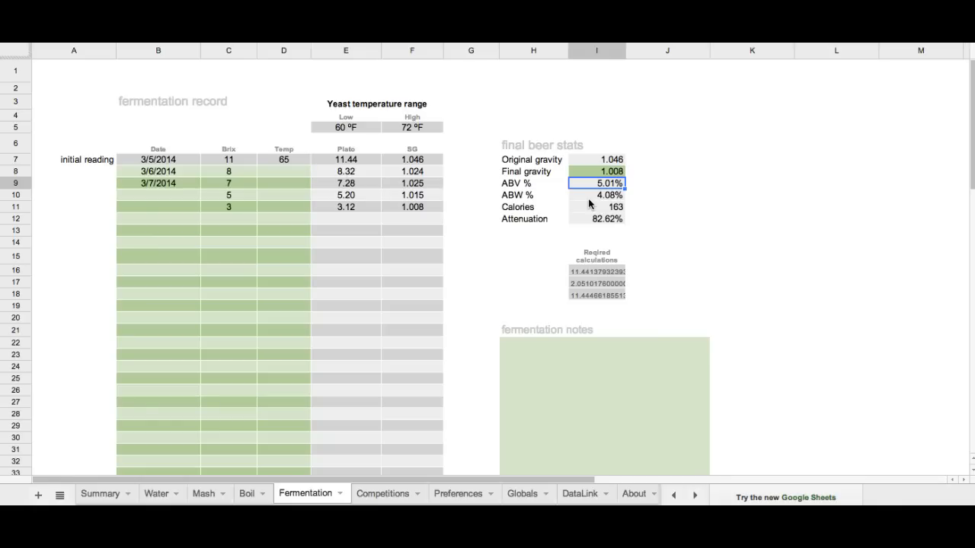
pyautogui.moveTo(596, 211)
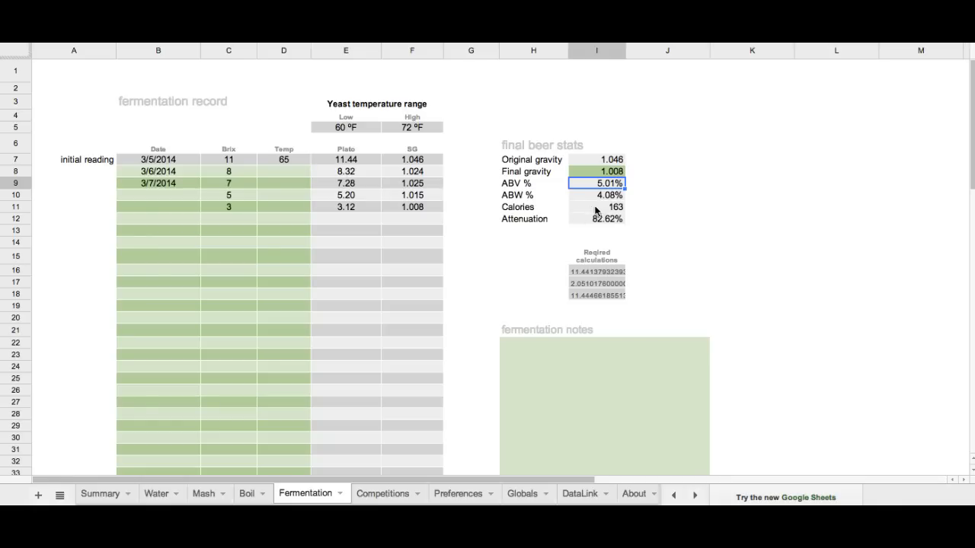
pyautogui.moveTo(584, 234)
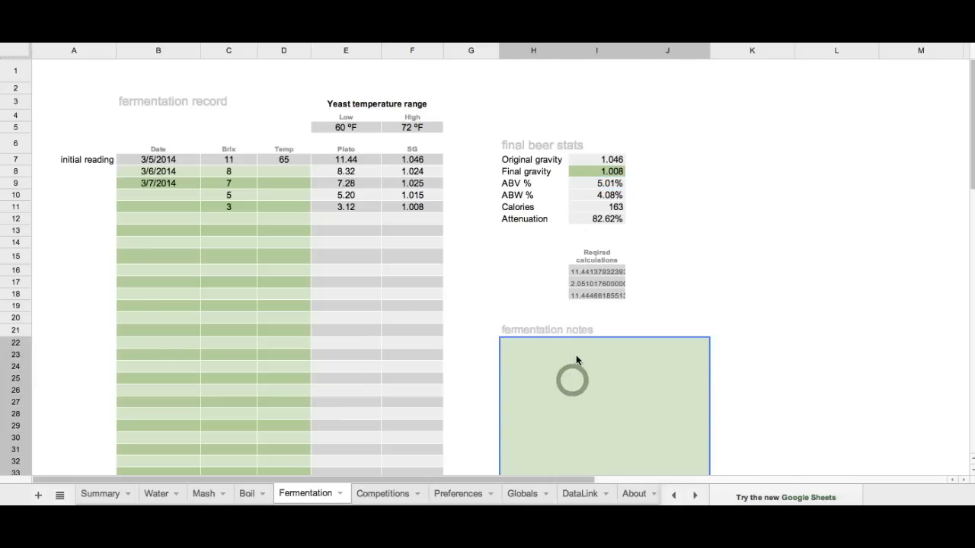
pyautogui.scroll(-3)
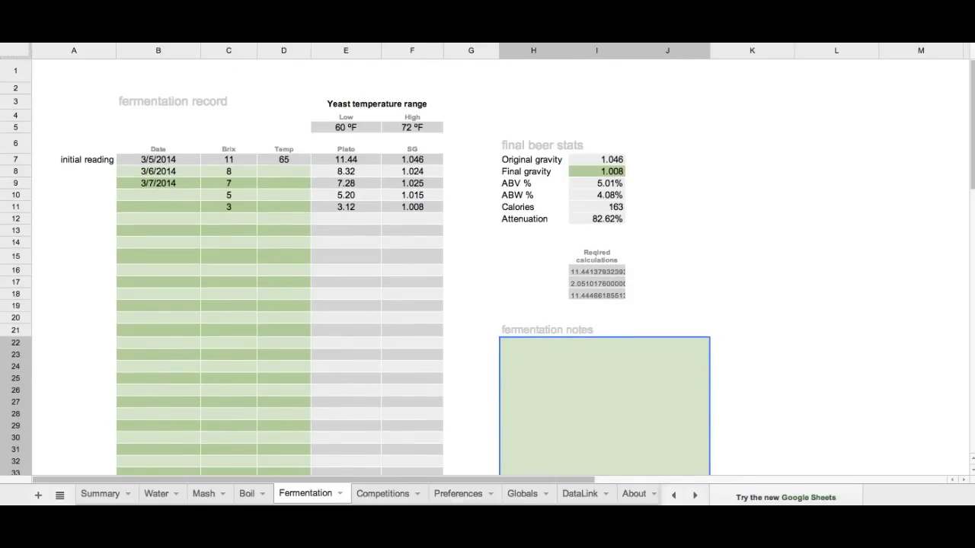
# Look over the empty Competitions sheet's comments column, then return to the Summary sheet.
pyautogui.click(383, 493)
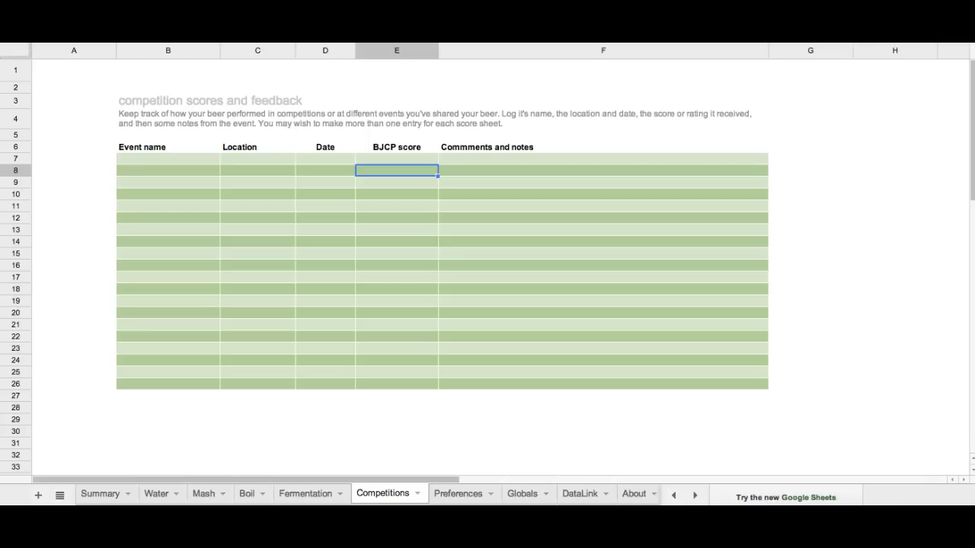
pyautogui.click(603, 169)
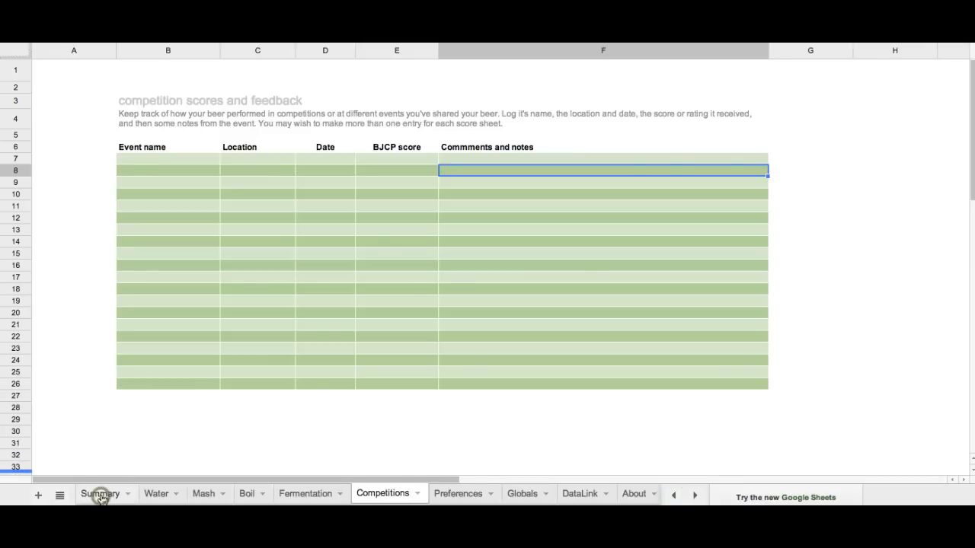
pyautogui.click(100, 494)
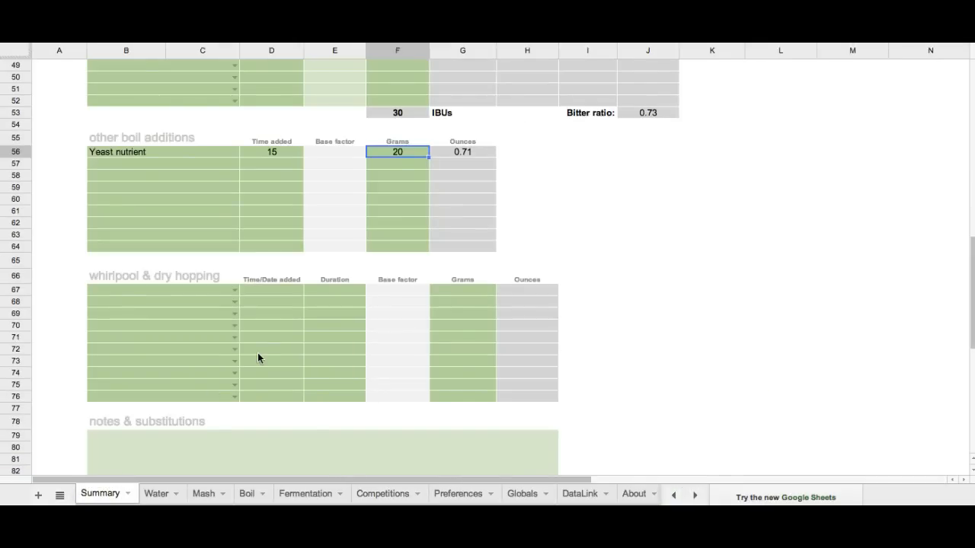